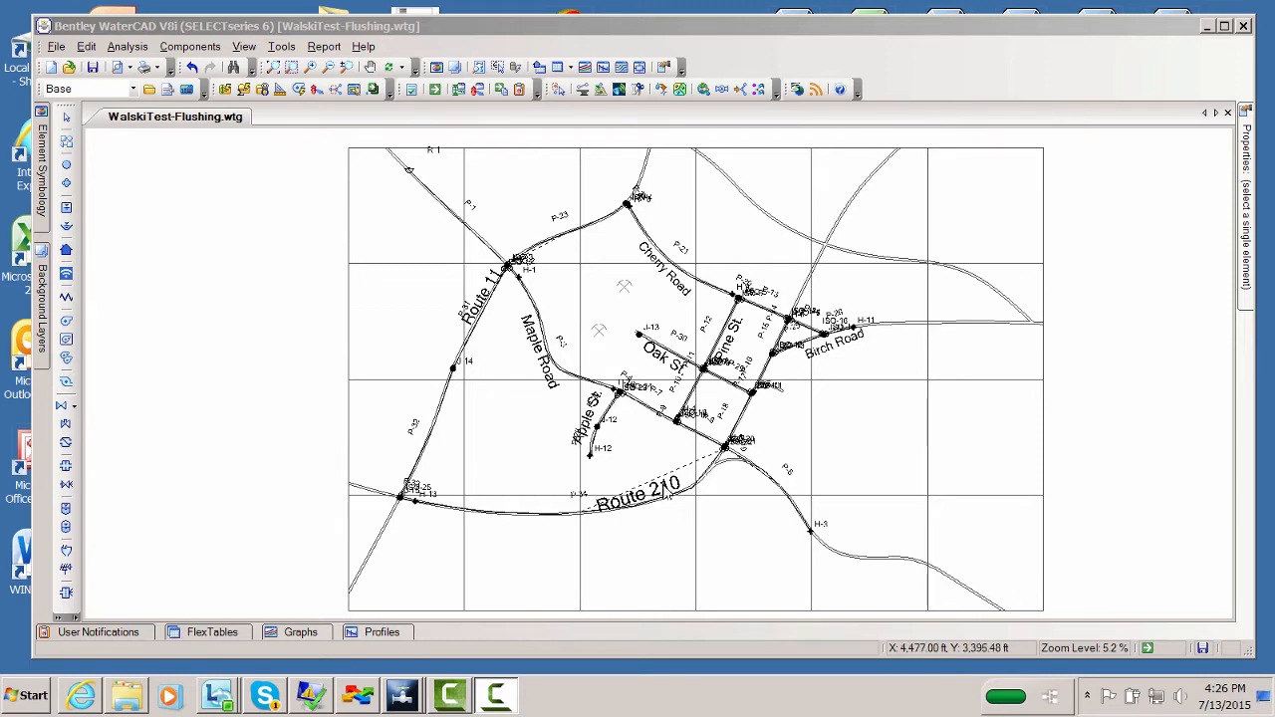
{"action": "mouse_move", "coordinate": [641, 456]}
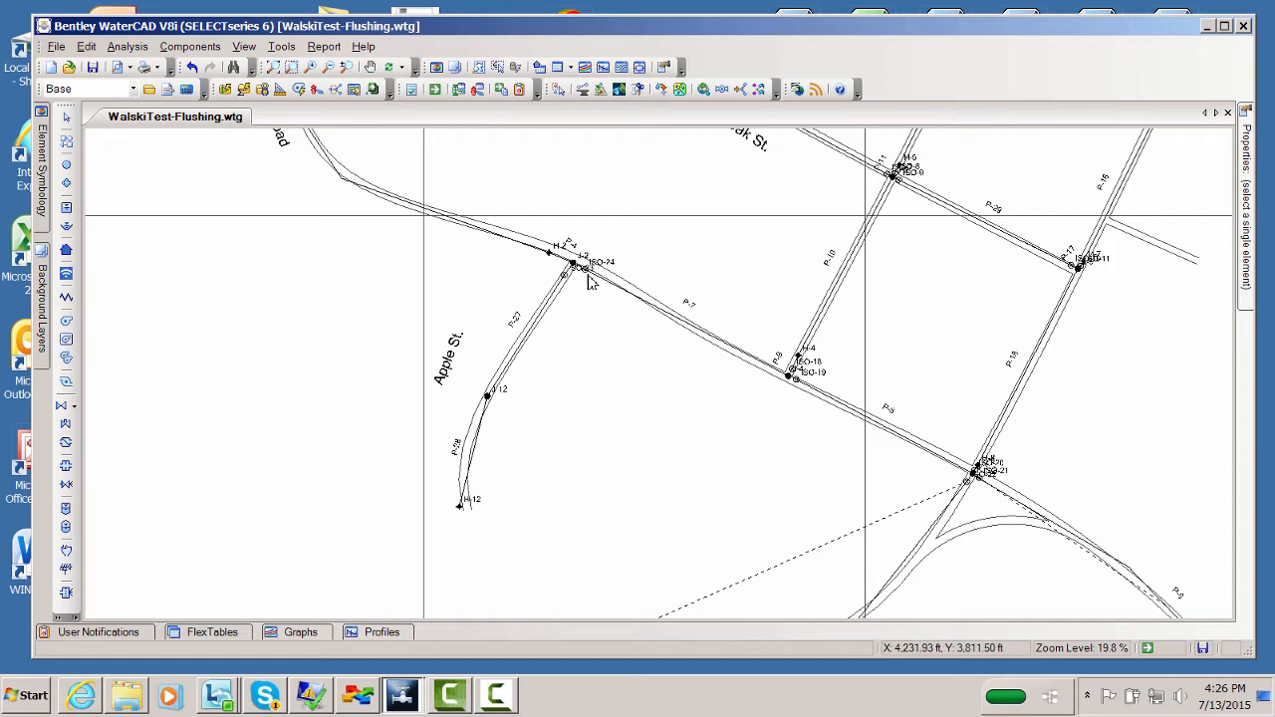
{"action": "mouse_move", "coordinate": [556, 263]}
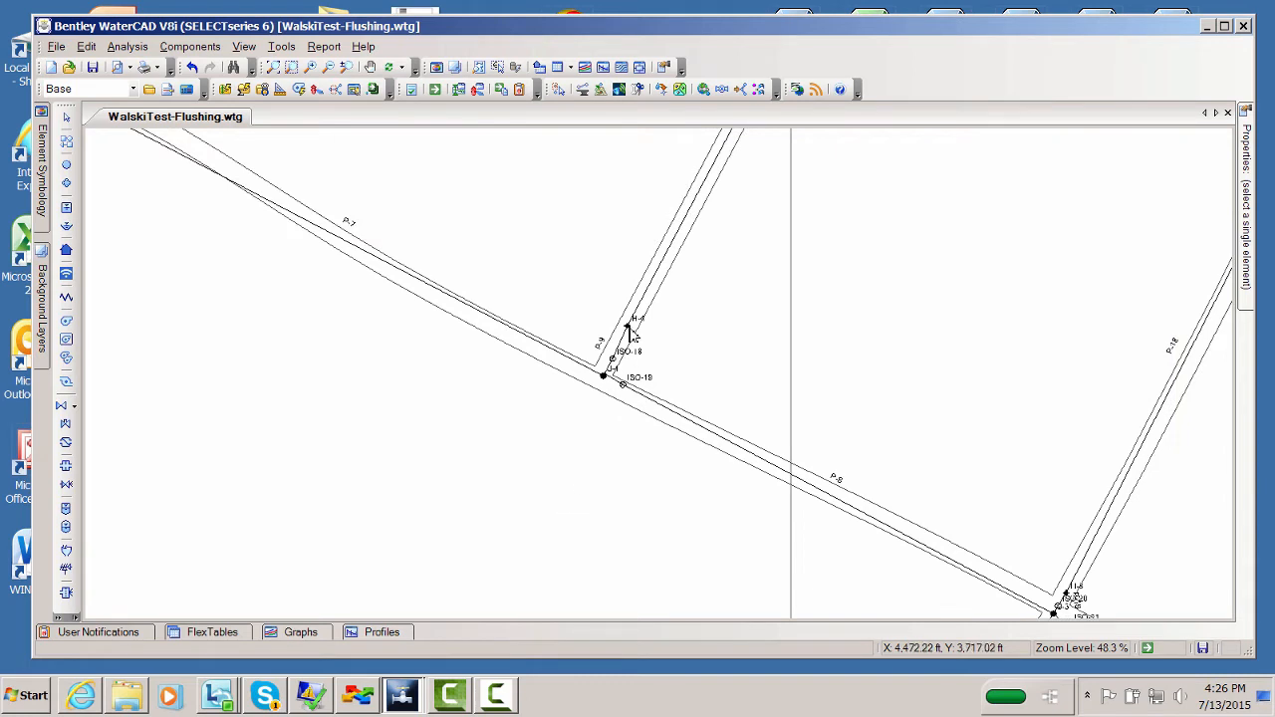
{"action": "mouse_move", "coordinate": [610, 374]}
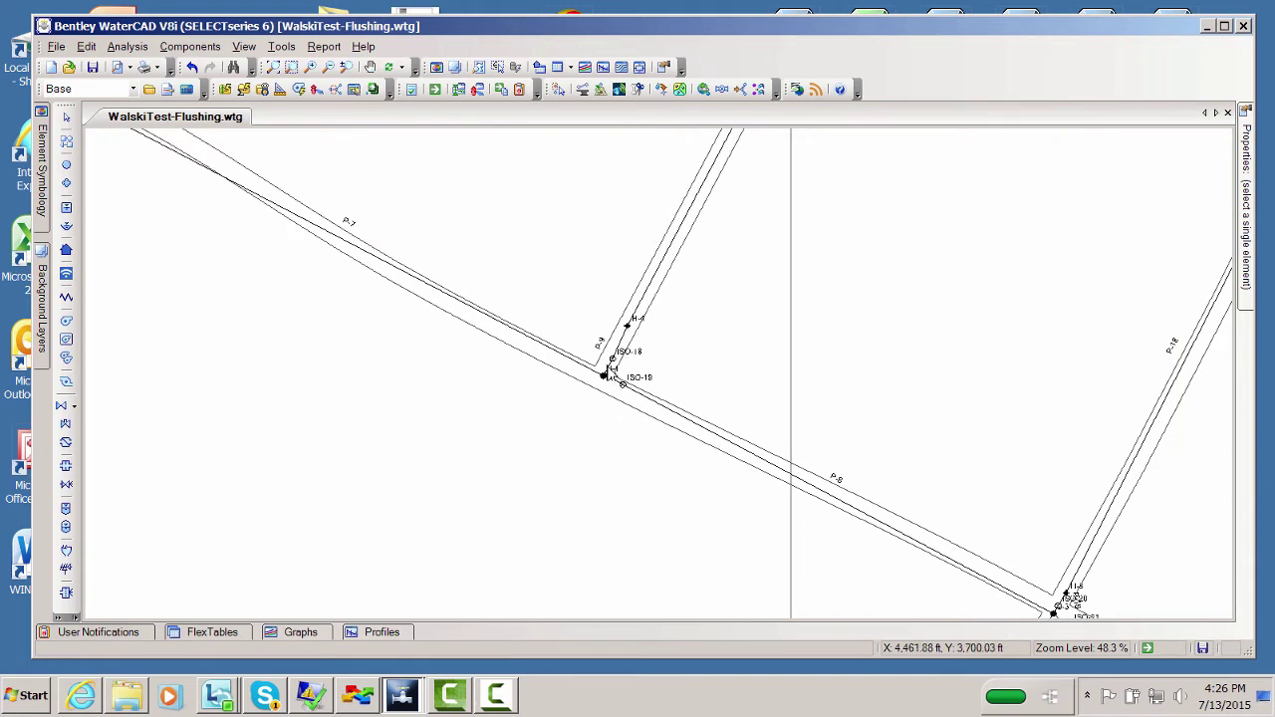
{"action": "mouse_move", "coordinate": [614, 367]}
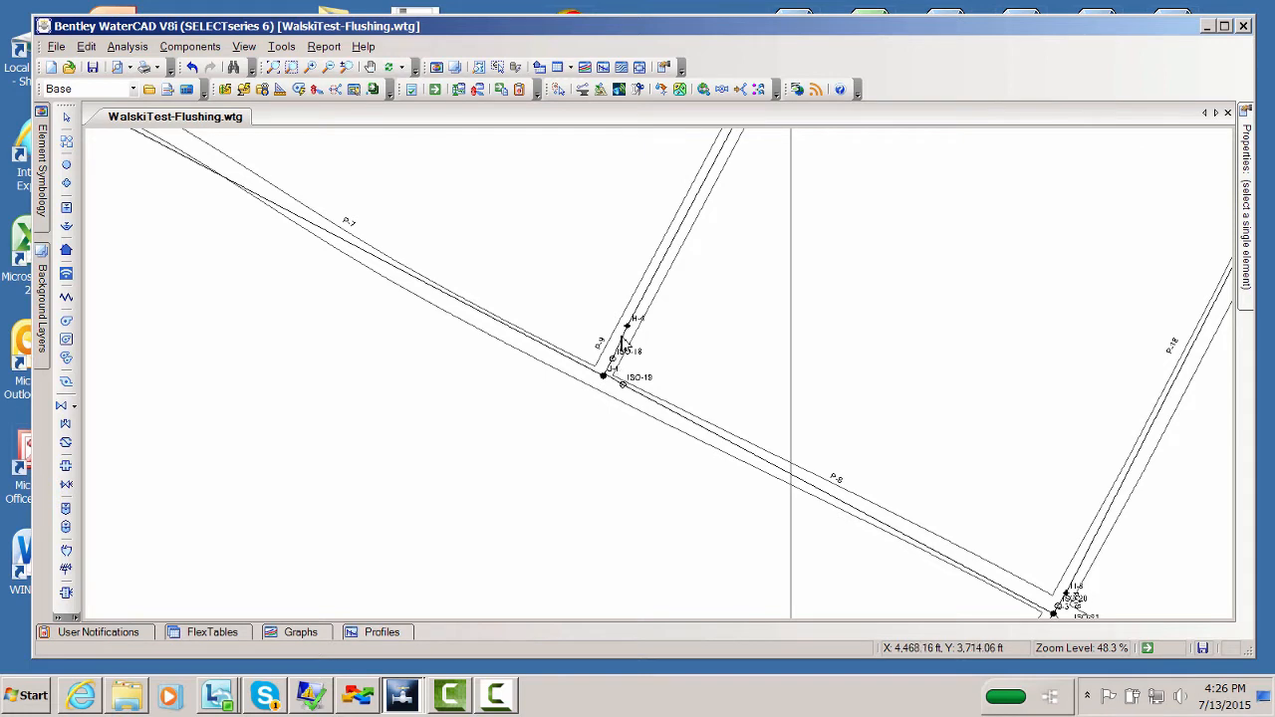
{"action": "mouse_move", "coordinate": [613, 371]}
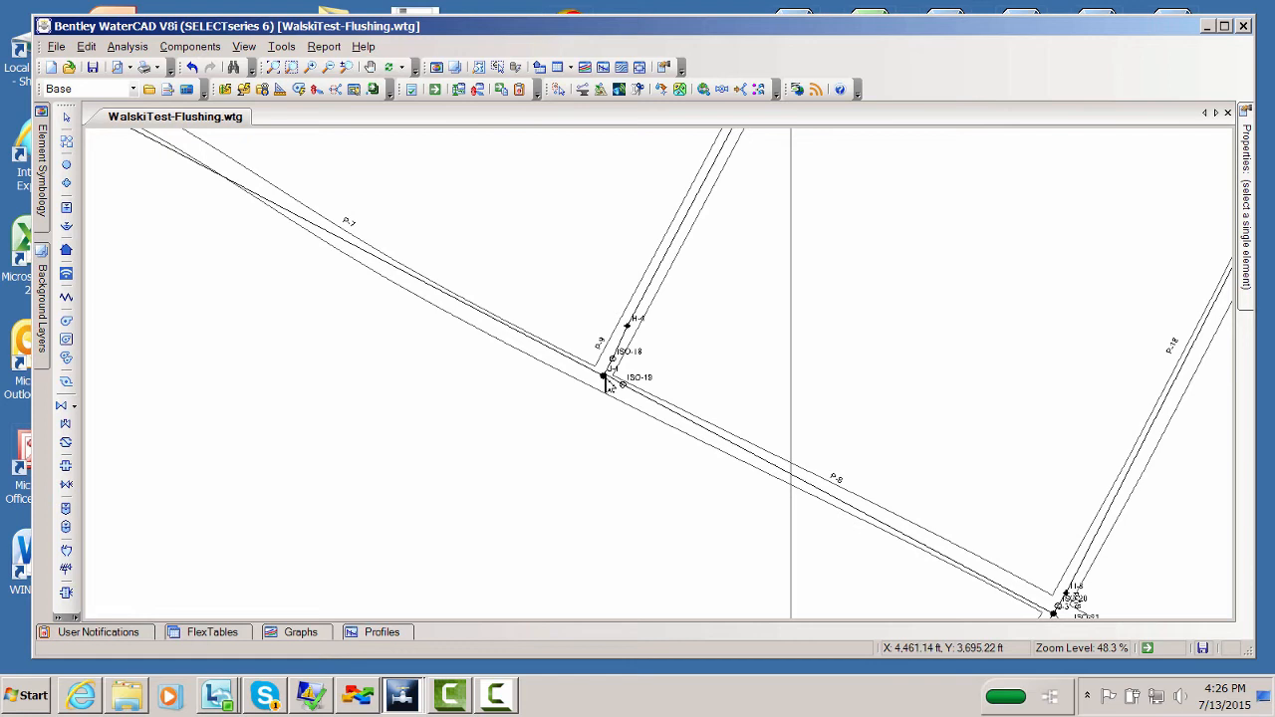
{"action": "mouse_move", "coordinate": [614, 374]}
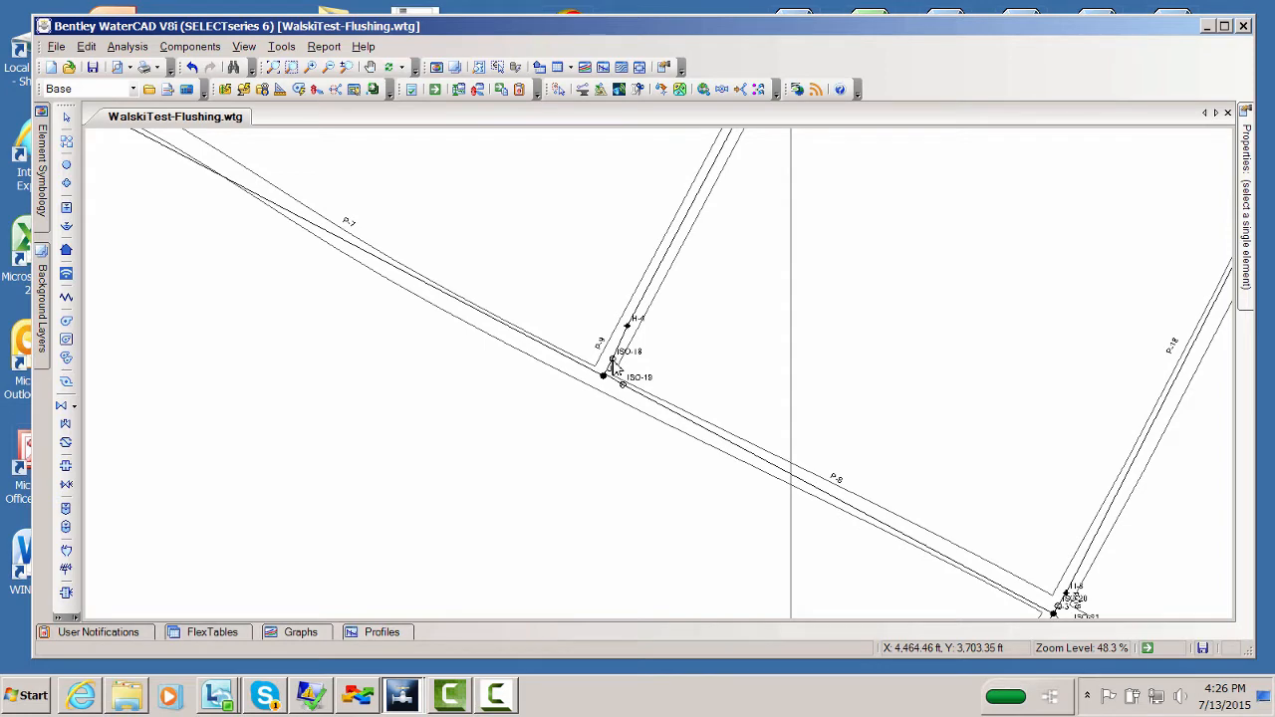
{"action": "mouse_move", "coordinate": [614, 366]}
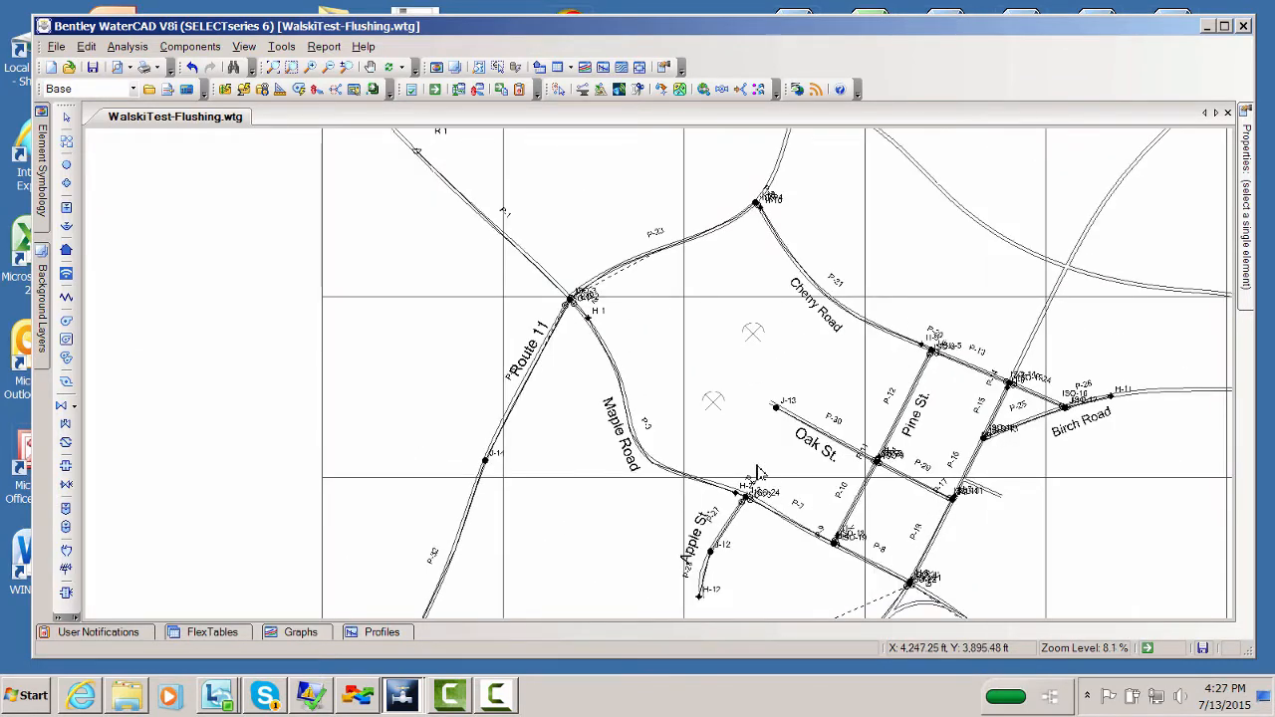
- Add a new flushing area through the Analysis > Flushing study manager
{"action": "scroll", "scroll_direction": "down", "scroll_amount": 3}
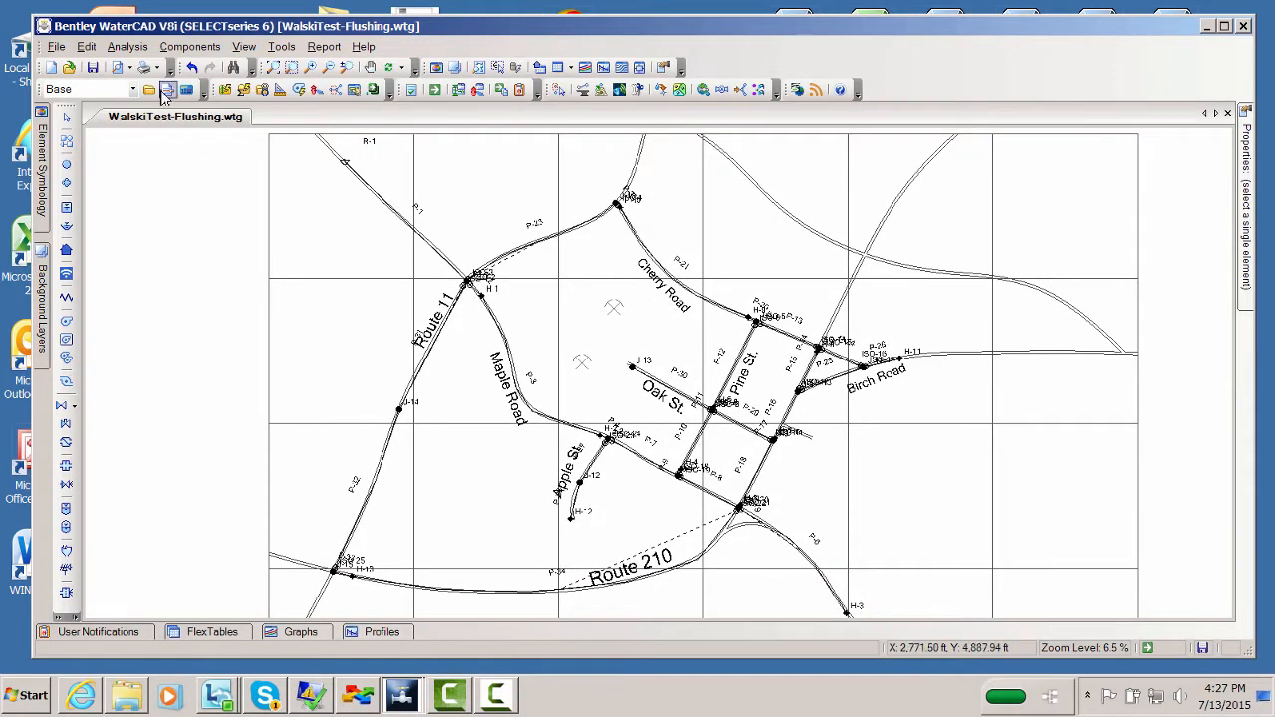
{"action": "left_click", "coordinate": [128, 45]}
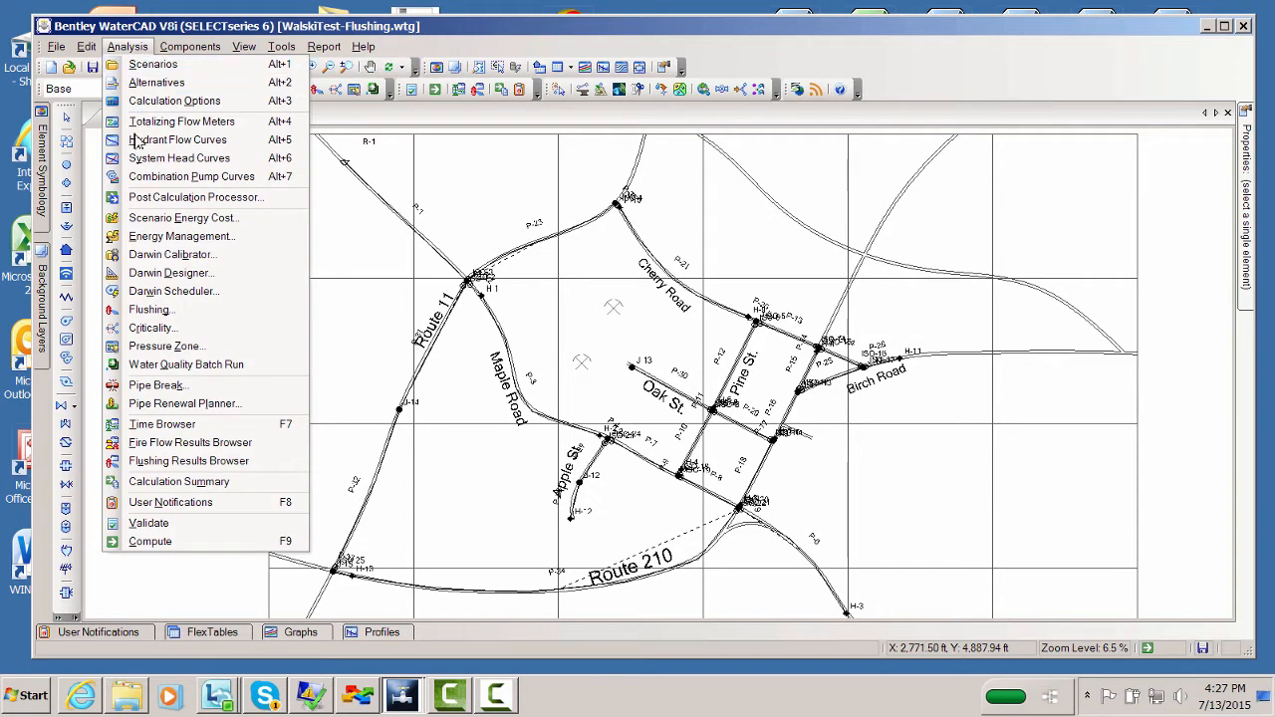
{"action": "left_click", "coordinate": [151, 309]}
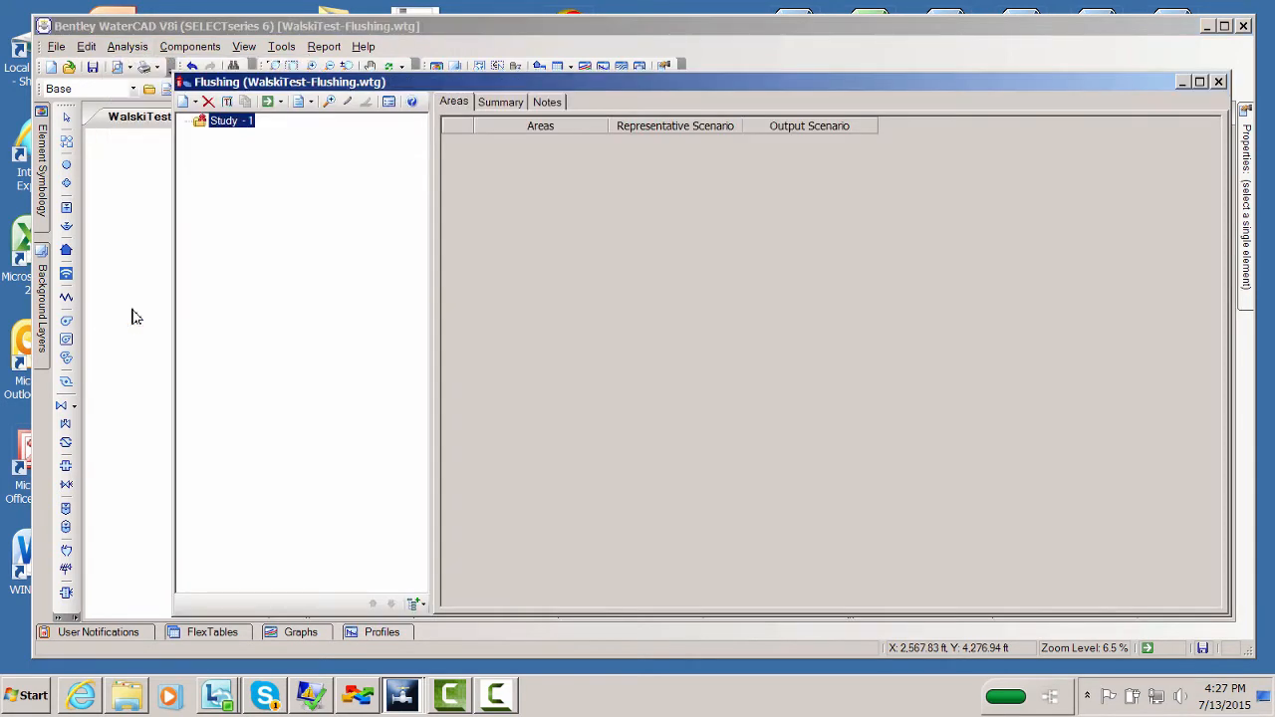
{"action": "left_click", "coordinate": [184, 101]}
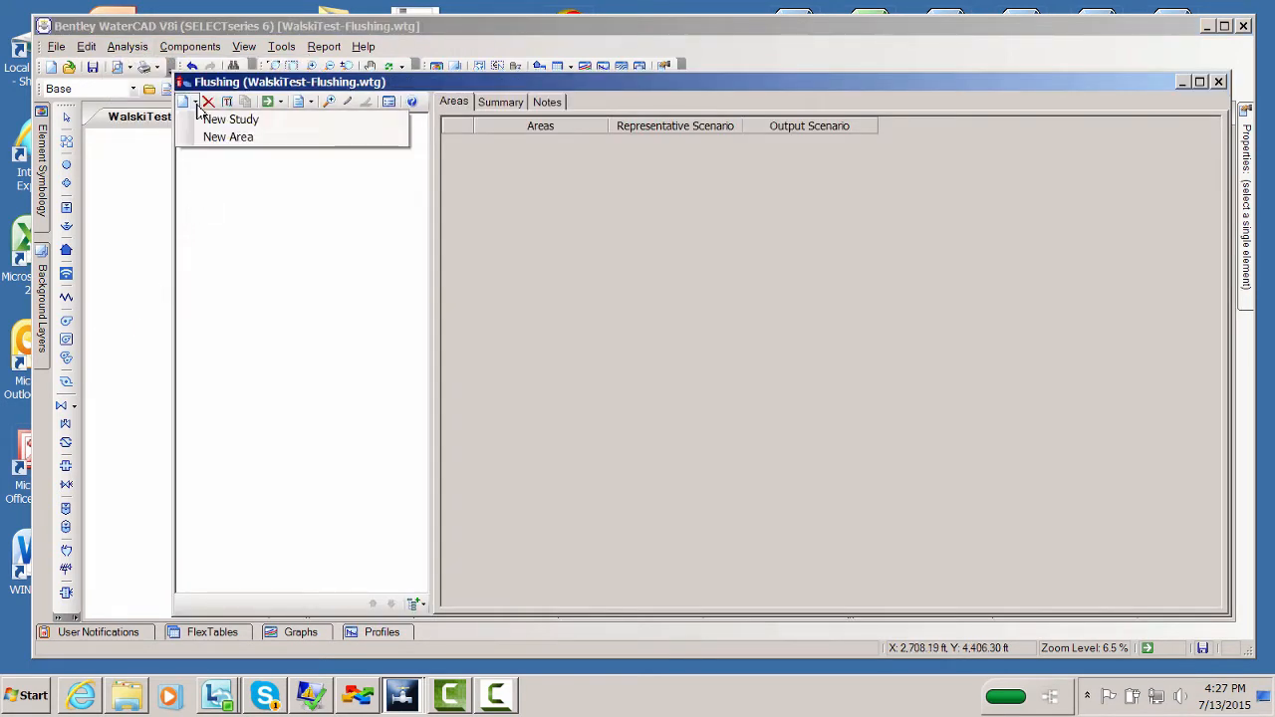
{"action": "left_click", "coordinate": [231, 119]}
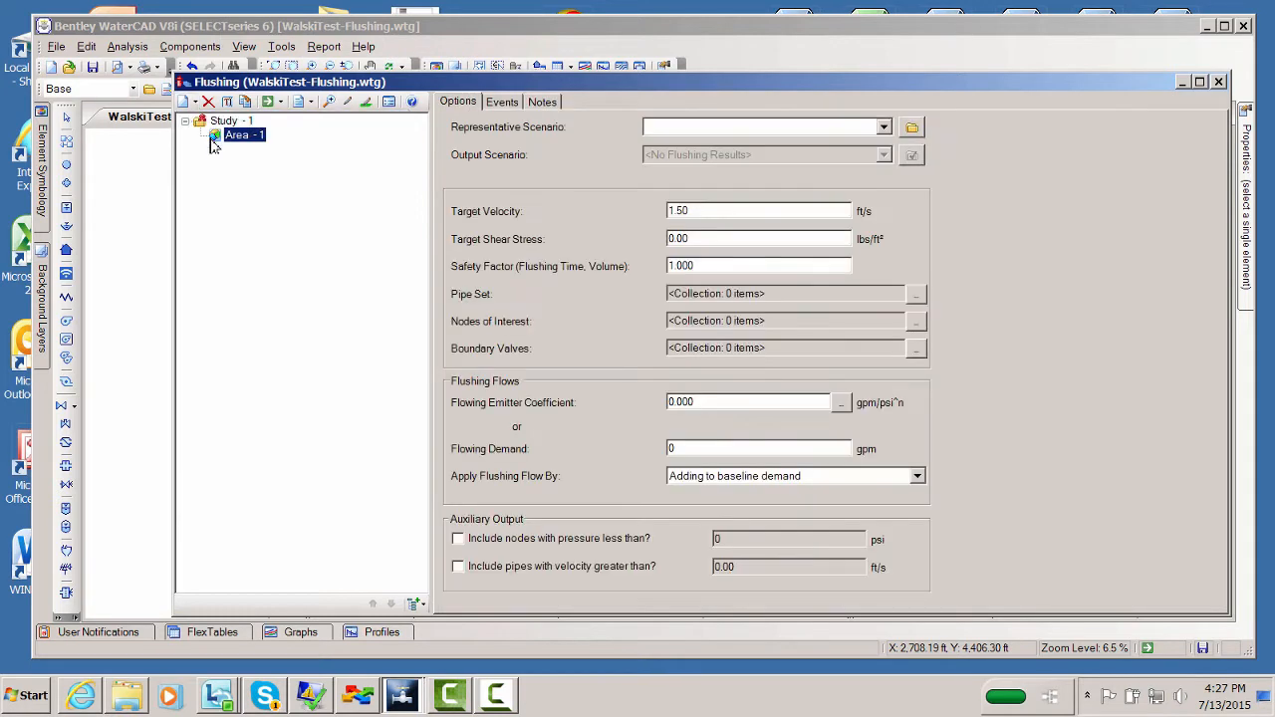
{"action": "mouse_move", "coordinate": [687, 172]}
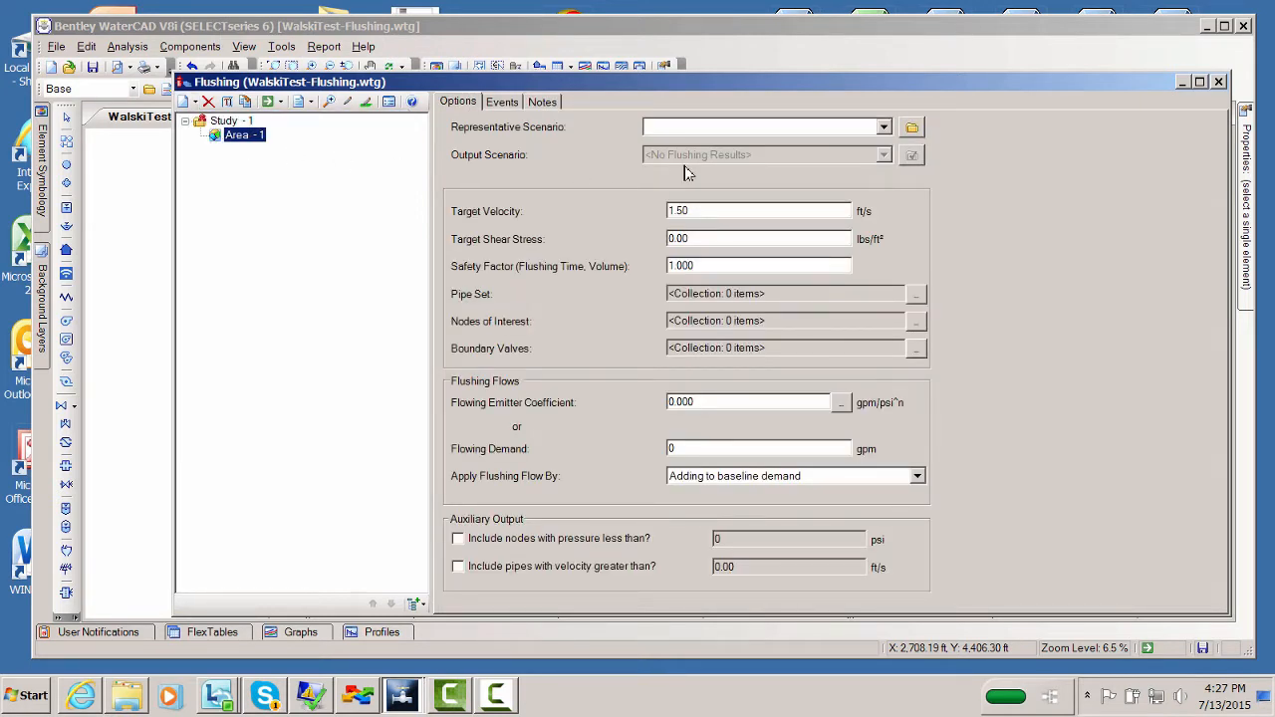
- Use Base as representative scenario with target velocity 4 ft/s and safety factor 1.5
{"action": "left_click", "coordinate": [880, 127]}
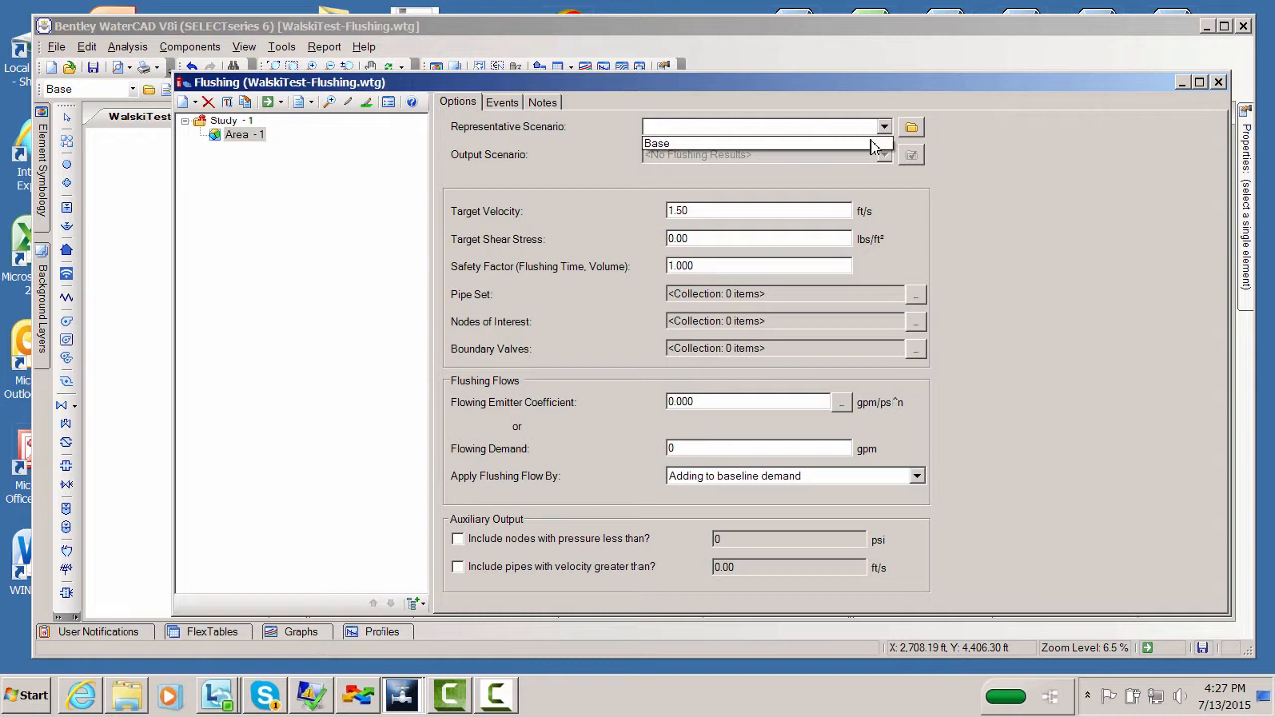
{"action": "left_click", "coordinate": [761, 127]}
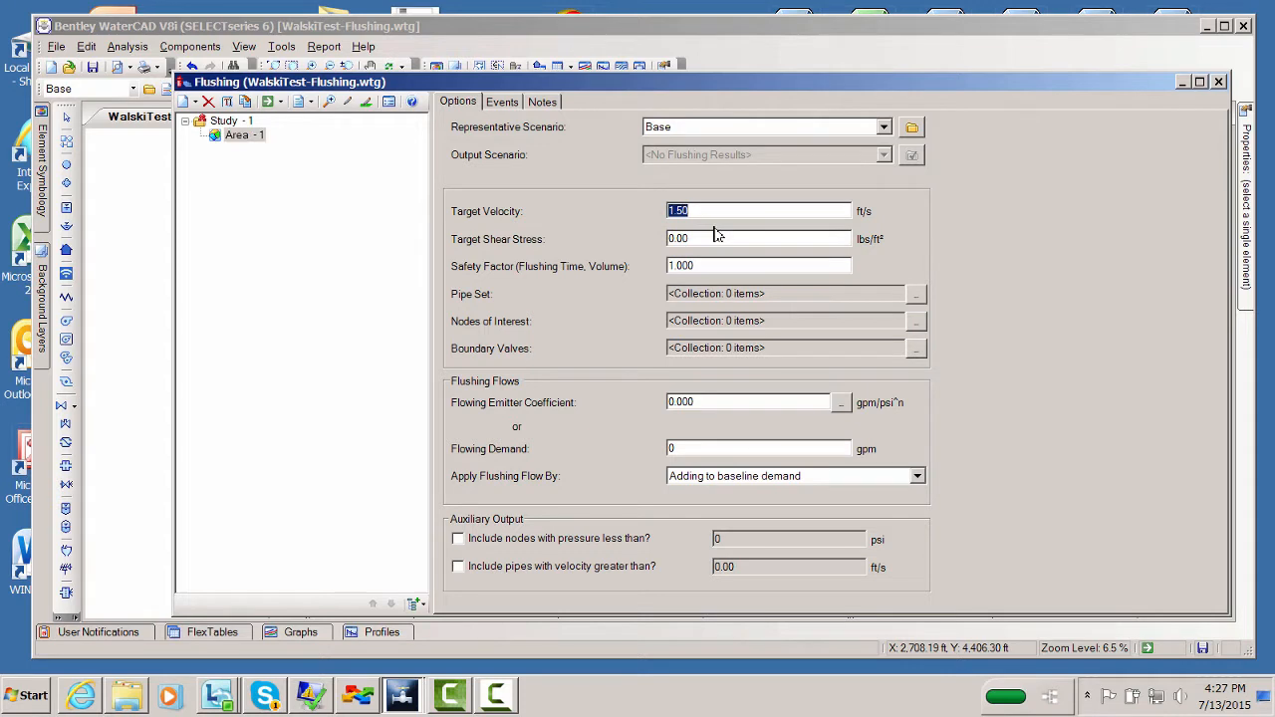
{"action": "type", "text": "4"}
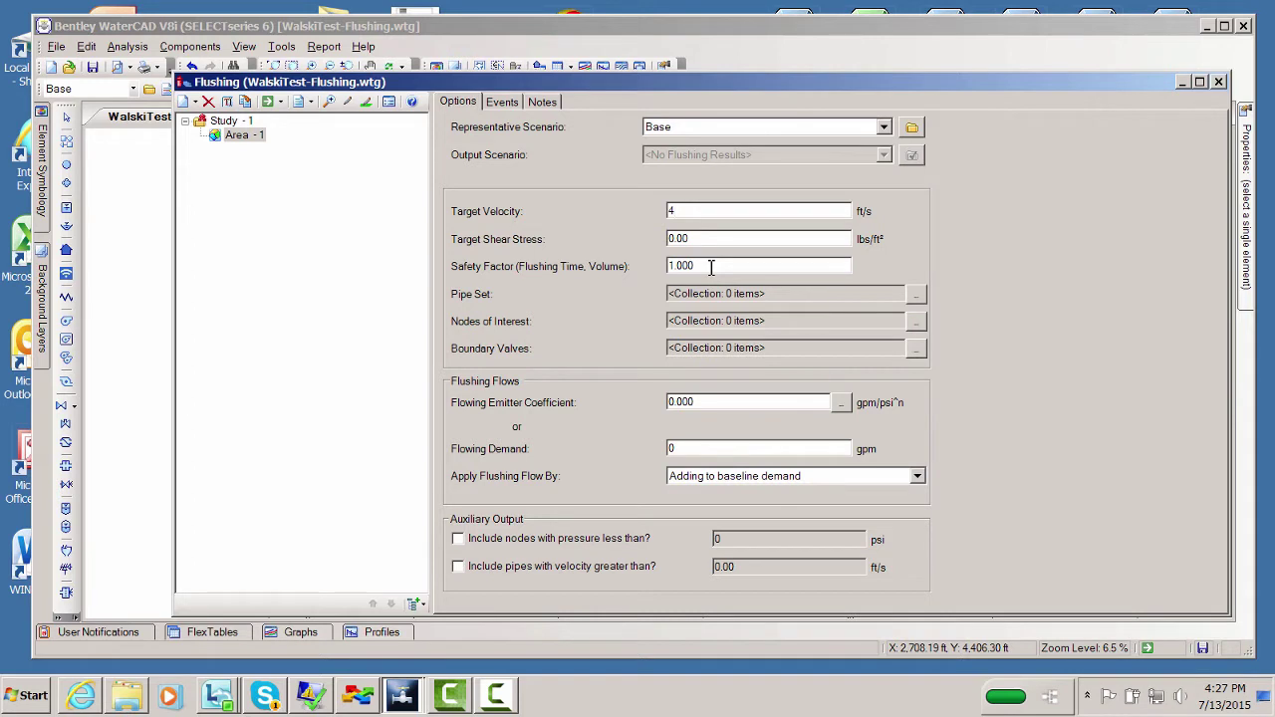
{"action": "triple_click", "coordinate": [759, 265]}
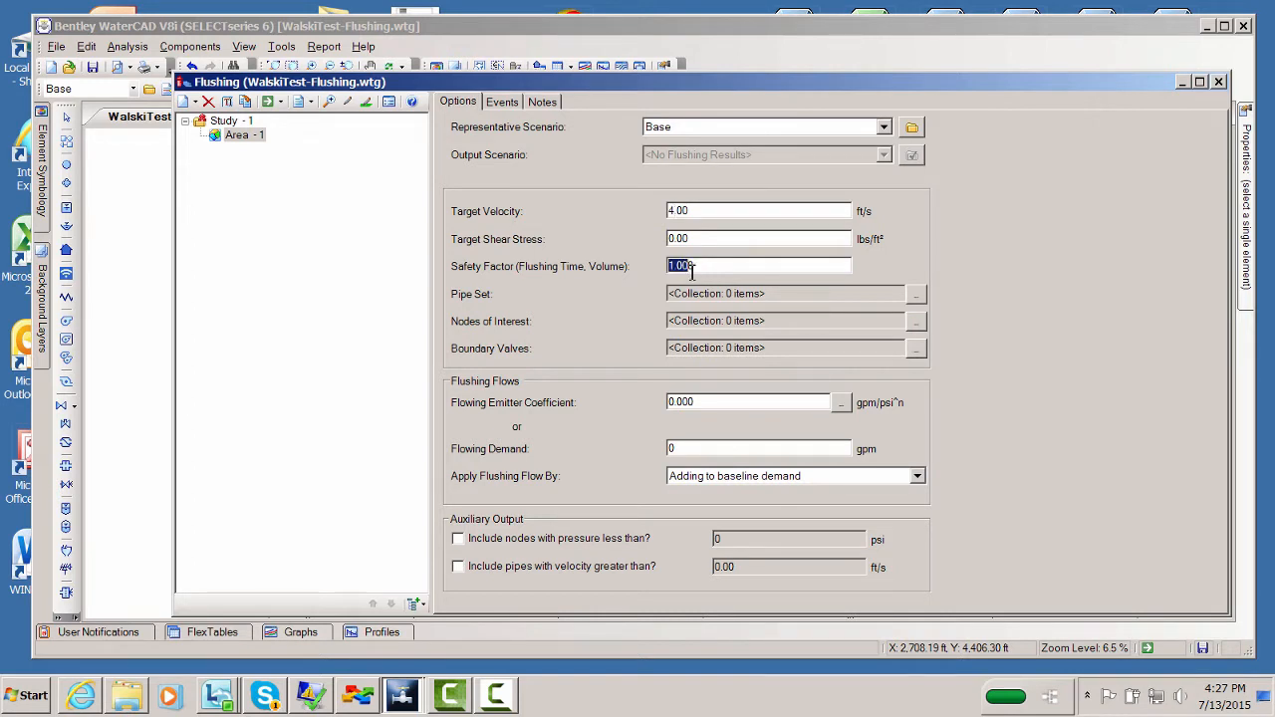
{"action": "type", "text": "1"}
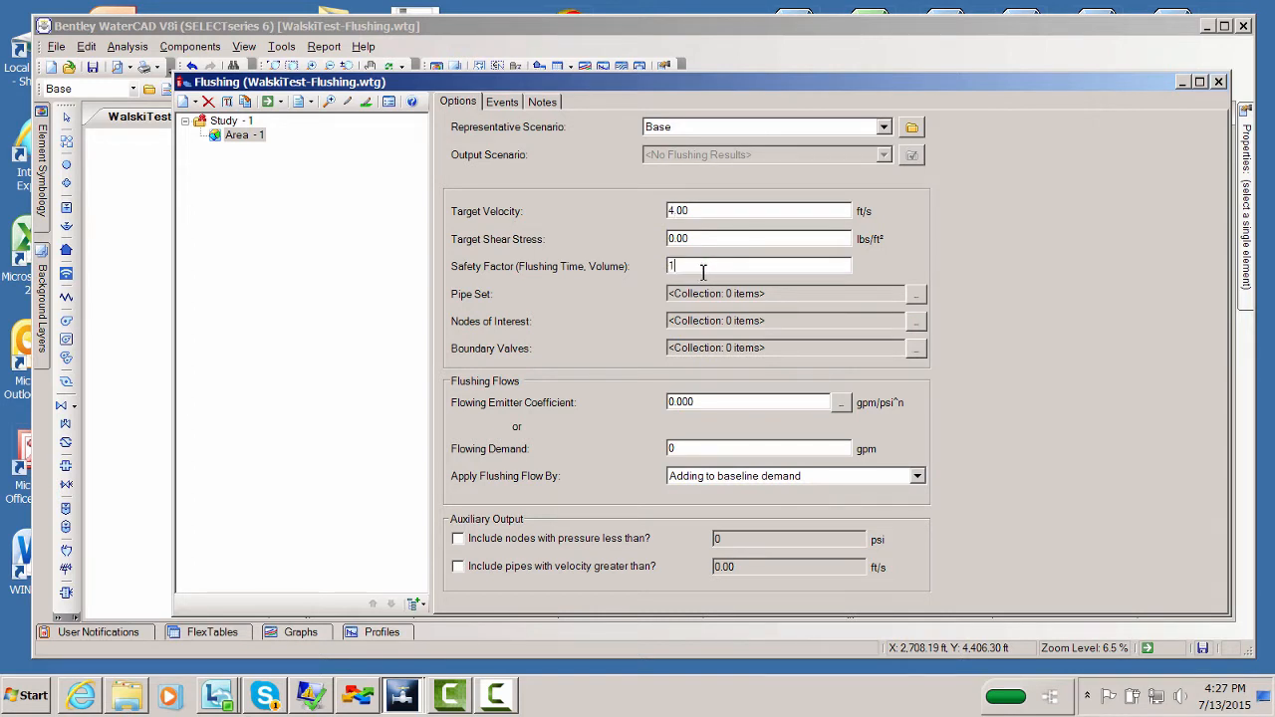
{"action": "type", "text": ".500"}
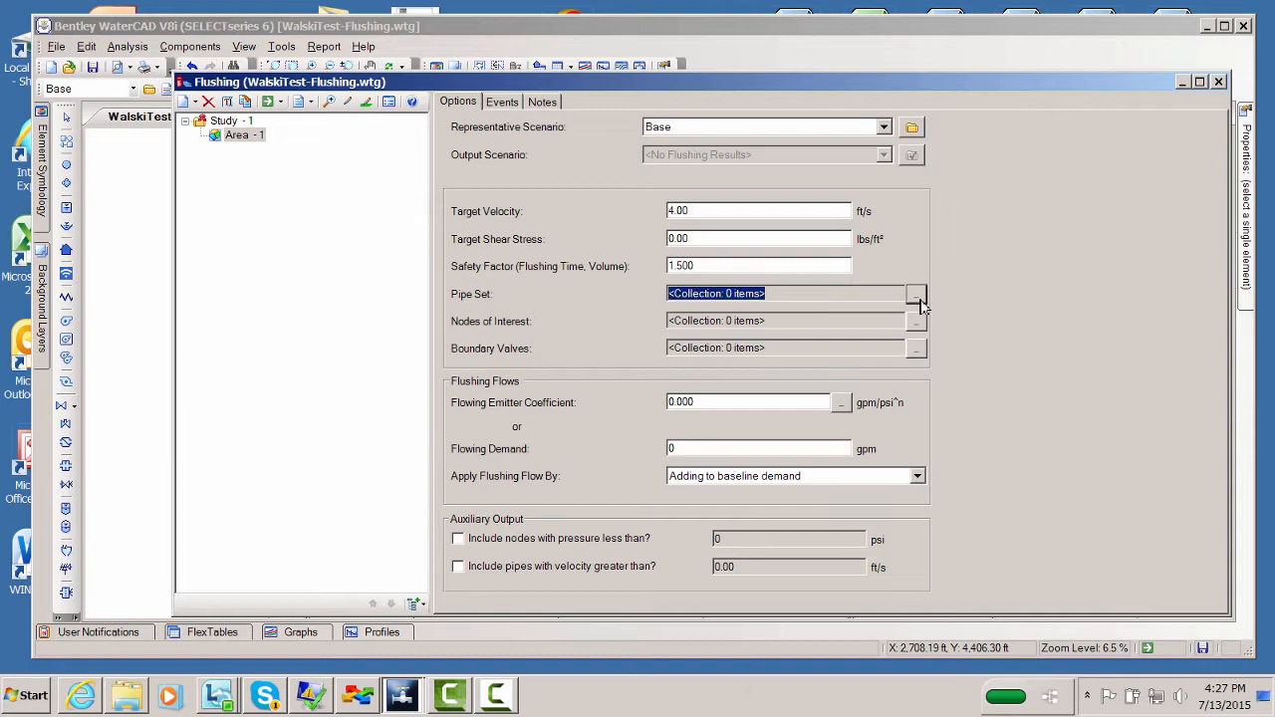
- Pick 33 pipes from the network map as the flushing area's pipe set
{"action": "left_click", "coordinate": [916, 293]}
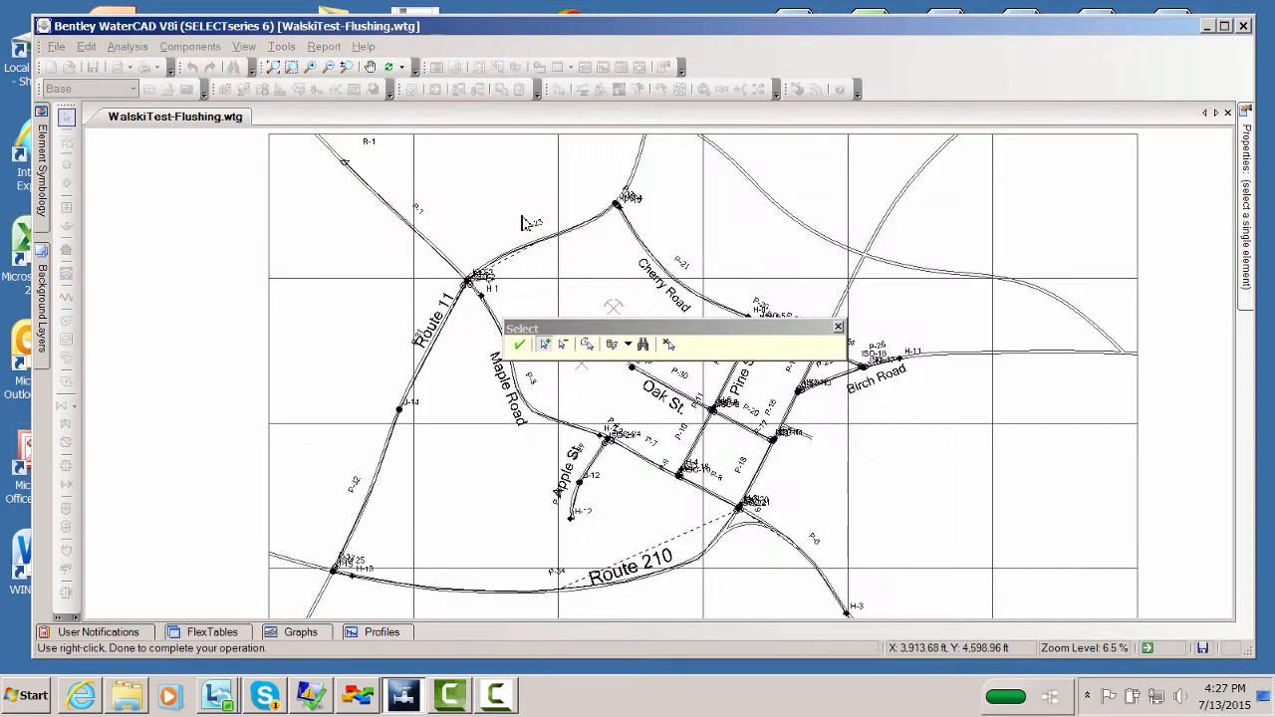
{"action": "mouse_move", "coordinate": [527, 223]}
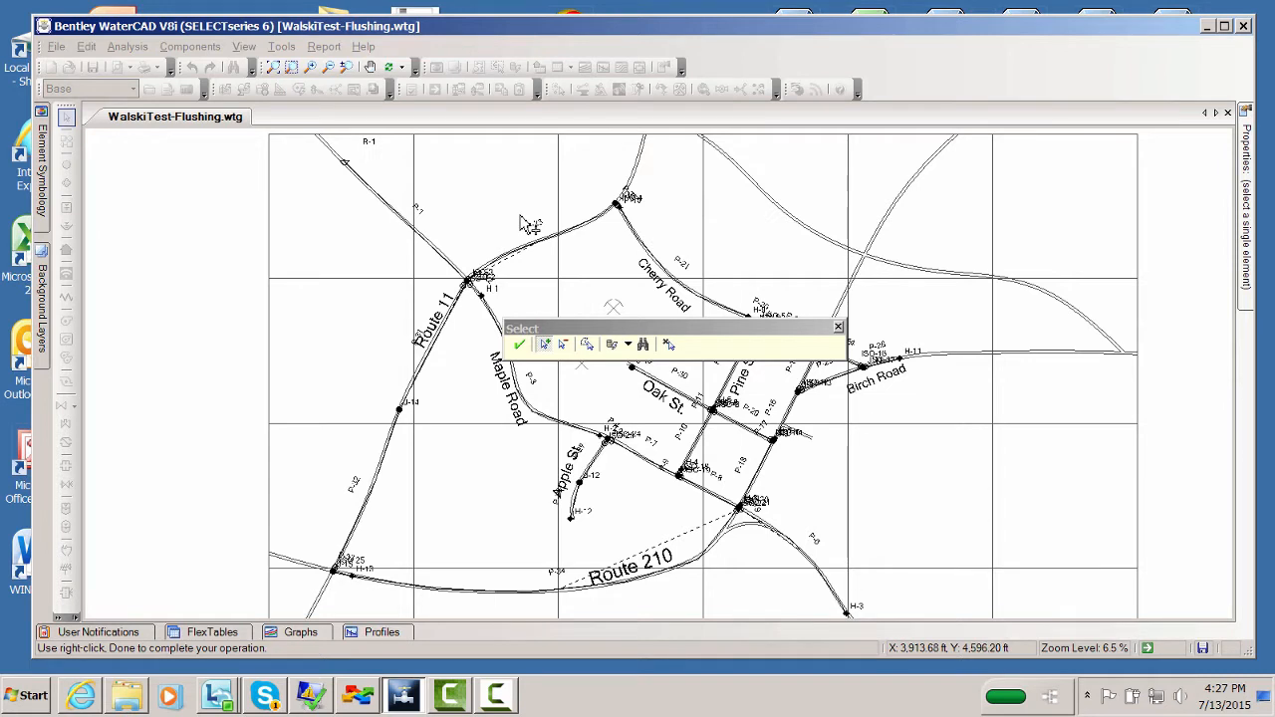
{"action": "mouse_move", "coordinate": [576, 291]}
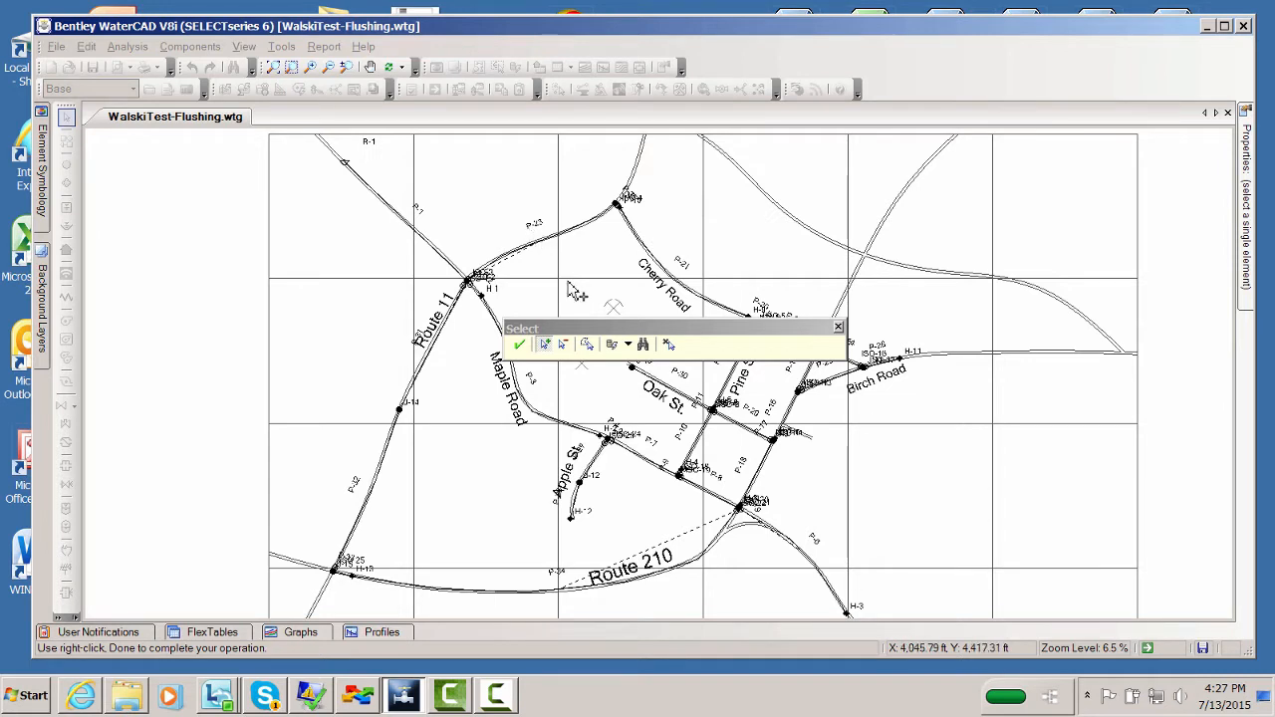
{"action": "mouse_move", "coordinate": [587, 343]}
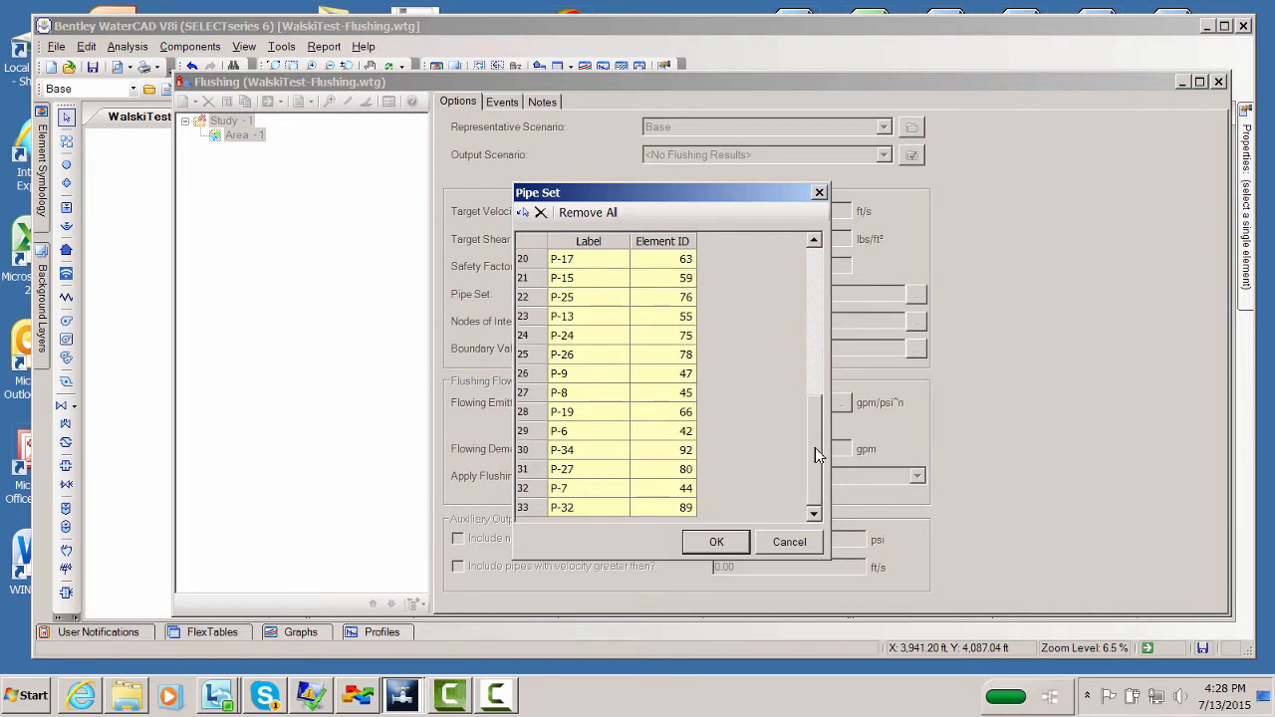
{"action": "left_click", "coordinate": [715, 541]}
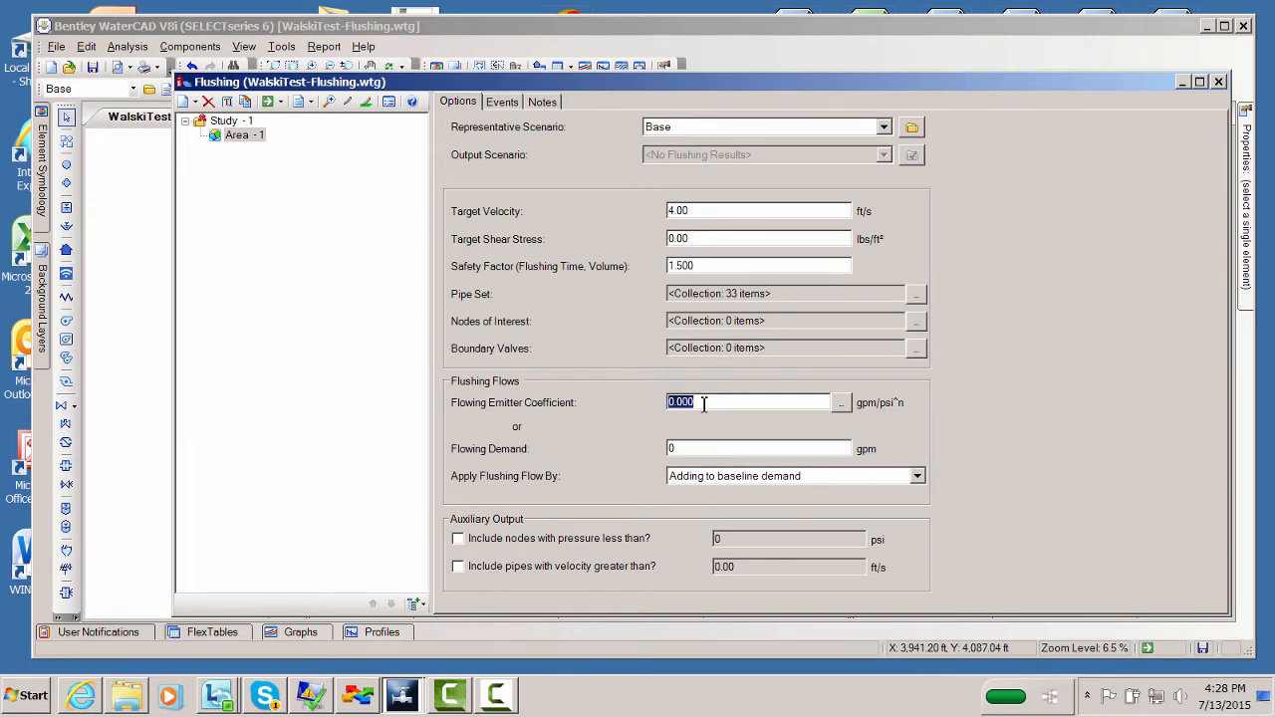
- Enter a flowing emitter coefficient of 200 gpm/psi^n for Area-1
{"action": "type", "text": "200"}
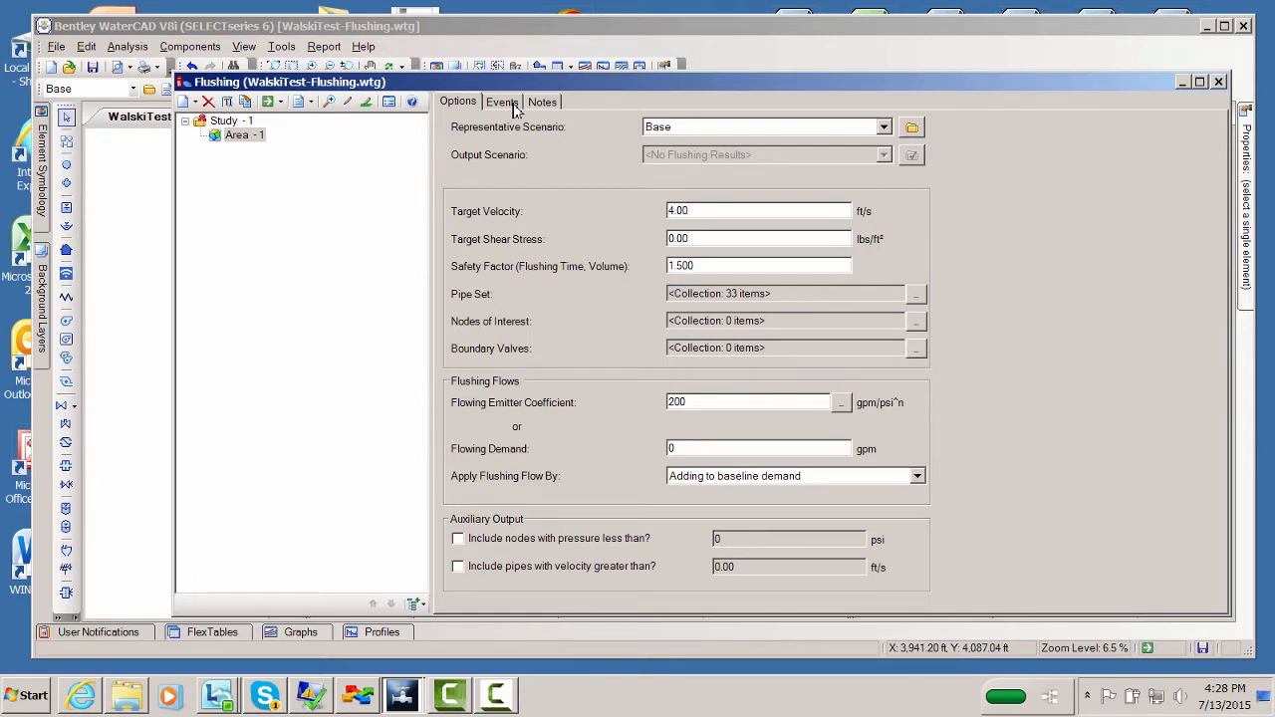
{"action": "left_click", "coordinate": [243, 136]}
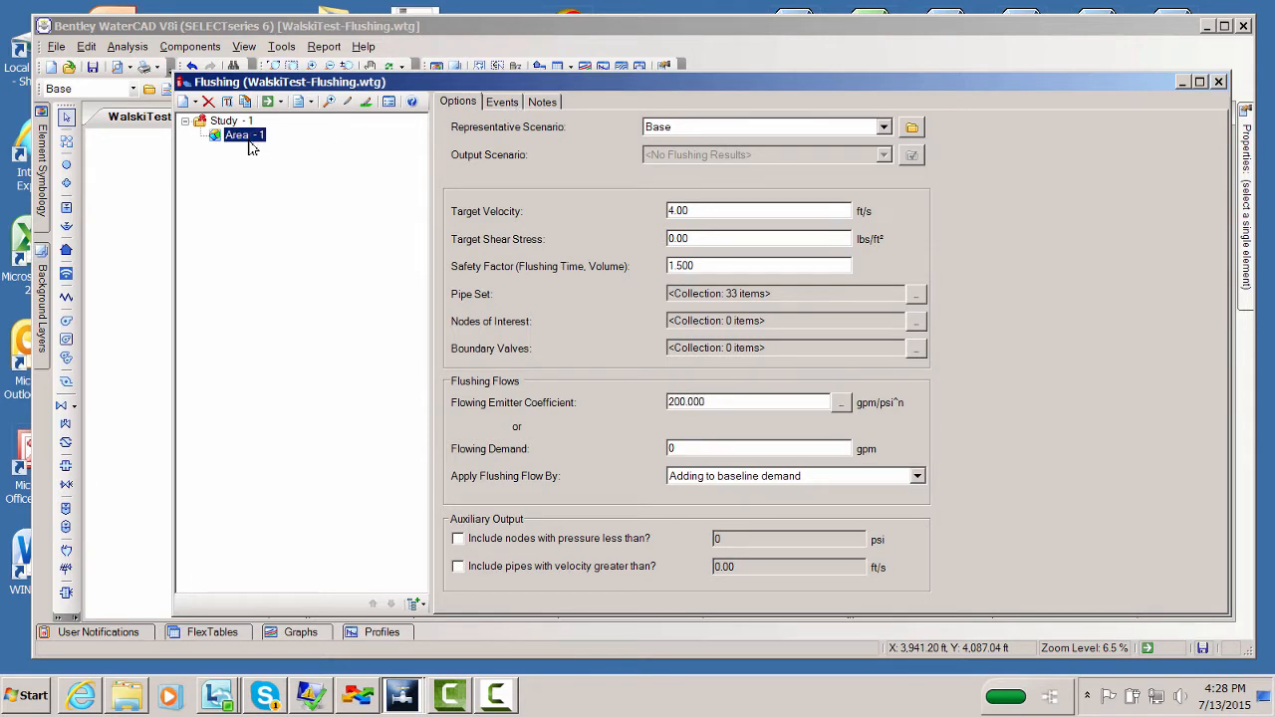
{"action": "left_click", "coordinate": [188, 101]}
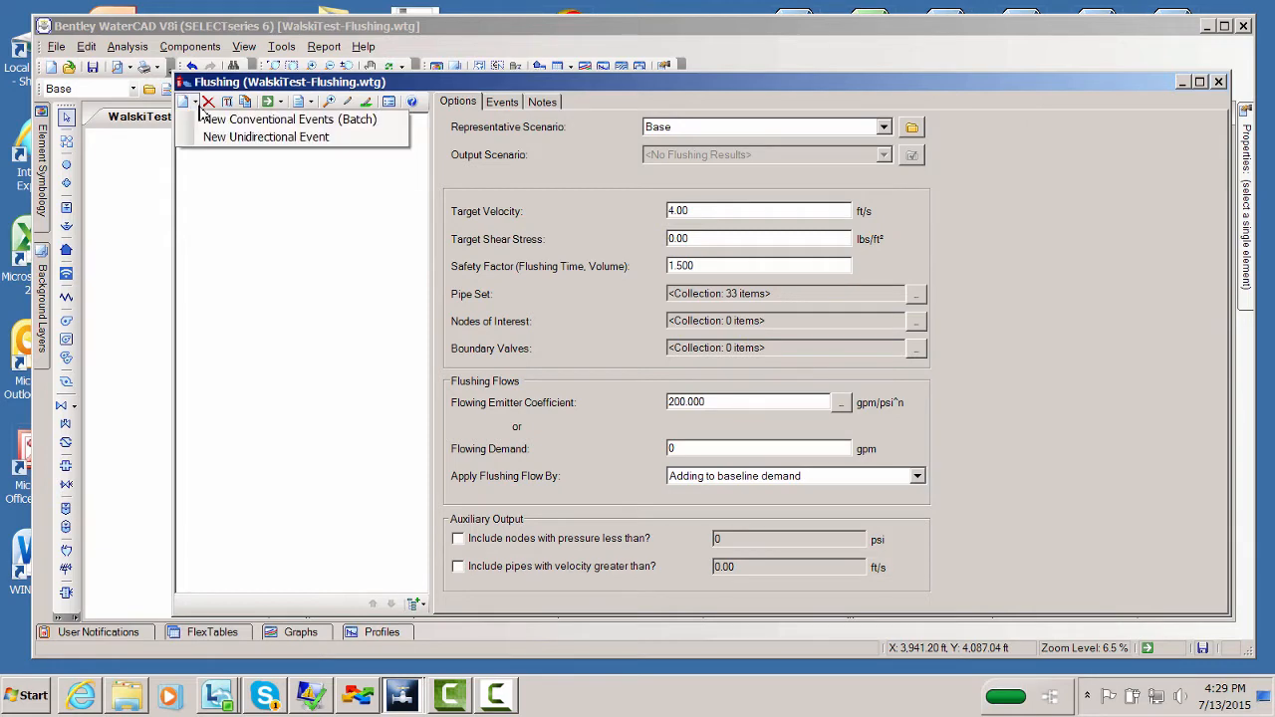
{"action": "mouse_move", "coordinate": [266, 135]}
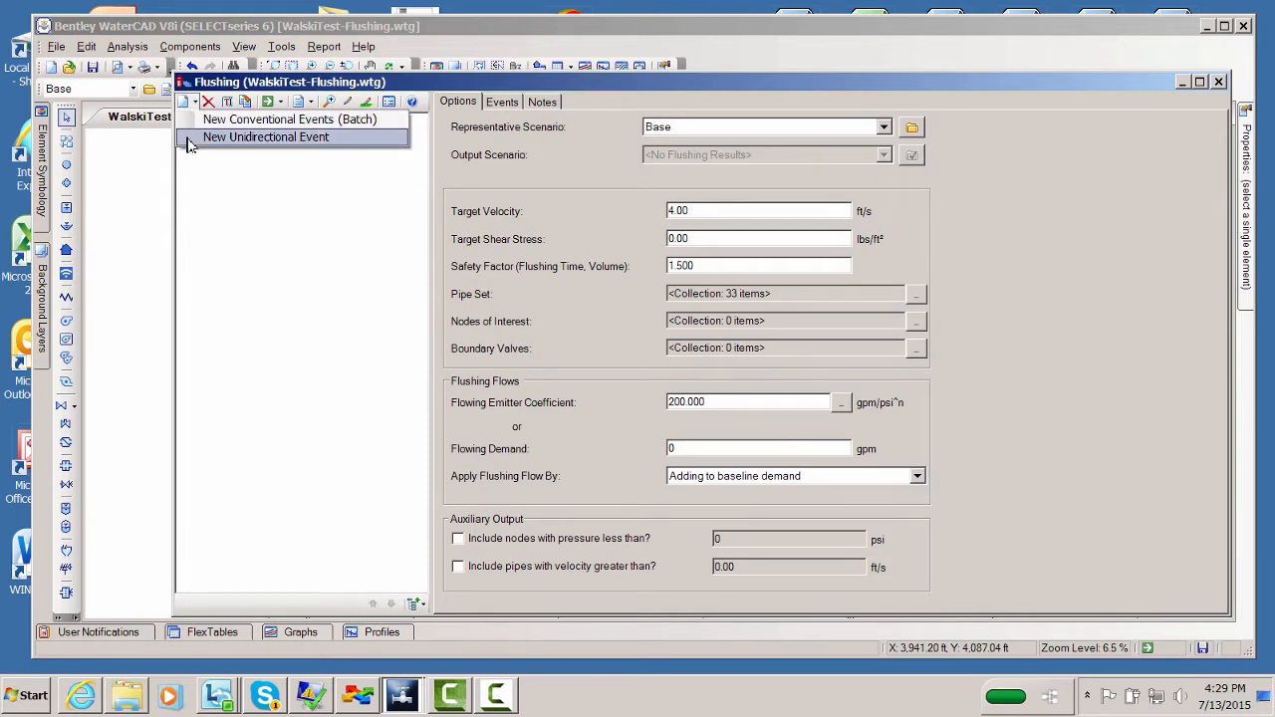
- Start a unidirectional event and select pipe P-1 near Route 11 along Maple Road to Apple St
{"action": "left_click", "coordinate": [265, 136]}
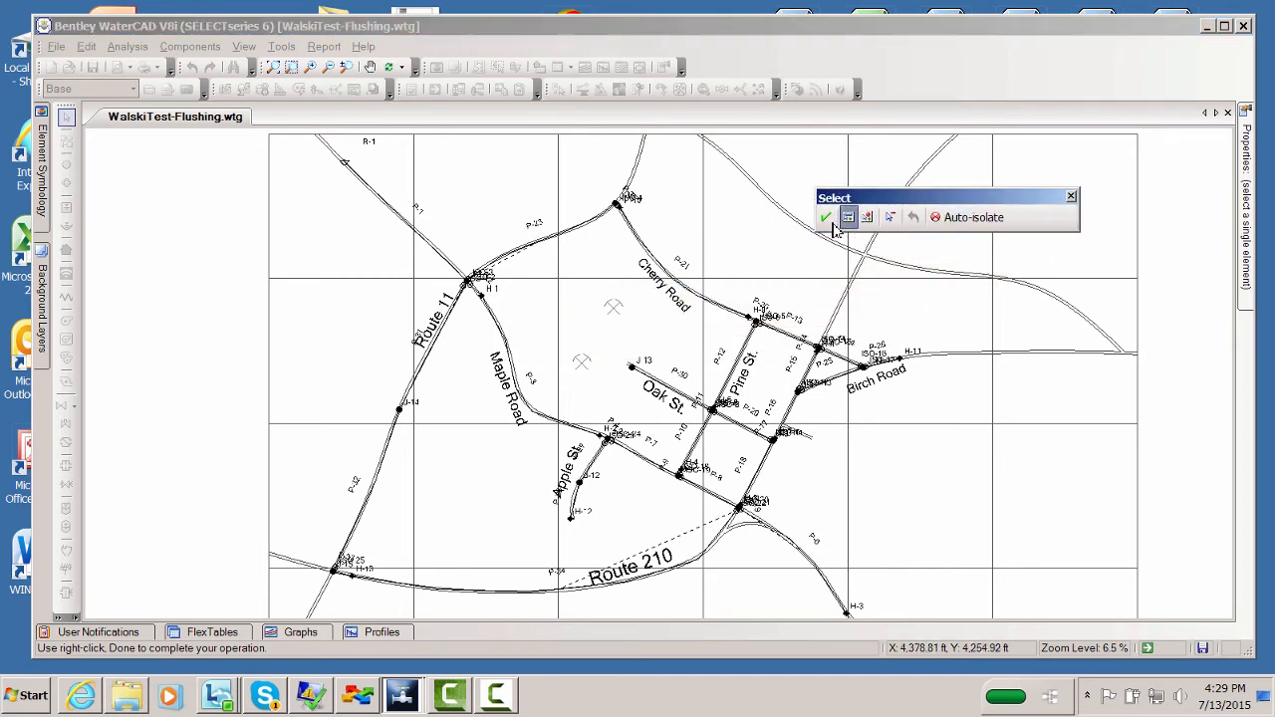
{"action": "mouse_move", "coordinate": [852, 231]}
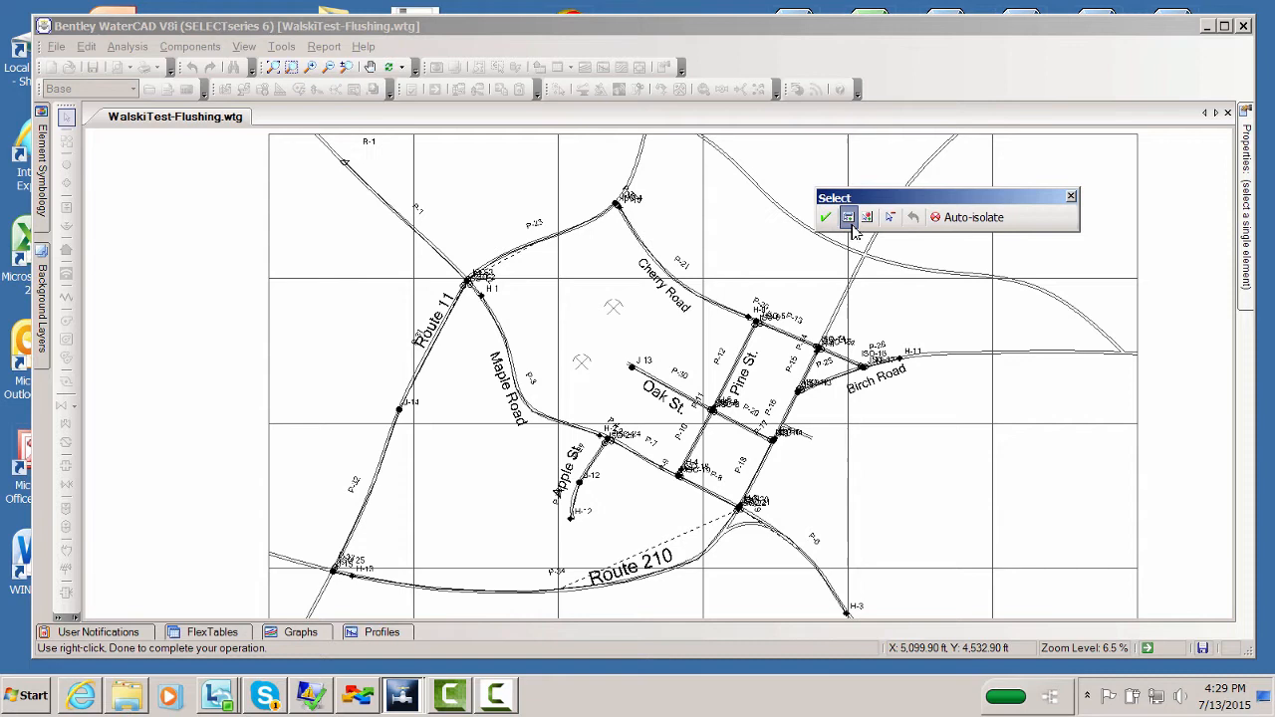
{"action": "mouse_move", "coordinate": [848, 218]}
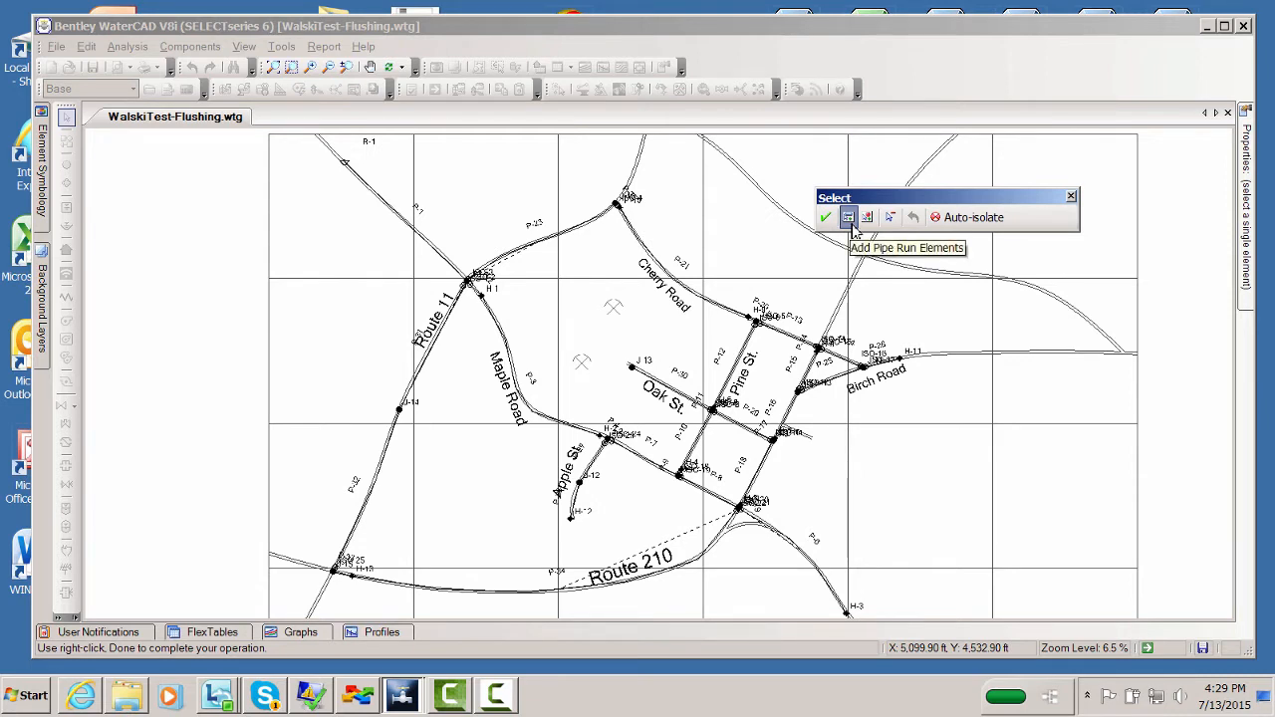
{"action": "mouse_move", "coordinate": [852, 227]}
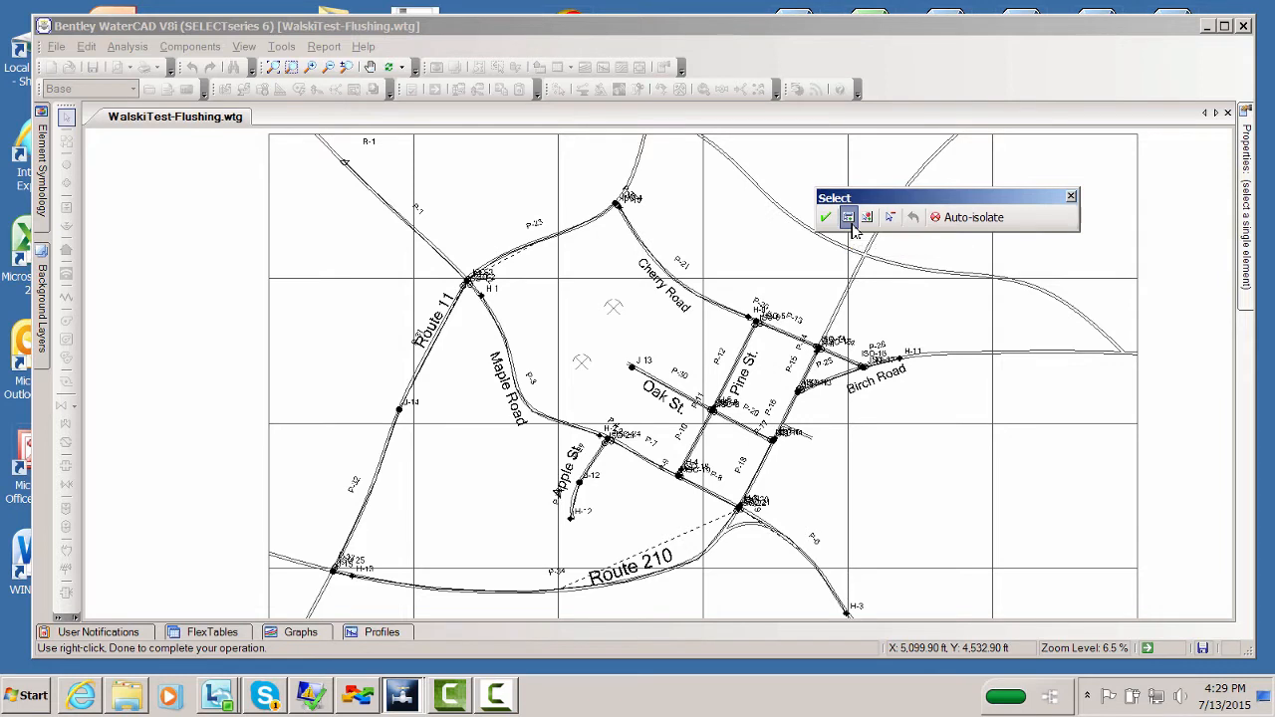
{"action": "mouse_move", "coordinate": [498, 187]}
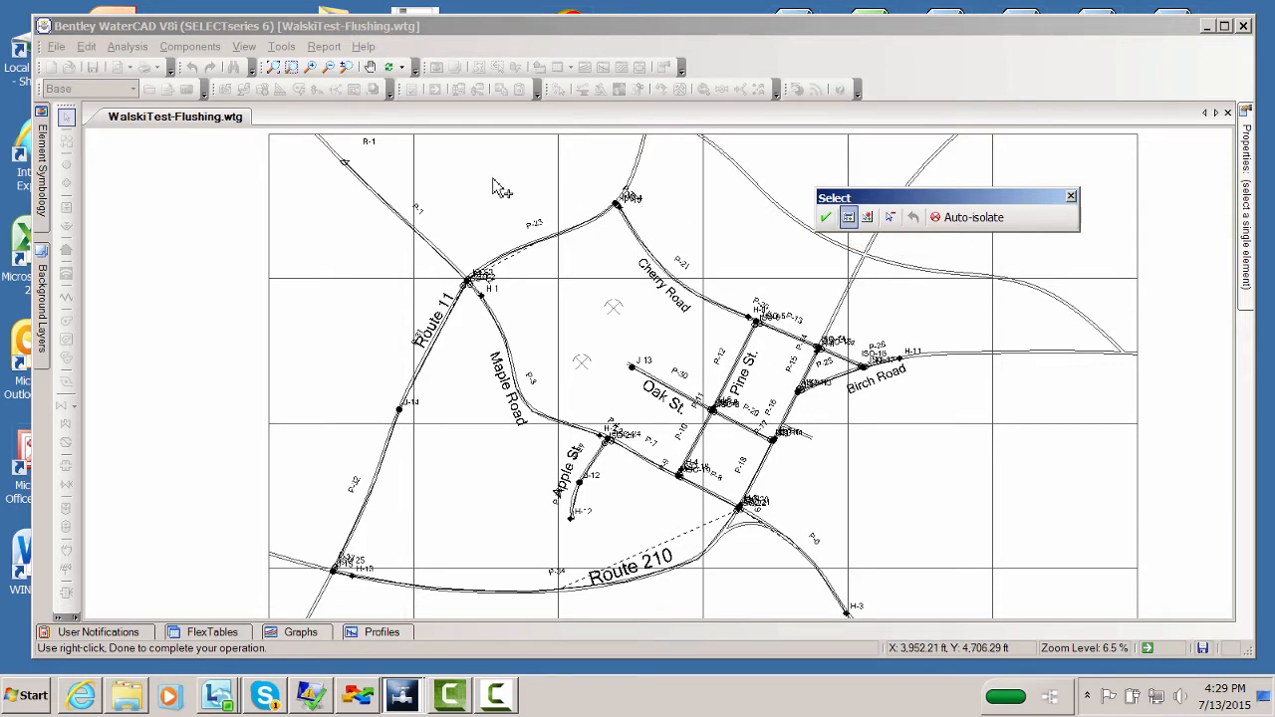
{"action": "mouse_move", "coordinate": [370, 197]}
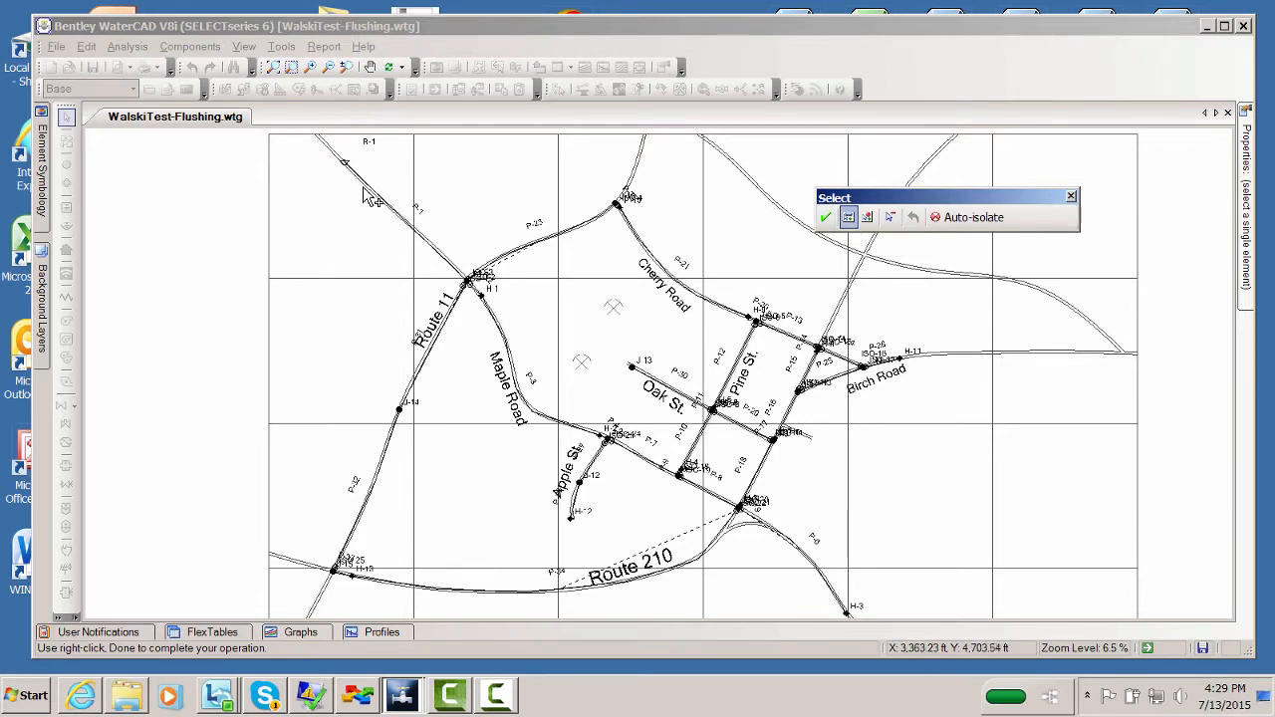
{"action": "left_click", "coordinate": [408, 219]}
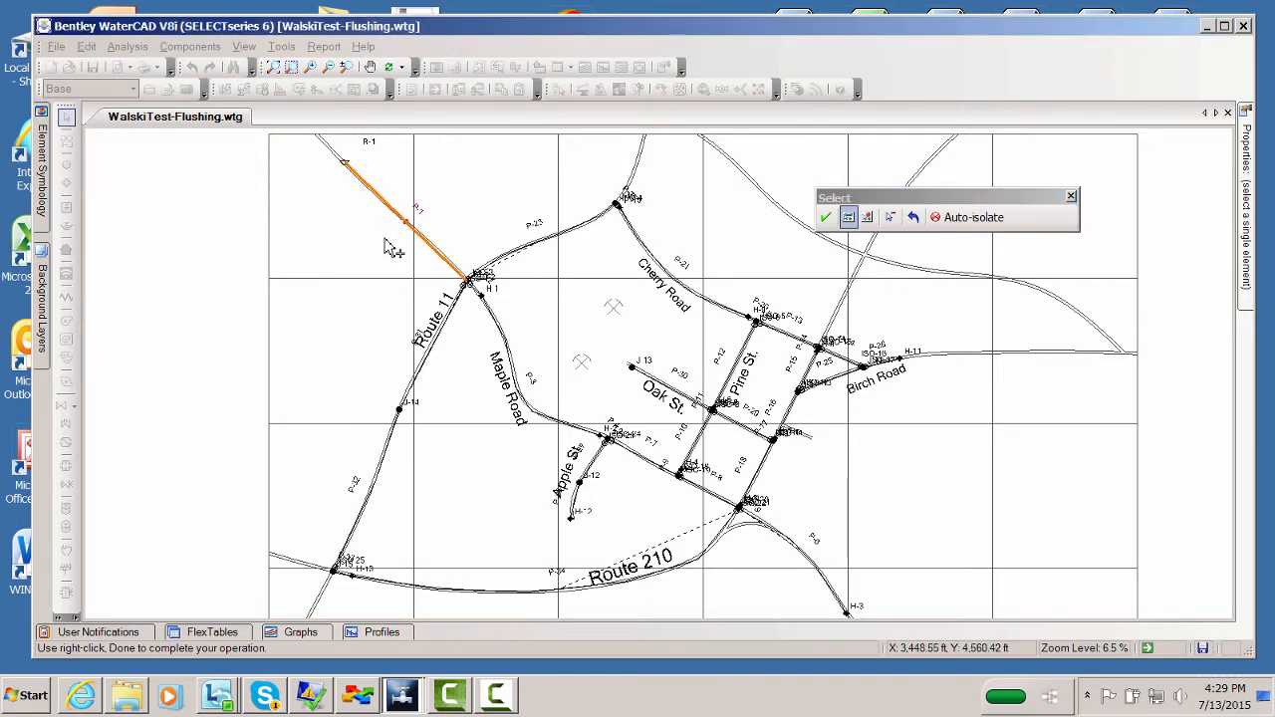
{"action": "mouse_move", "coordinate": [482, 298]}
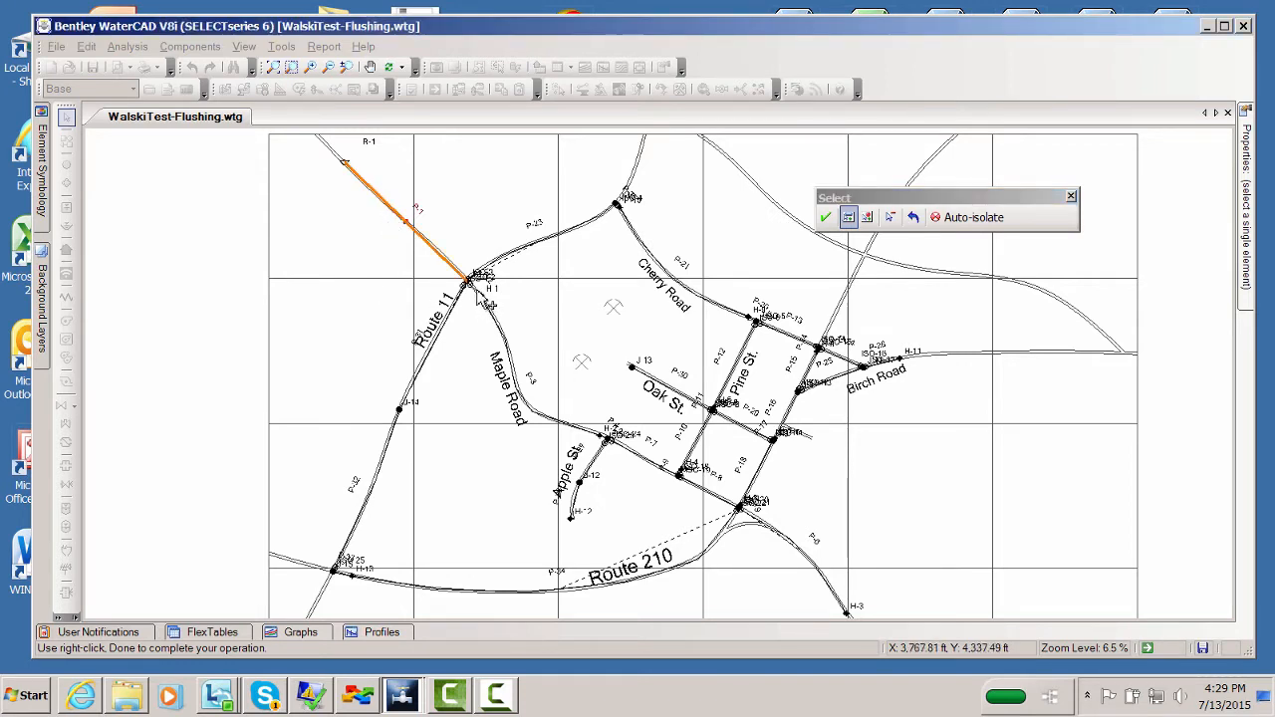
{"action": "mouse_move", "coordinate": [497, 328]}
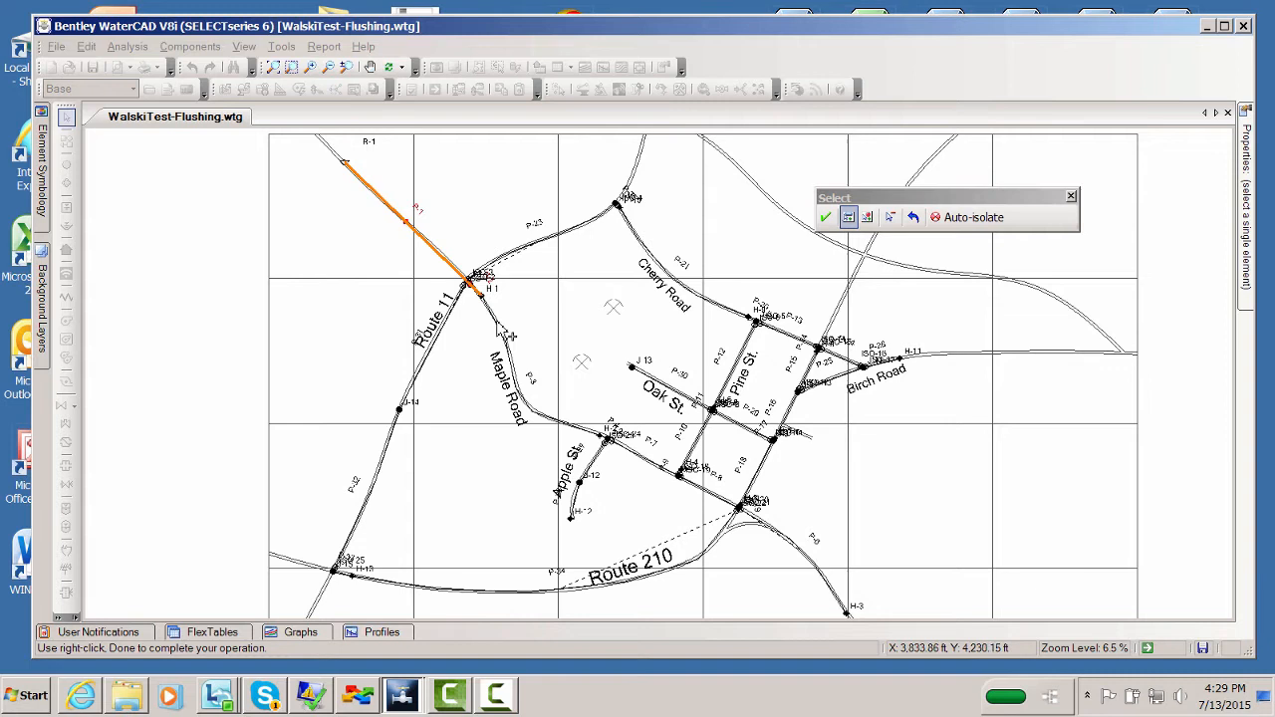
{"action": "left_click", "coordinate": [607, 442]}
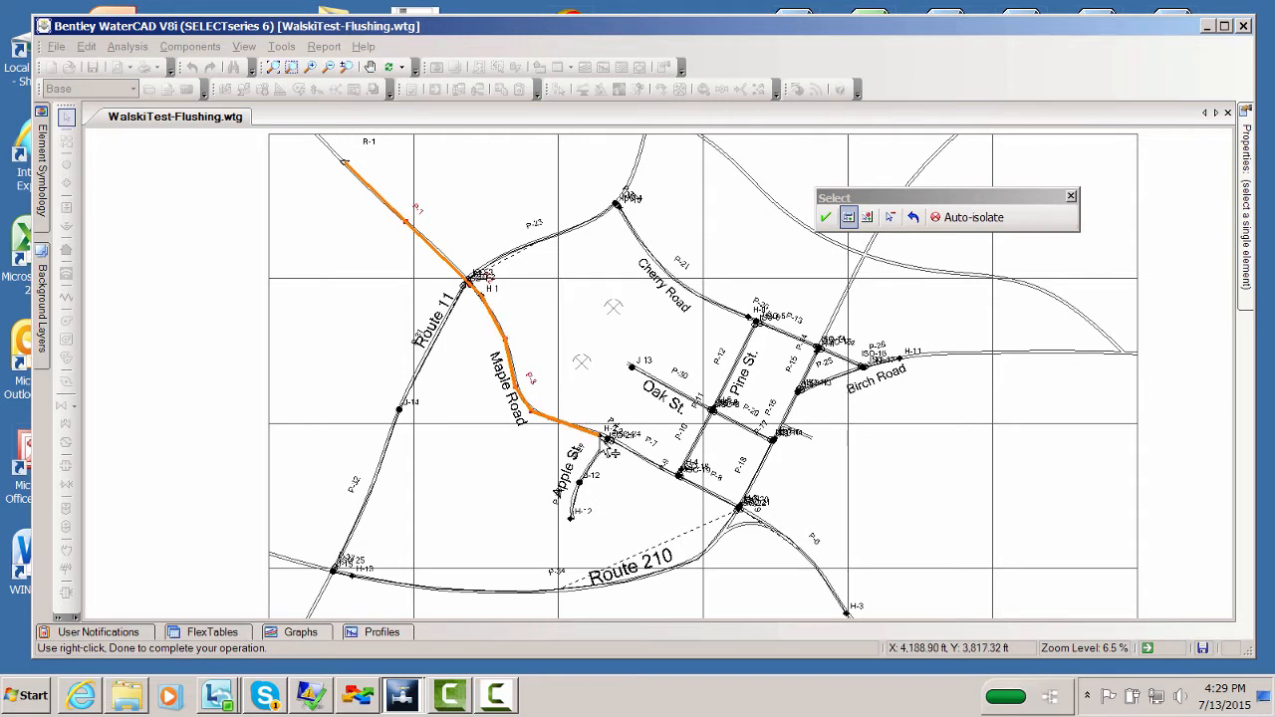
{"action": "mouse_move", "coordinate": [606, 449]}
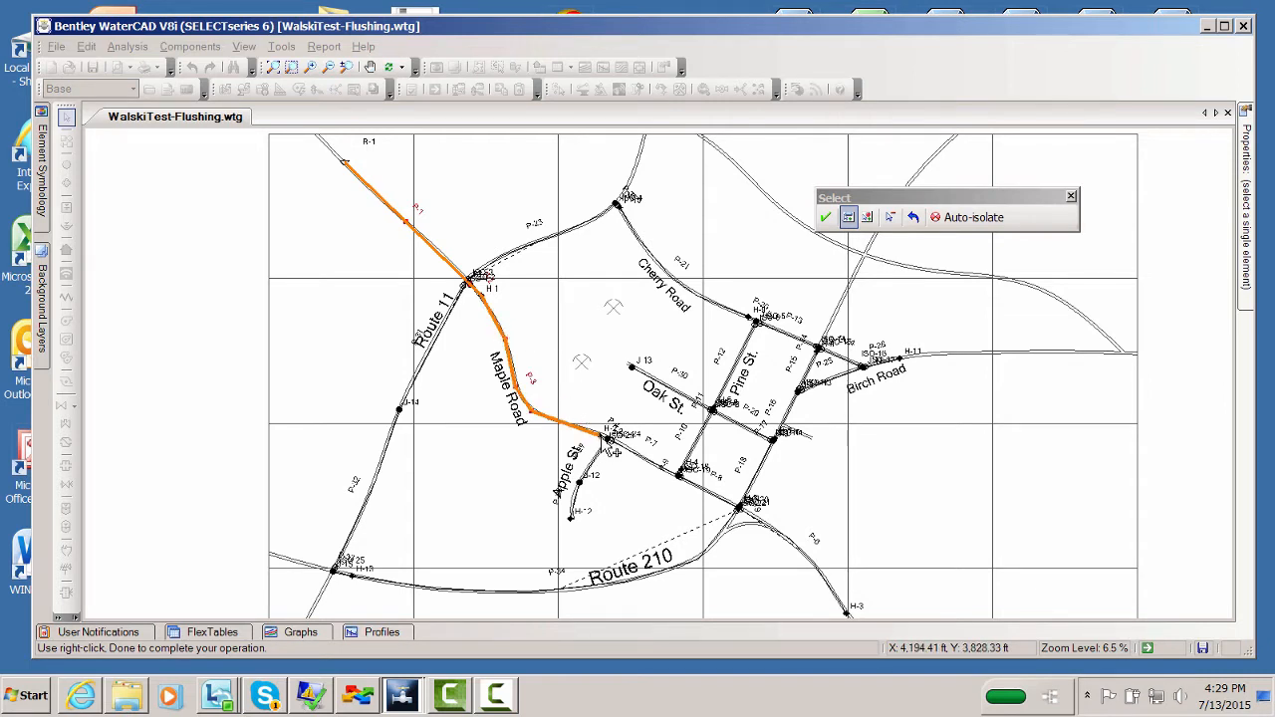
{"action": "mouse_move", "coordinate": [866, 217]}
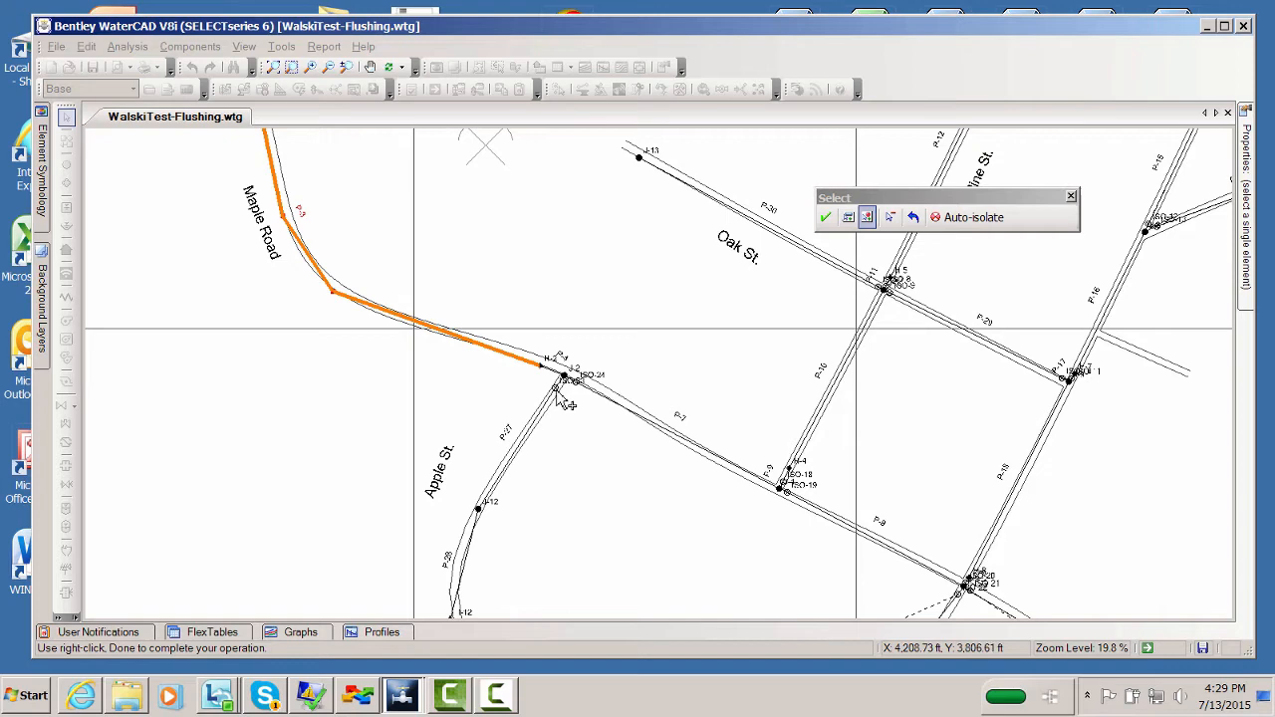
{"action": "mouse_move", "coordinate": [788, 450]}
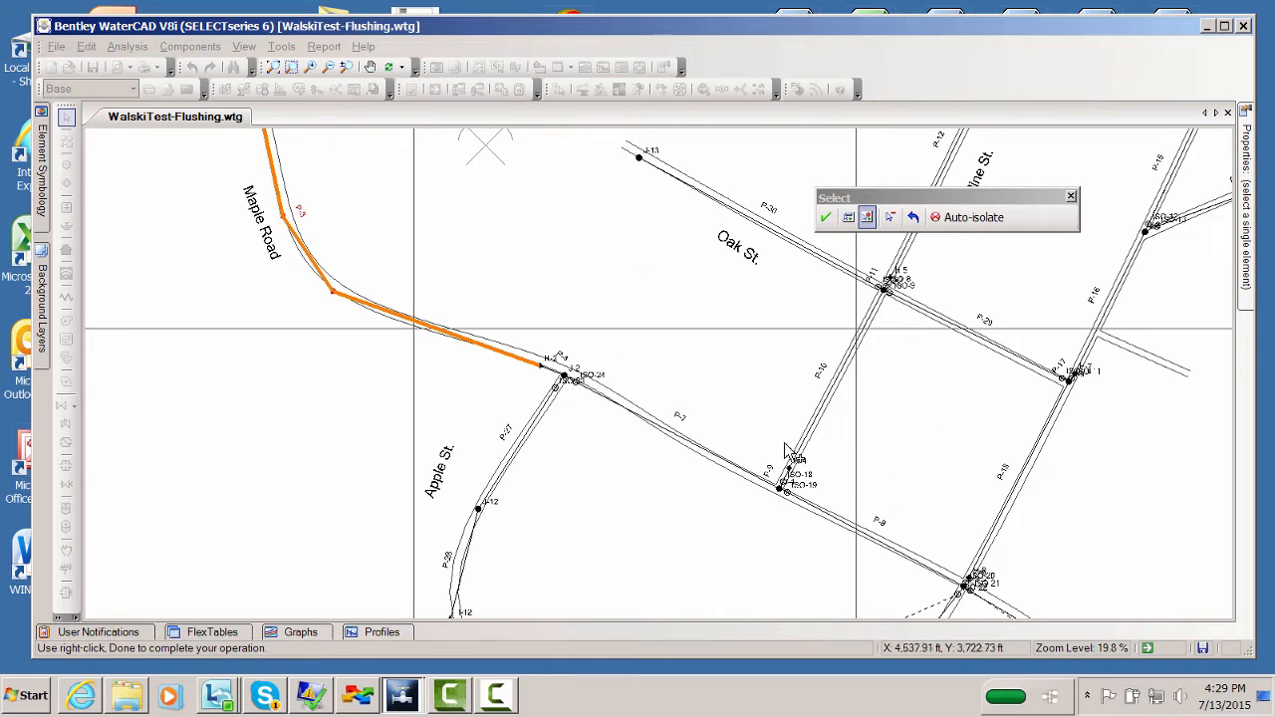
{"action": "mouse_move", "coordinate": [582, 398]}
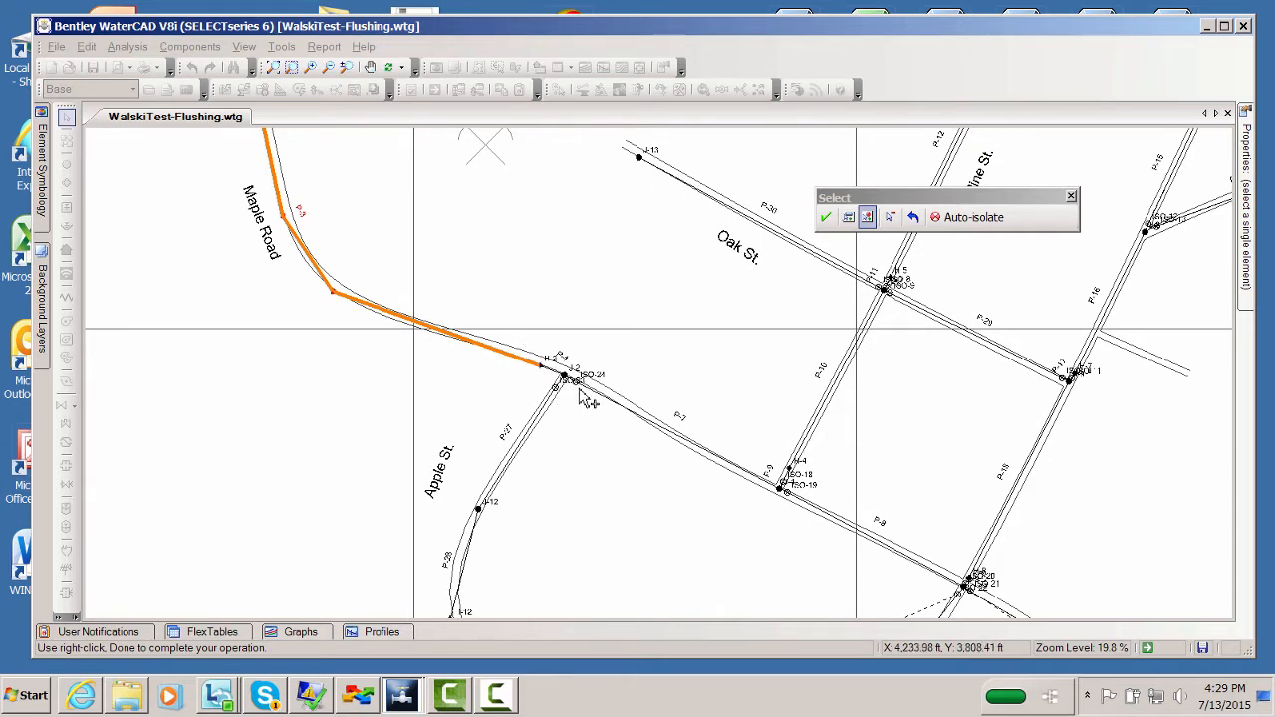
- Add the hydrant and isolation valve at the Apple St. pipe end to the selection
{"action": "scroll", "scroll_direction": "up", "scroll_amount": 3}
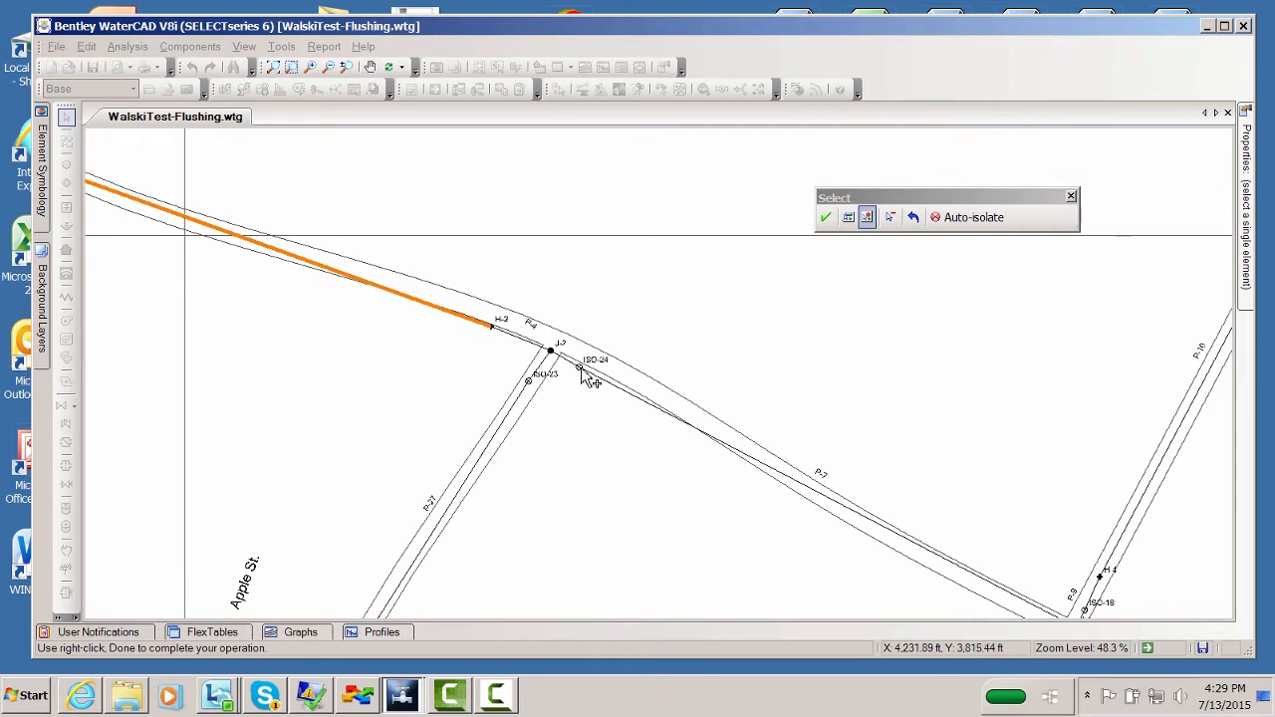
{"action": "mouse_move", "coordinate": [894, 239]}
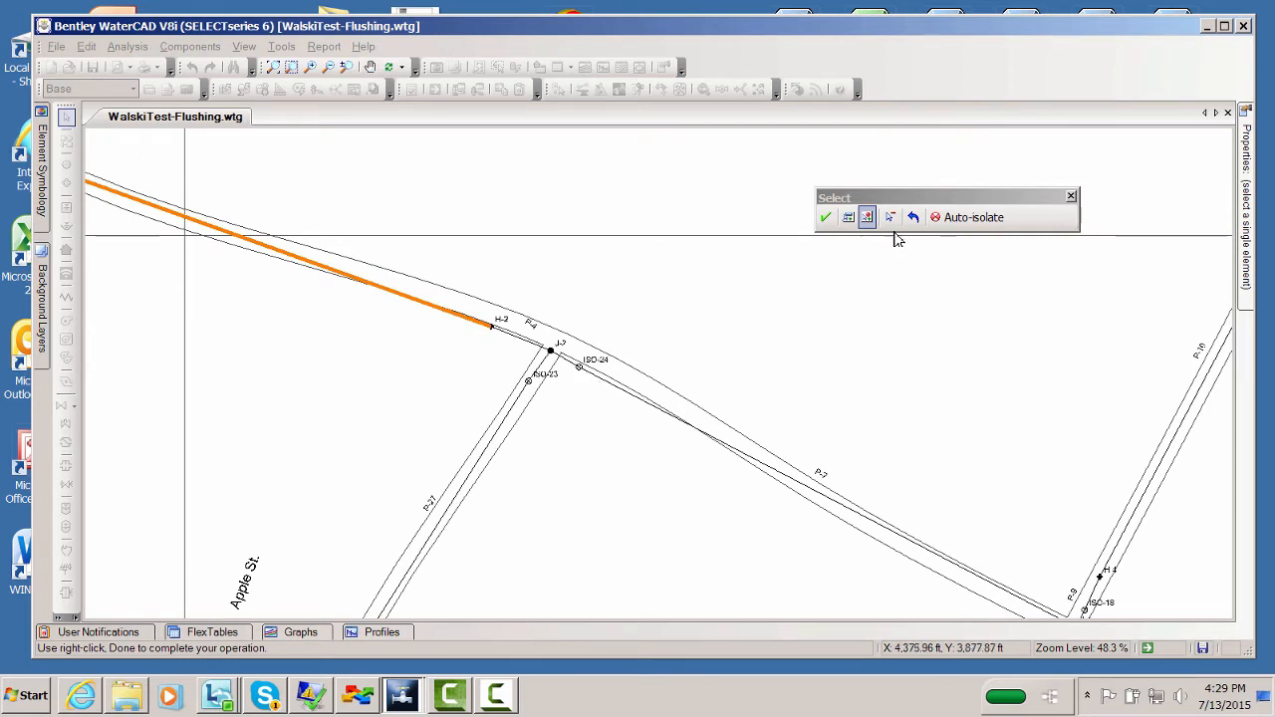
{"action": "mouse_move", "coordinate": [588, 379]}
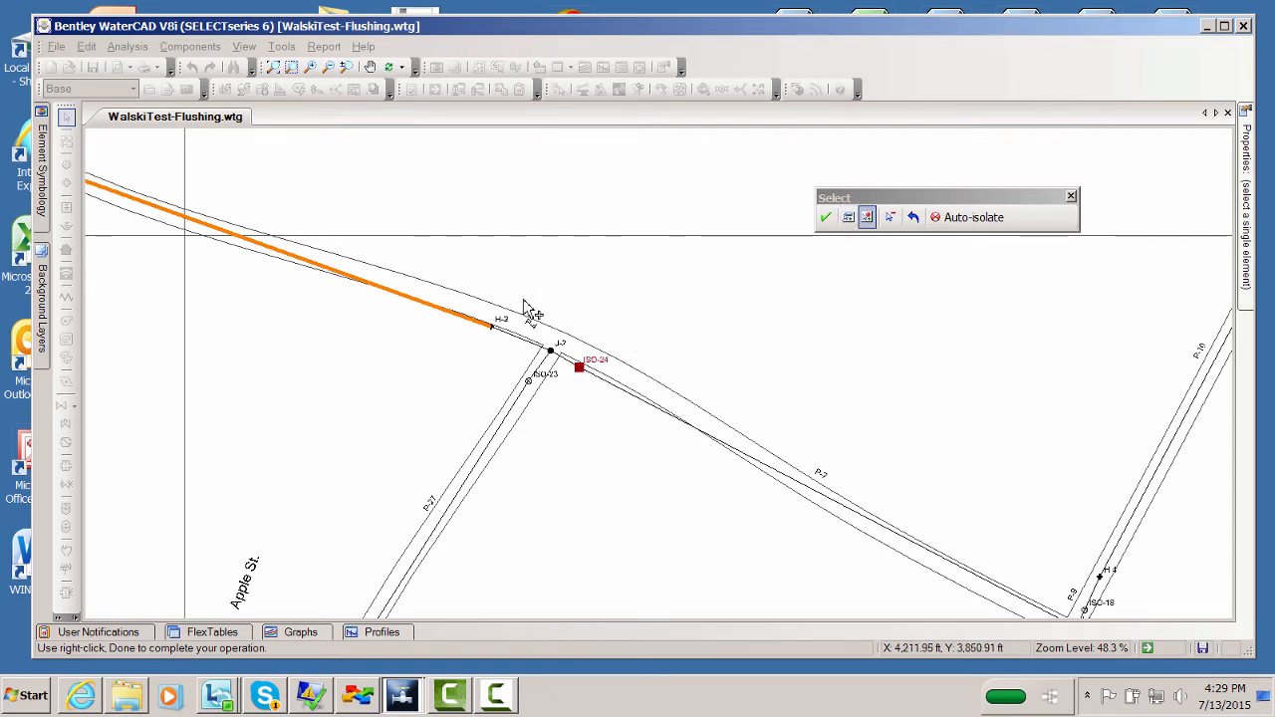
{"action": "left_click", "coordinate": [490, 327]}
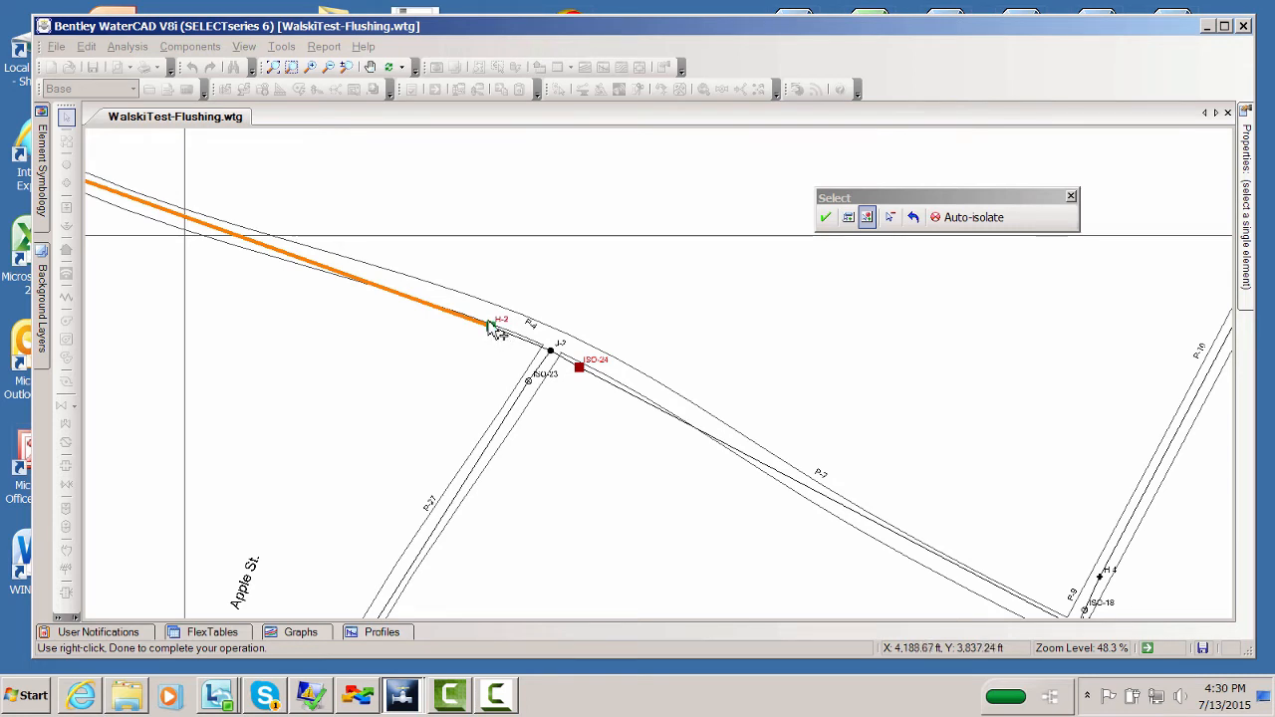
{"action": "mouse_move", "coordinate": [490, 329]}
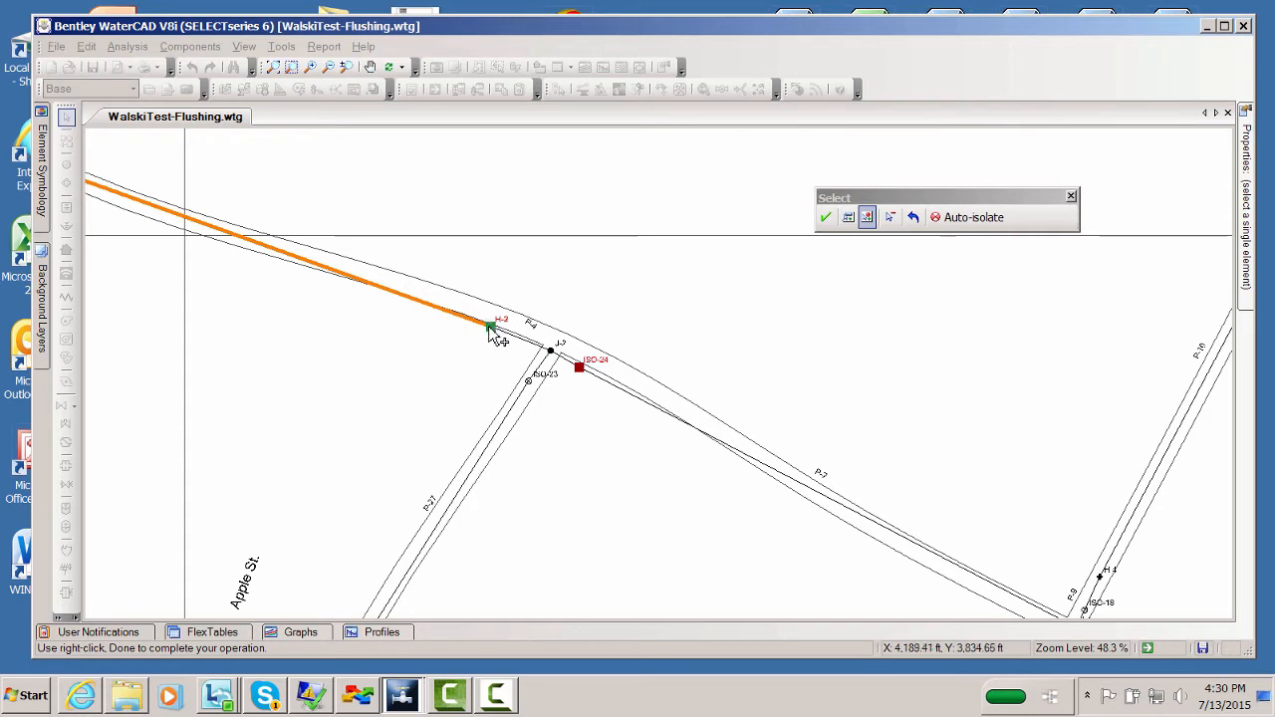
{"action": "mouse_move", "coordinate": [587, 377]}
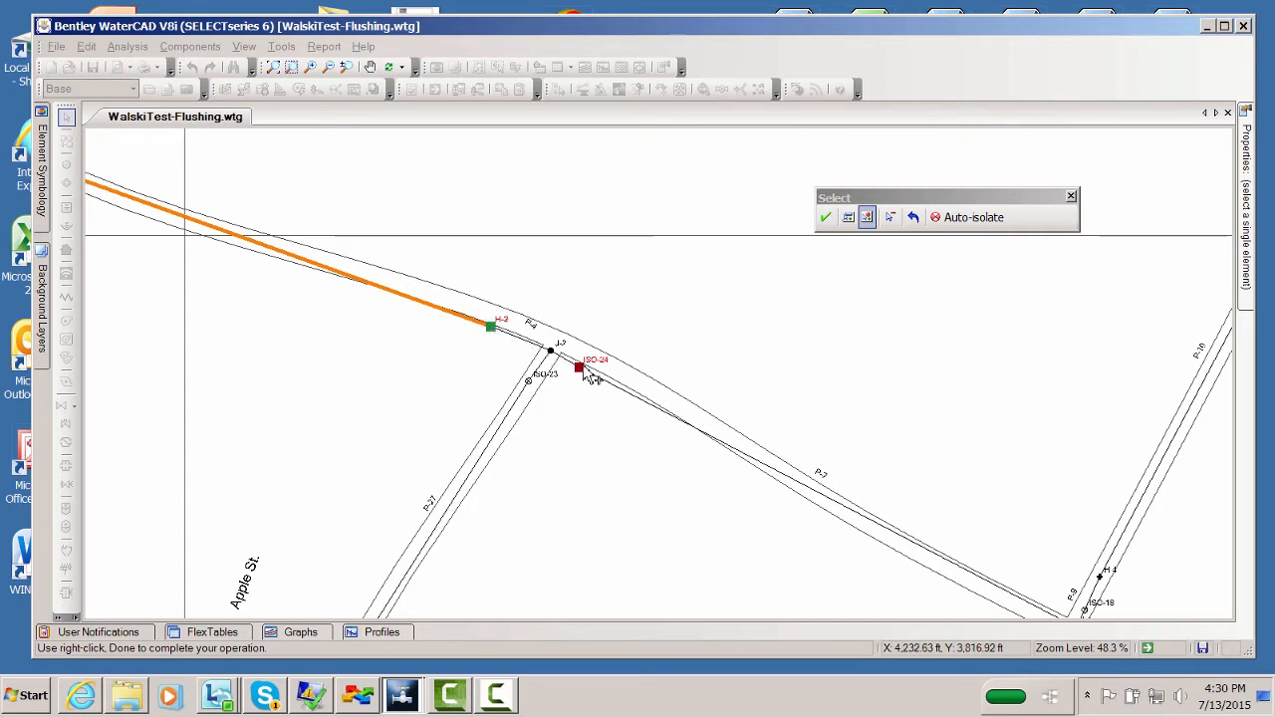
{"action": "mouse_move", "coordinate": [590, 371]}
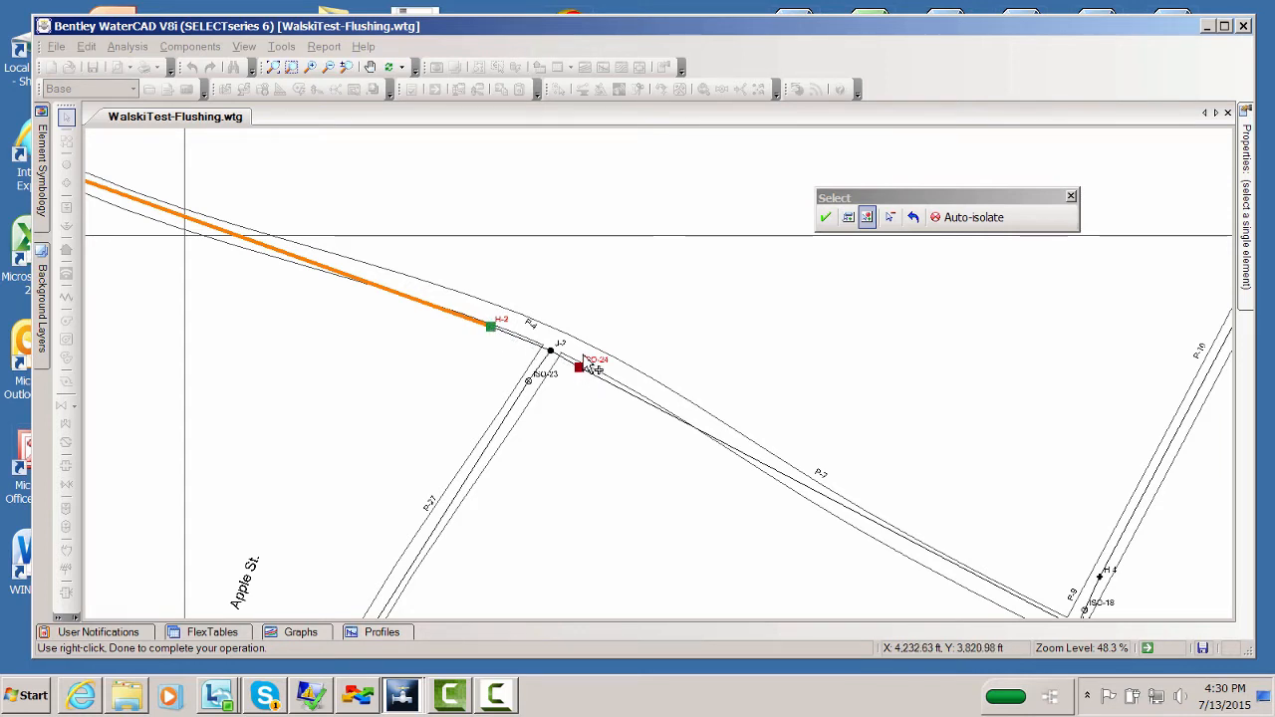
{"action": "mouse_move", "coordinate": [538, 316]}
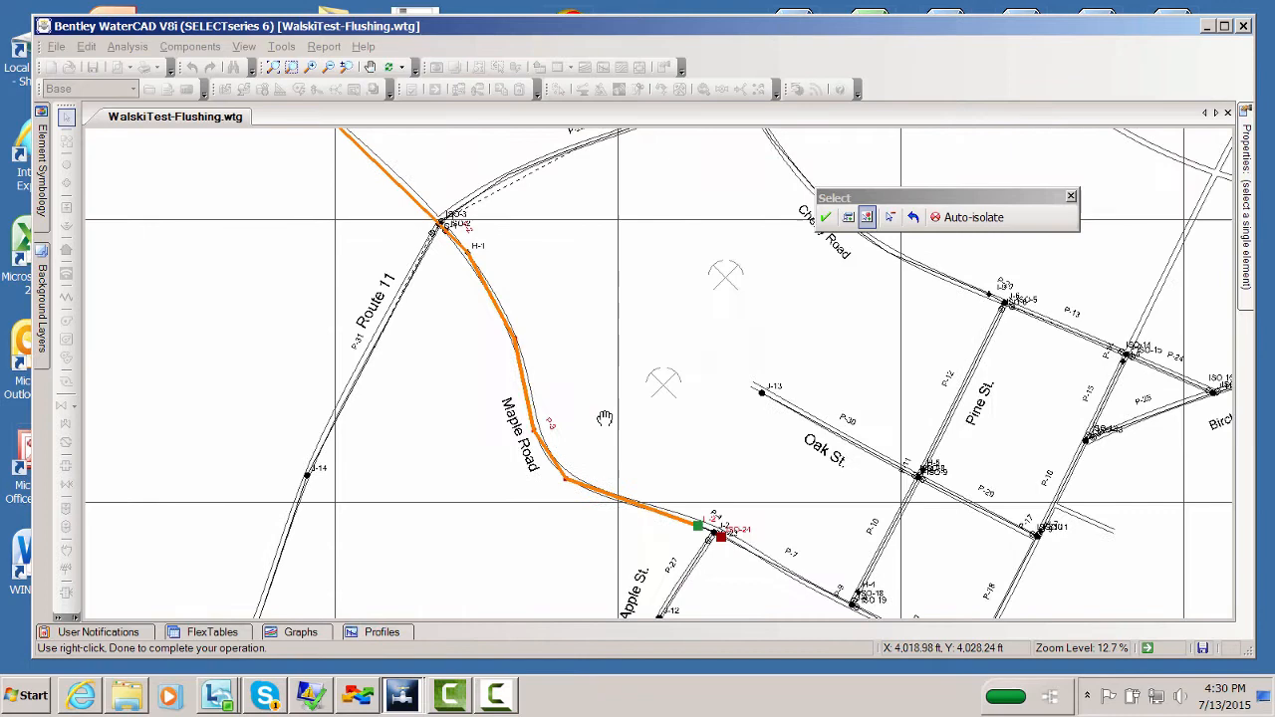
{"action": "scroll", "scroll_direction": "down", "scroll_amount": 3}
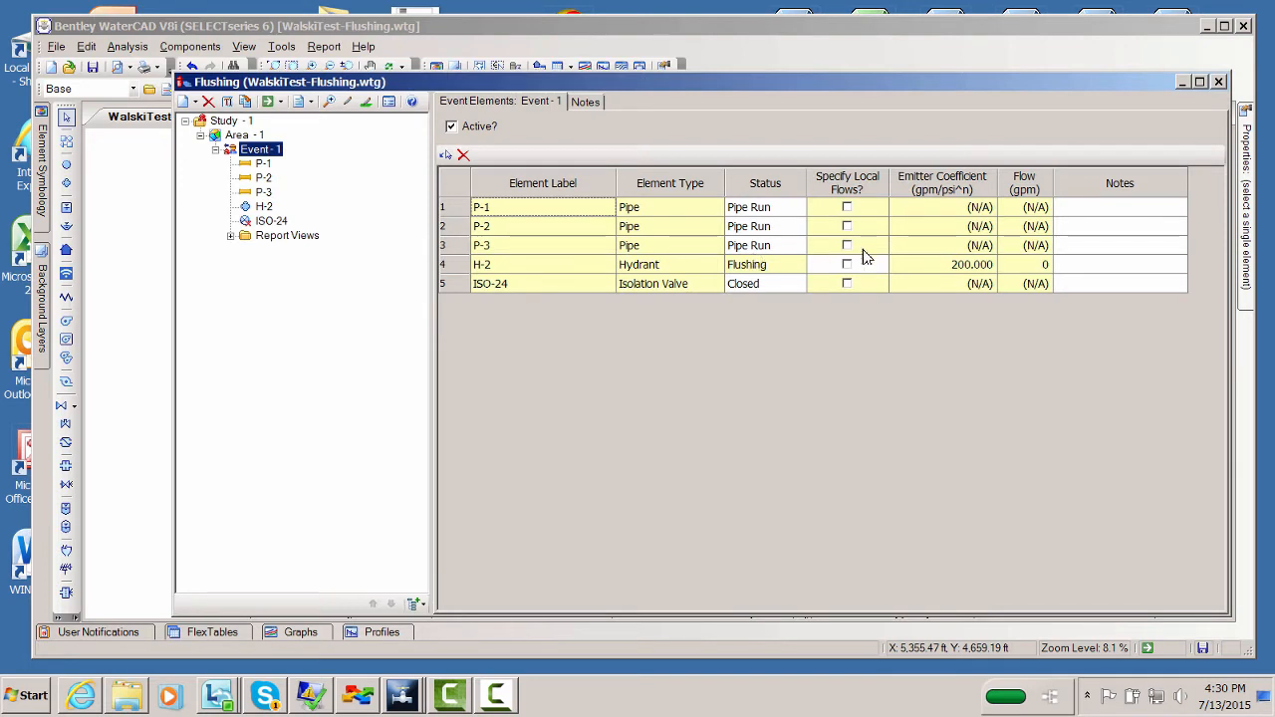
{"action": "mouse_move", "coordinate": [1086, 282]}
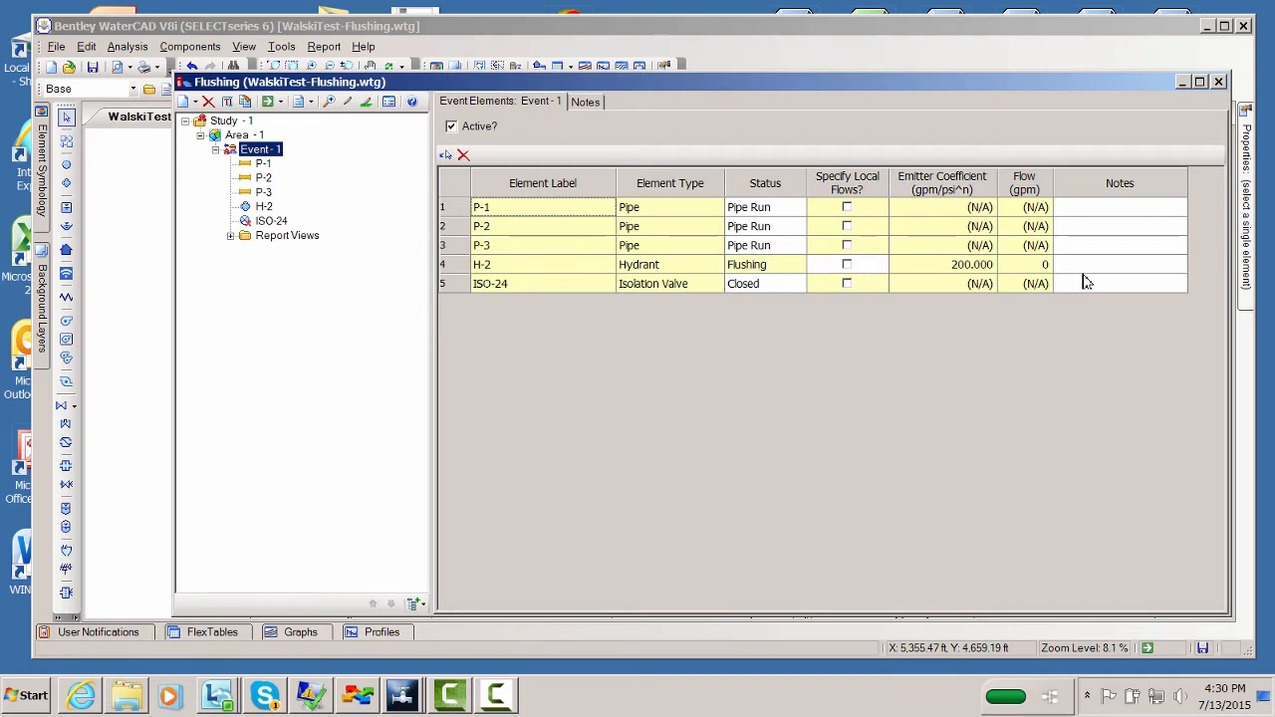
{"action": "mouse_move", "coordinate": [1099, 274]}
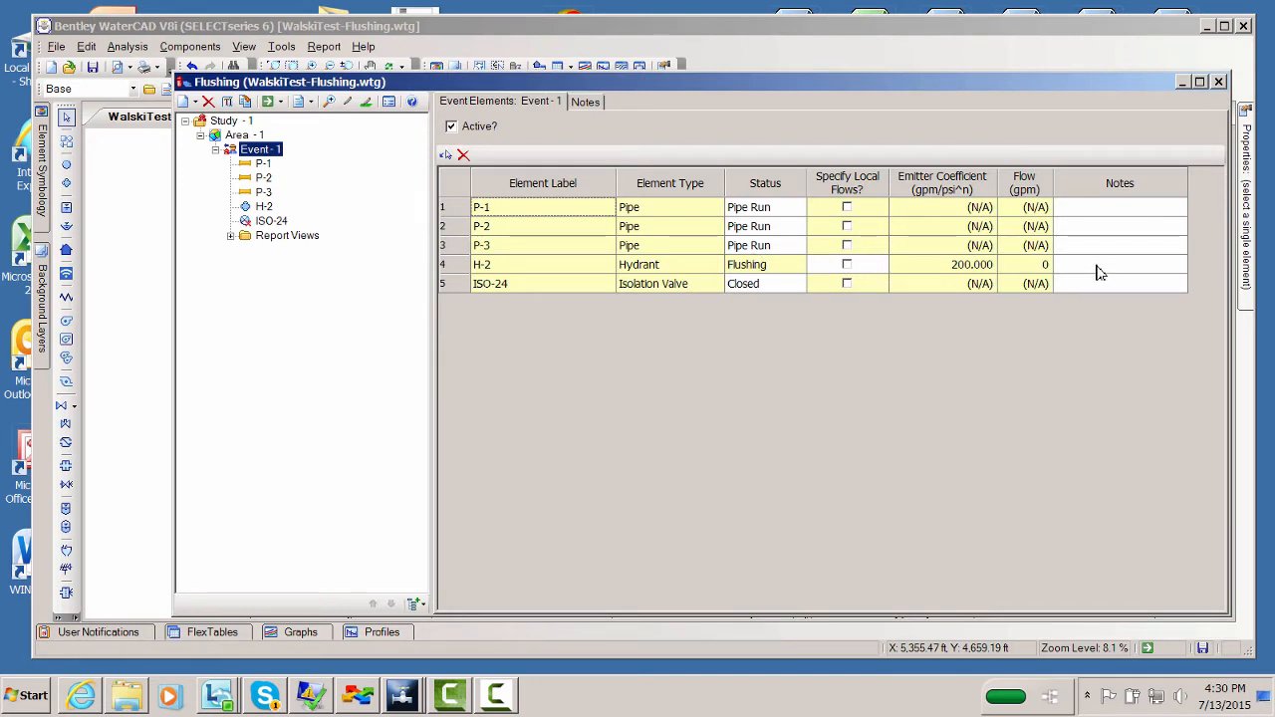
{"action": "mouse_move", "coordinate": [1078, 263]}
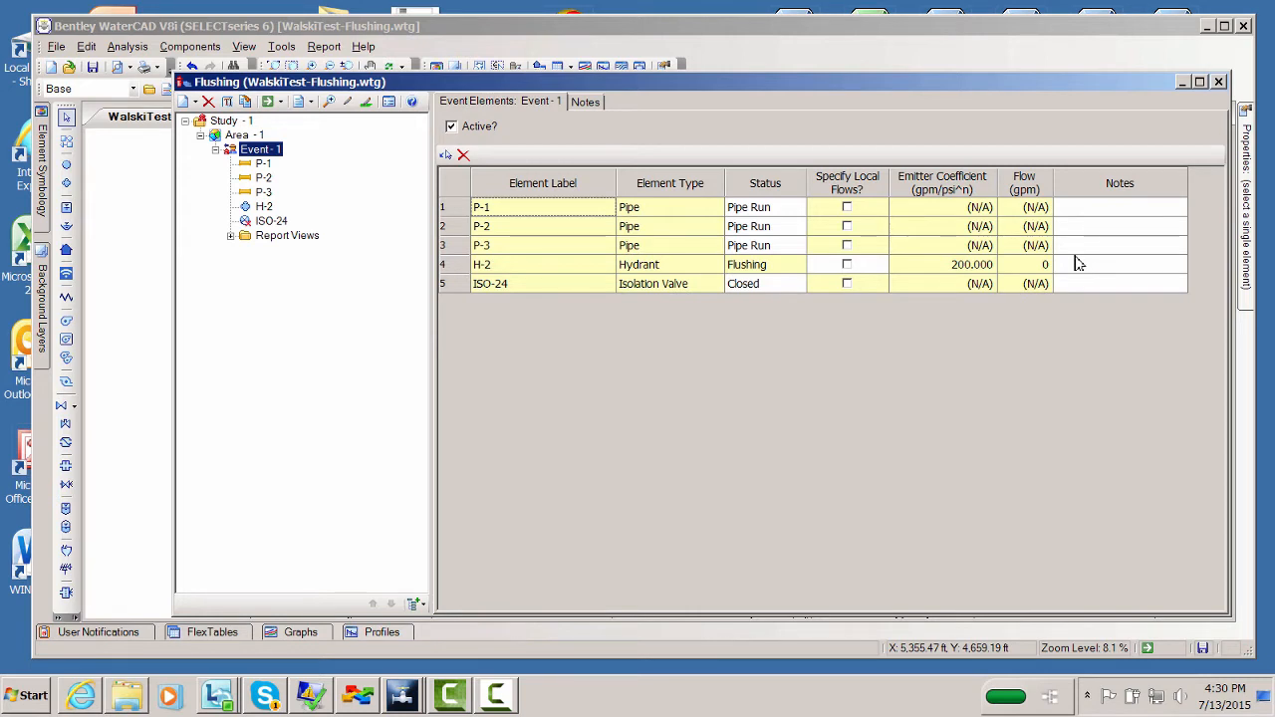
{"action": "mouse_move", "coordinate": [1079, 271]}
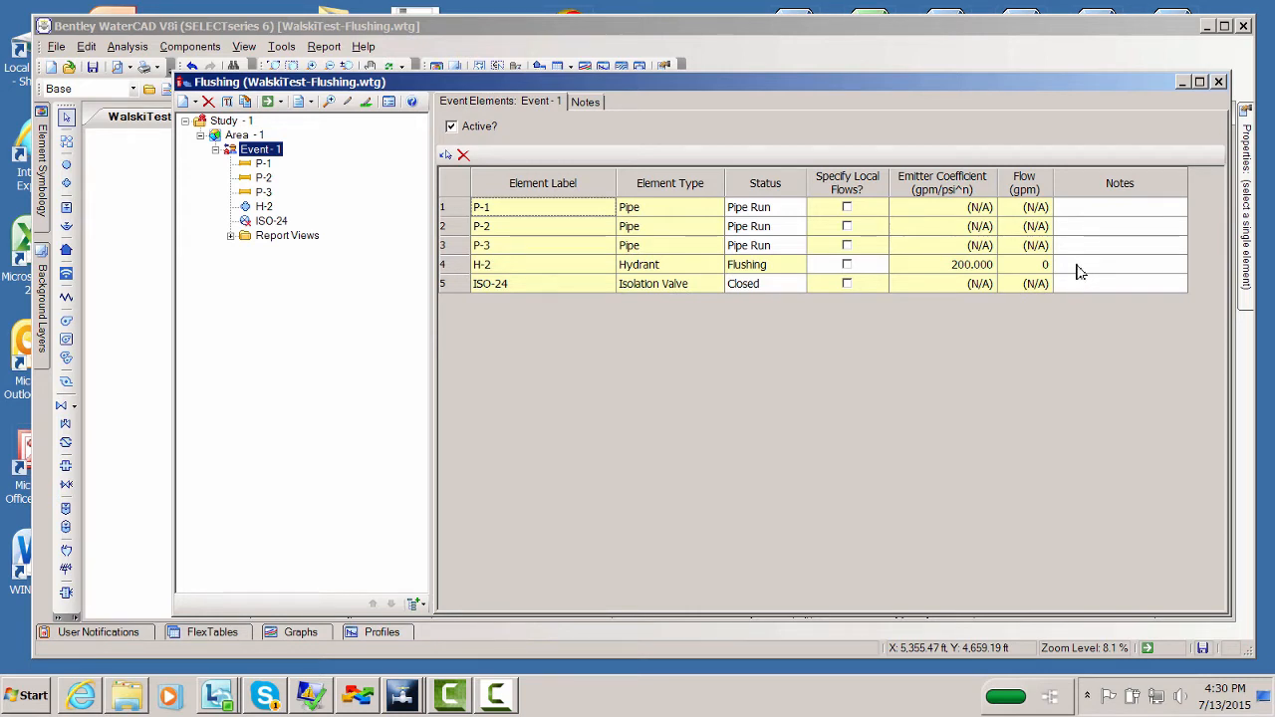
{"action": "mouse_move", "coordinate": [1084, 279]}
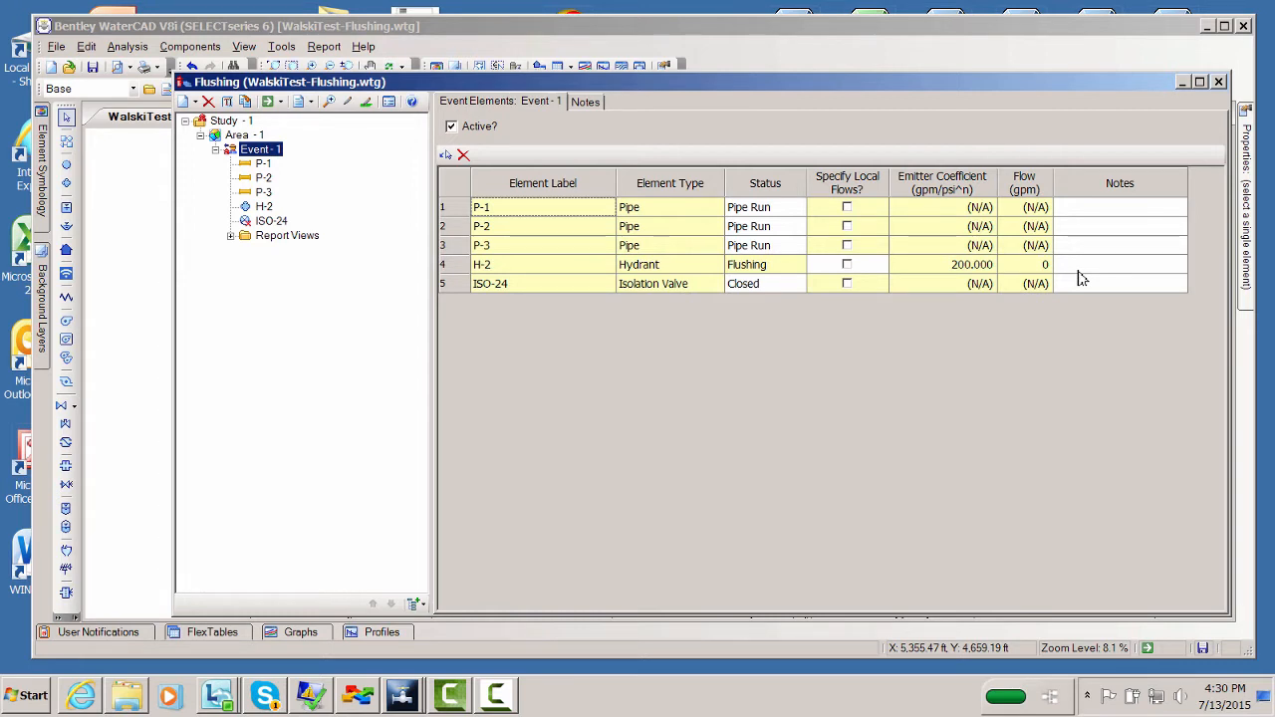
{"action": "mouse_move", "coordinate": [1023, 235]}
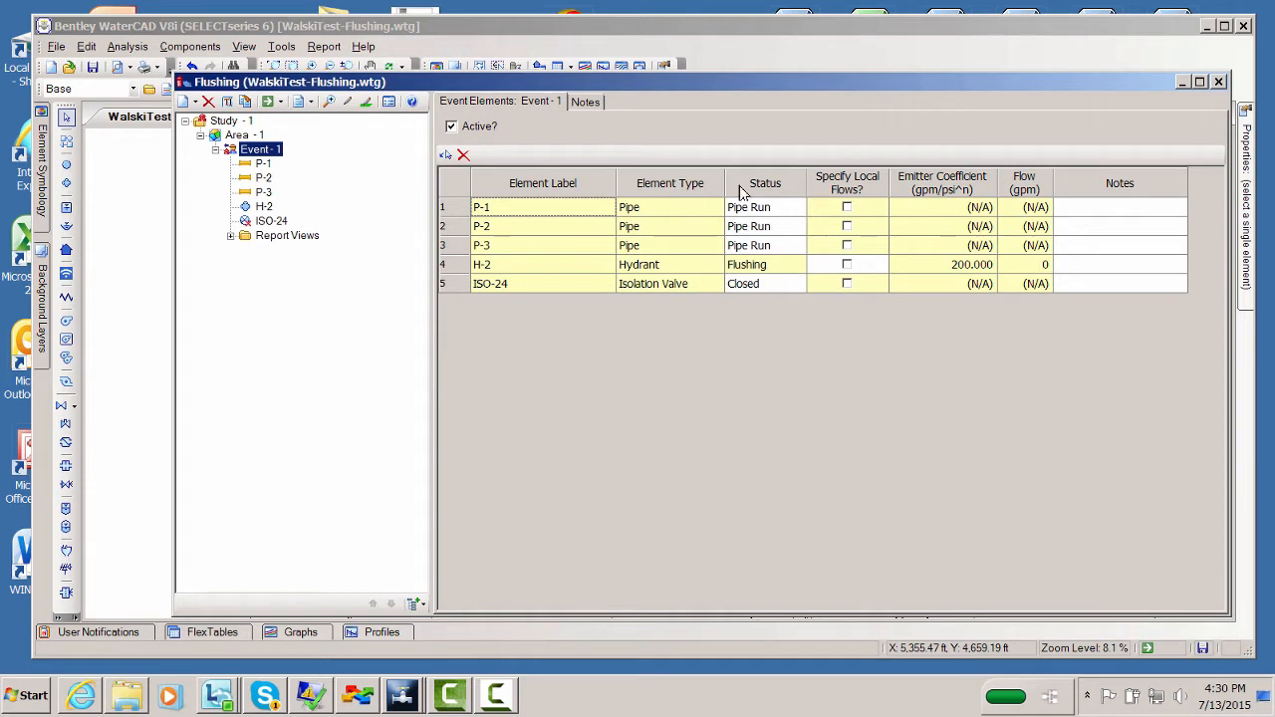
- Undock the Flushing window to see the map with Event-1's Maple Road route
{"action": "double_click", "coordinate": [542, 263]}
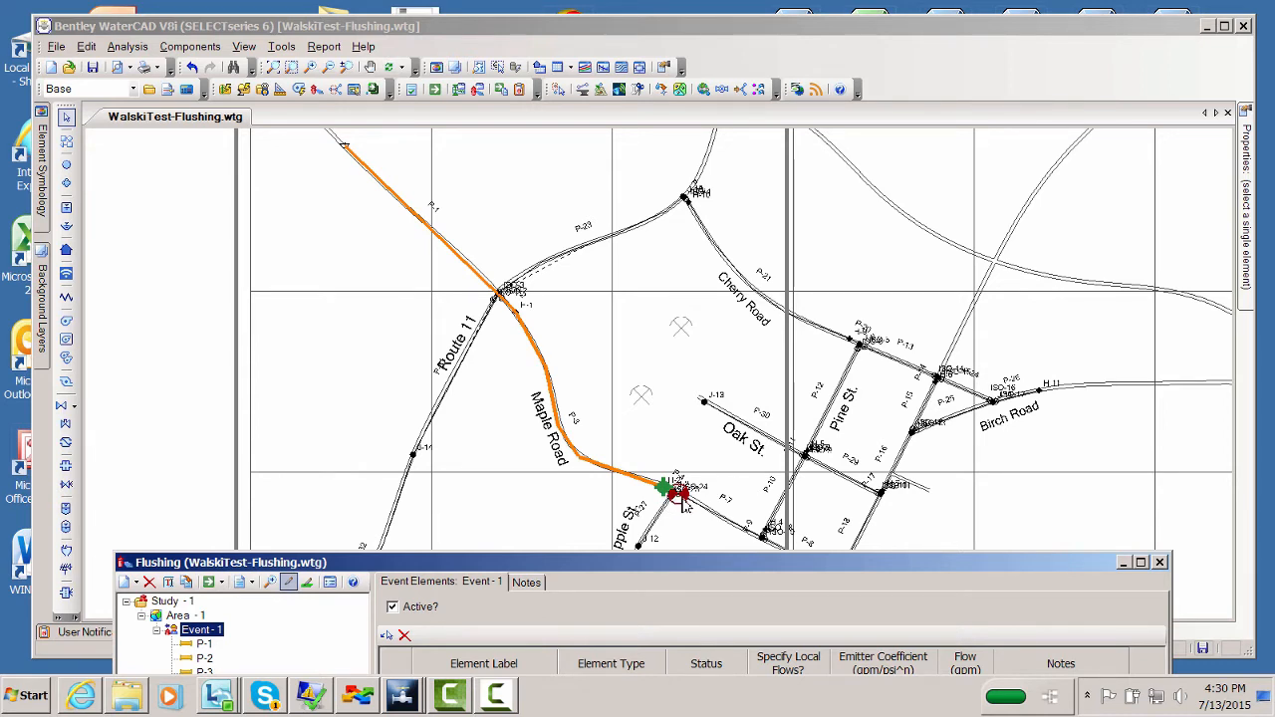
{"action": "mouse_move", "coordinate": [586, 508]}
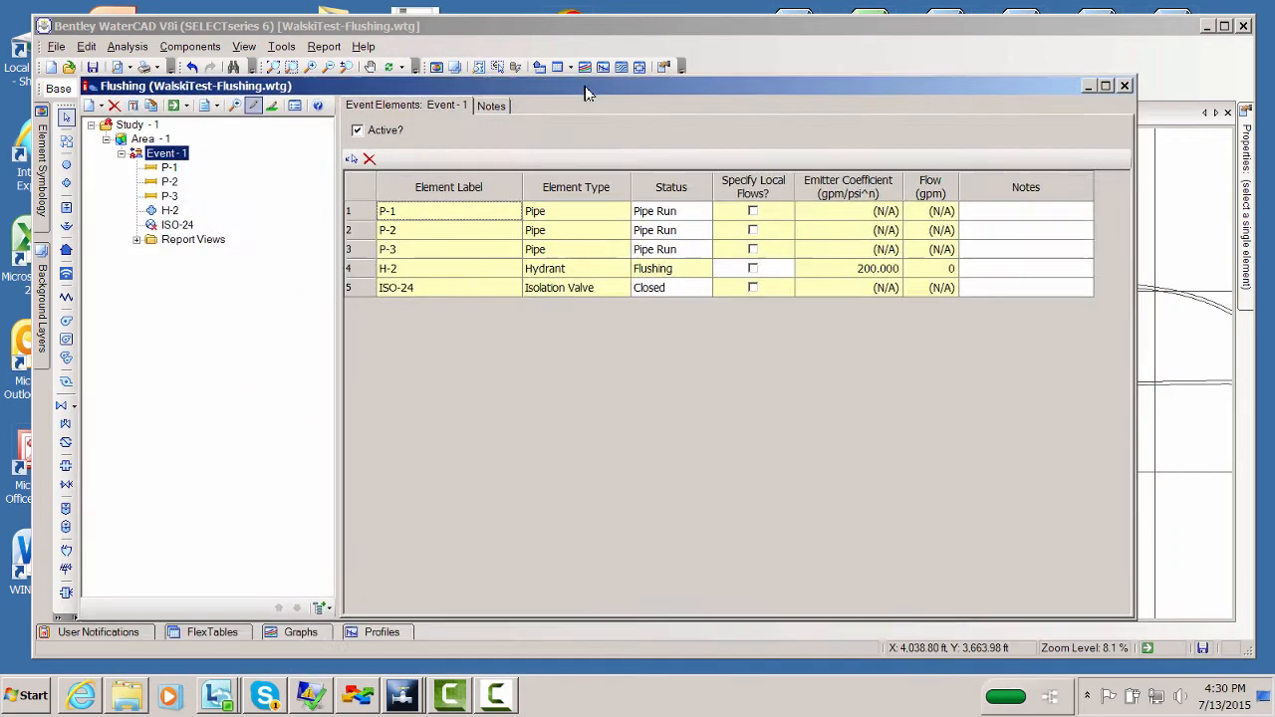
{"action": "left_click", "coordinate": [168, 155]}
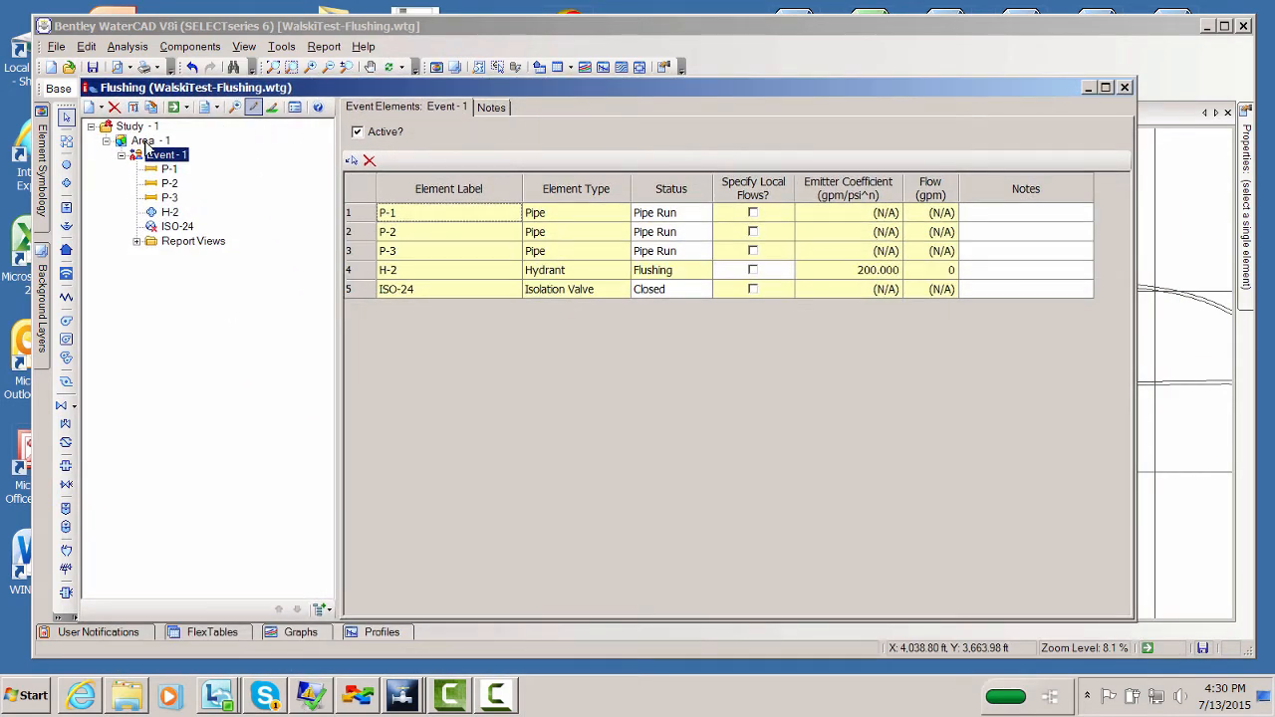
{"action": "left_click", "coordinate": [151, 139]}
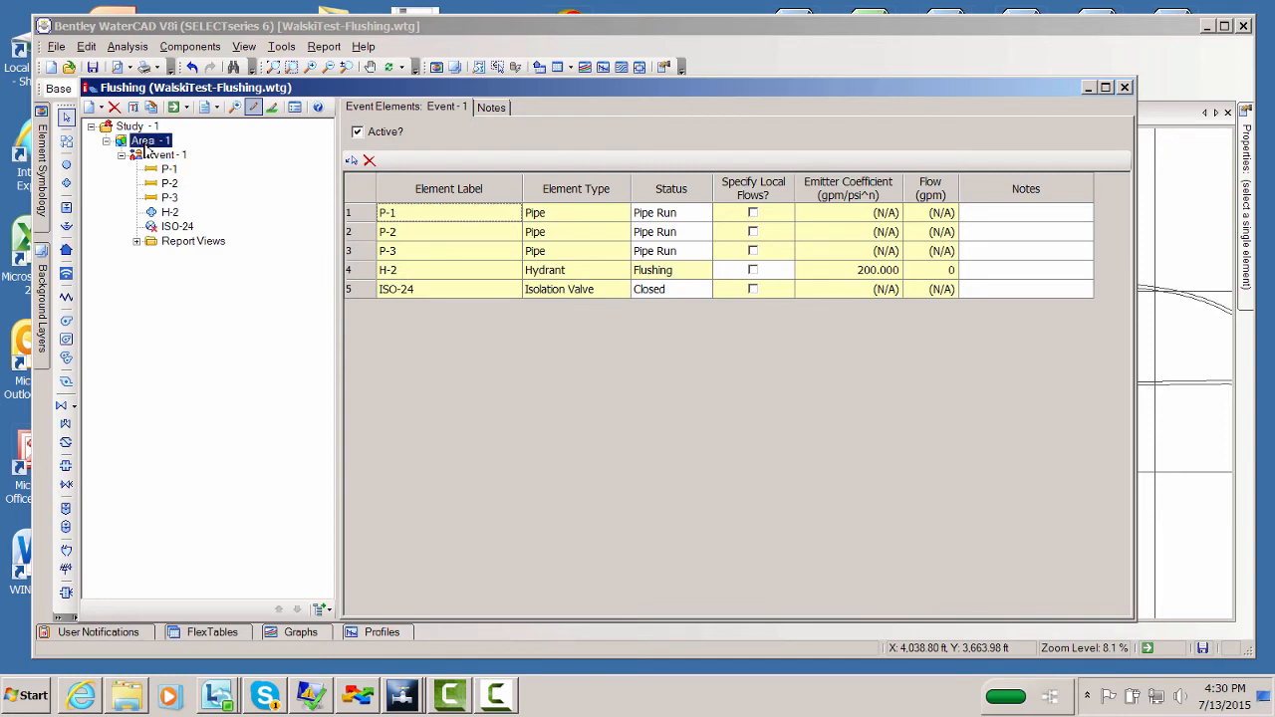
{"action": "left_click", "coordinate": [176, 107]}
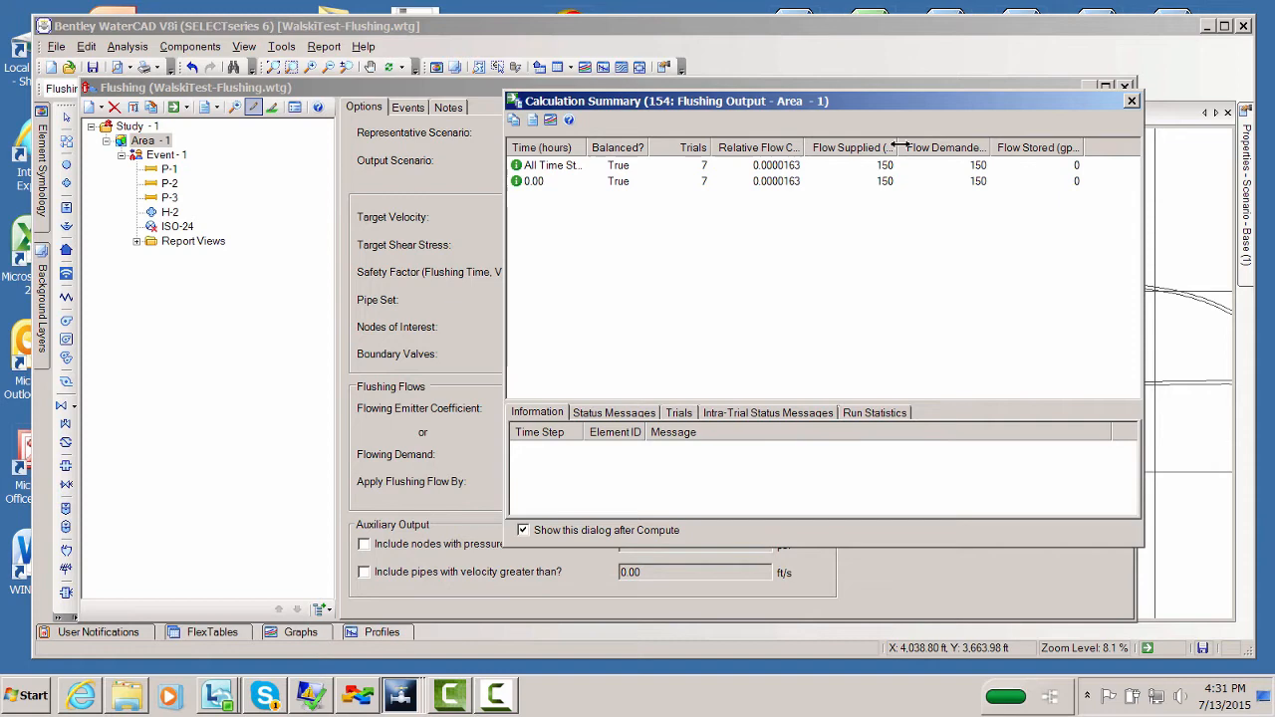
{"action": "left_click", "coordinate": [1131, 100]}
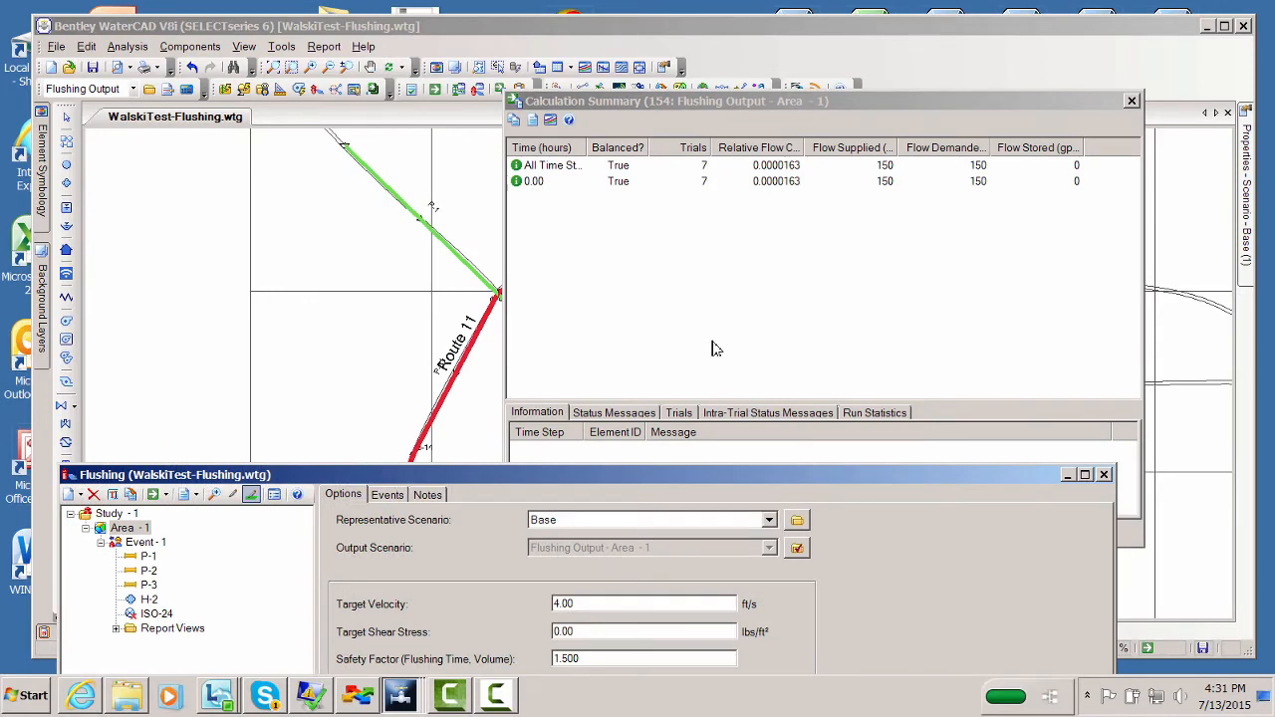
{"action": "left_click", "coordinate": [1132, 100]}
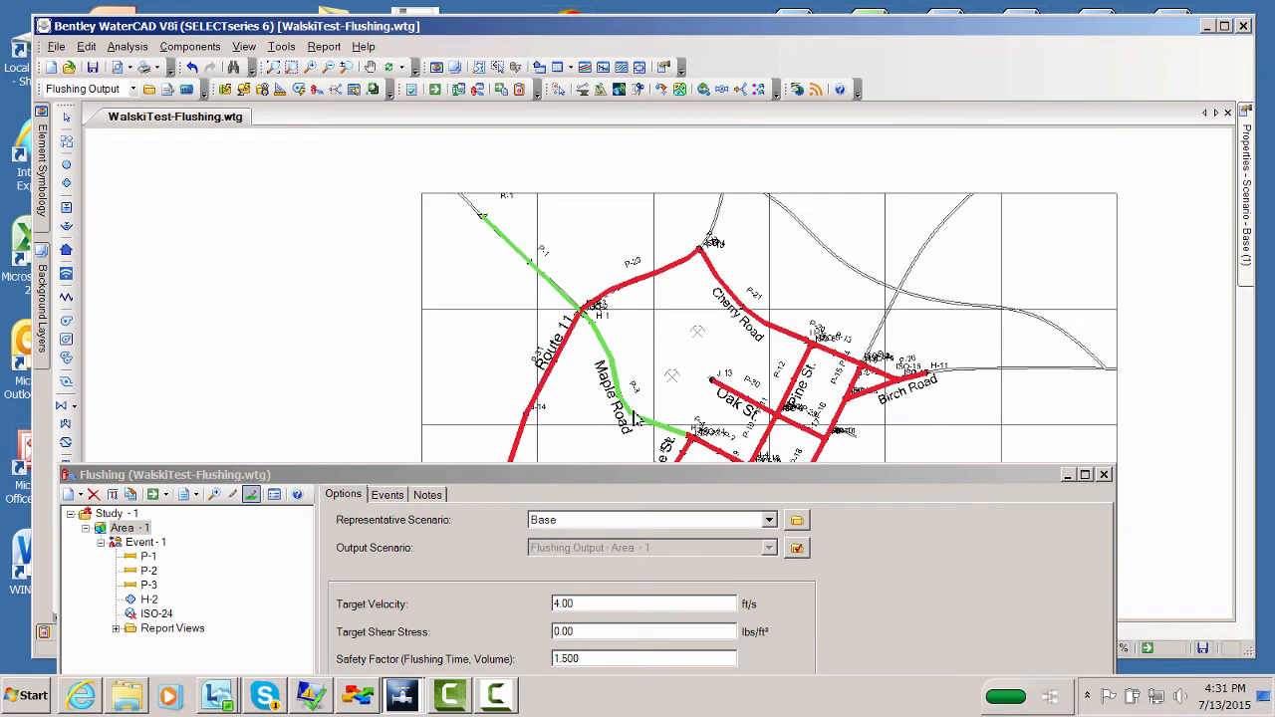
{"action": "mouse_move", "coordinate": [534, 263]}
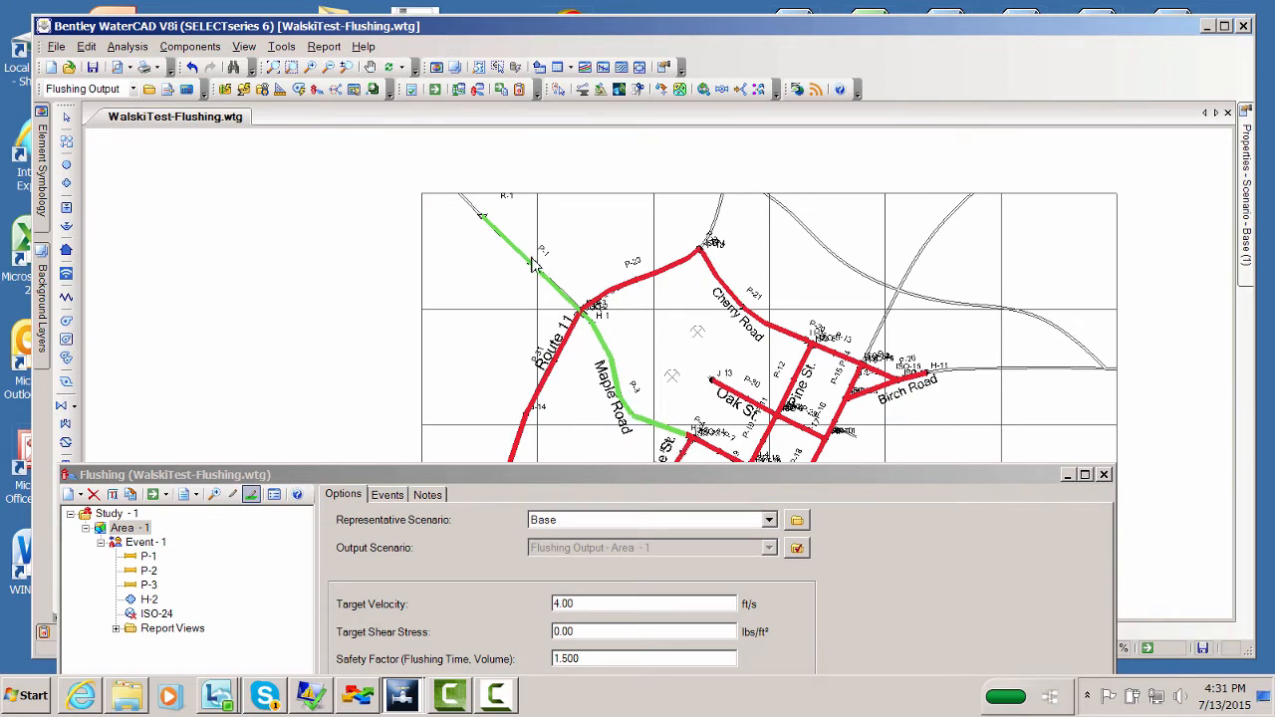
{"action": "mouse_move", "coordinate": [488, 235]}
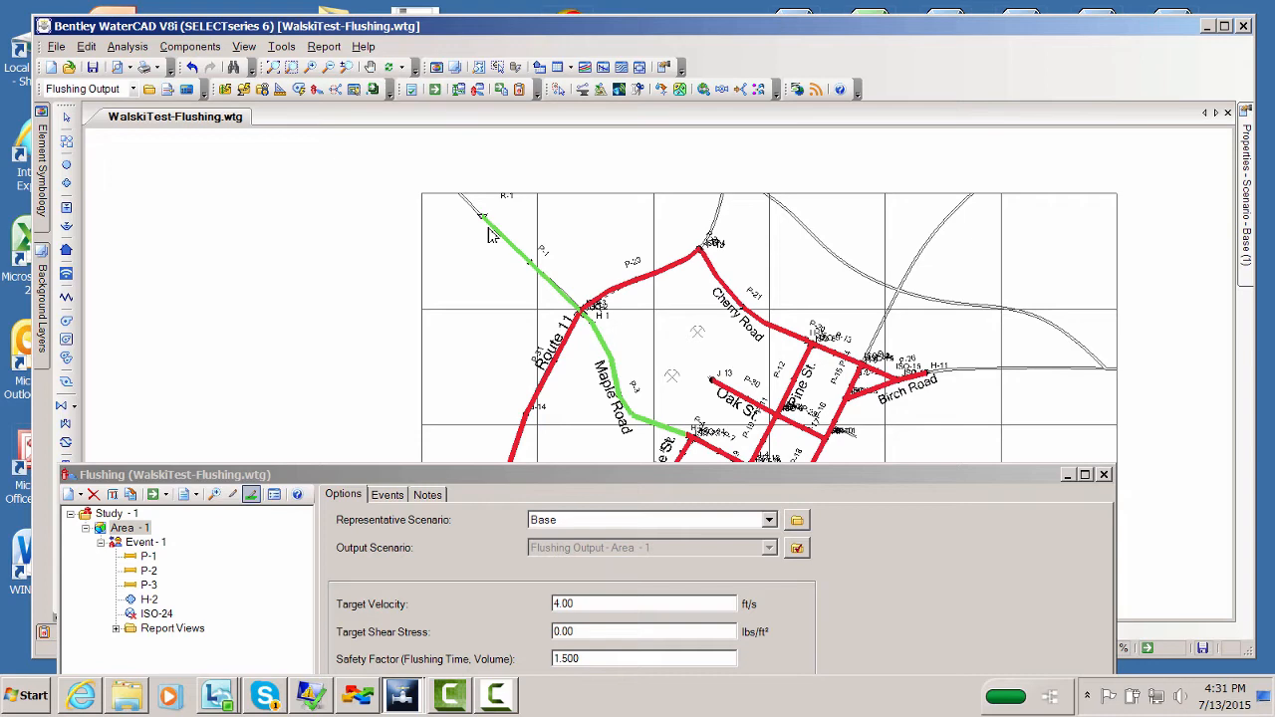
{"action": "mouse_move", "coordinate": [528, 440]}
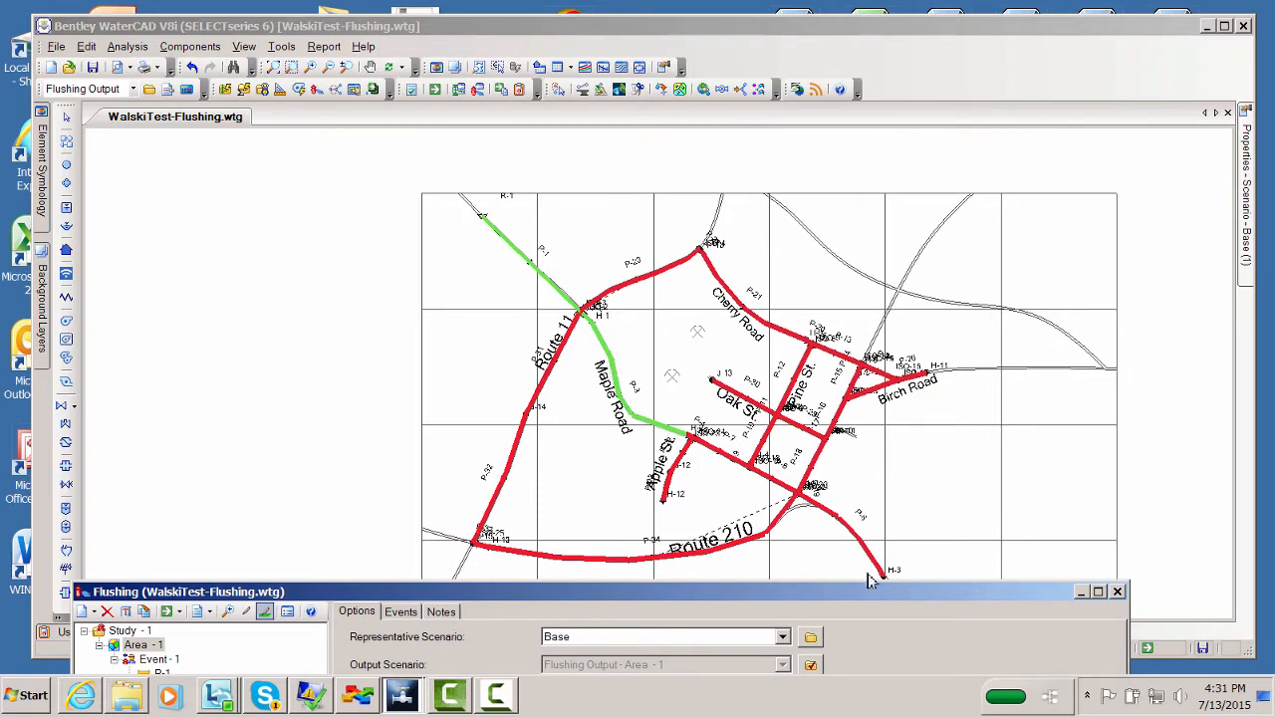
{"action": "mouse_move", "coordinate": [646, 558]}
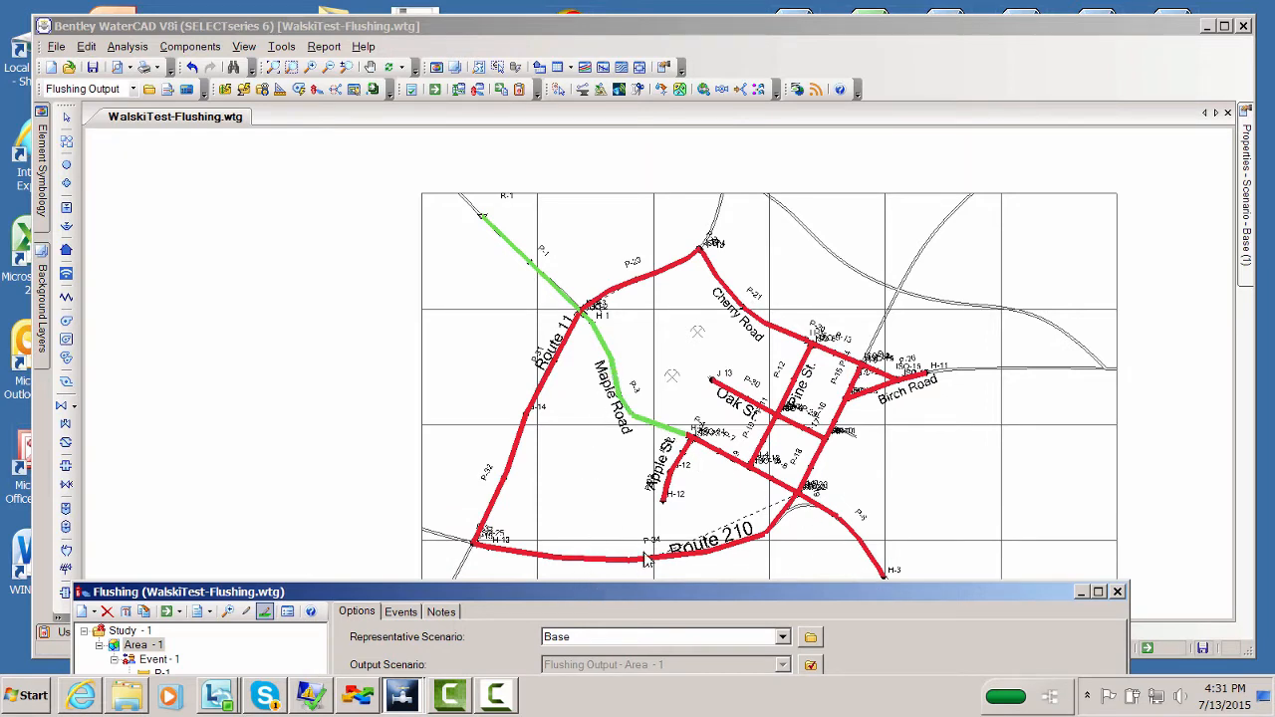
{"action": "mouse_move", "coordinate": [697, 448]}
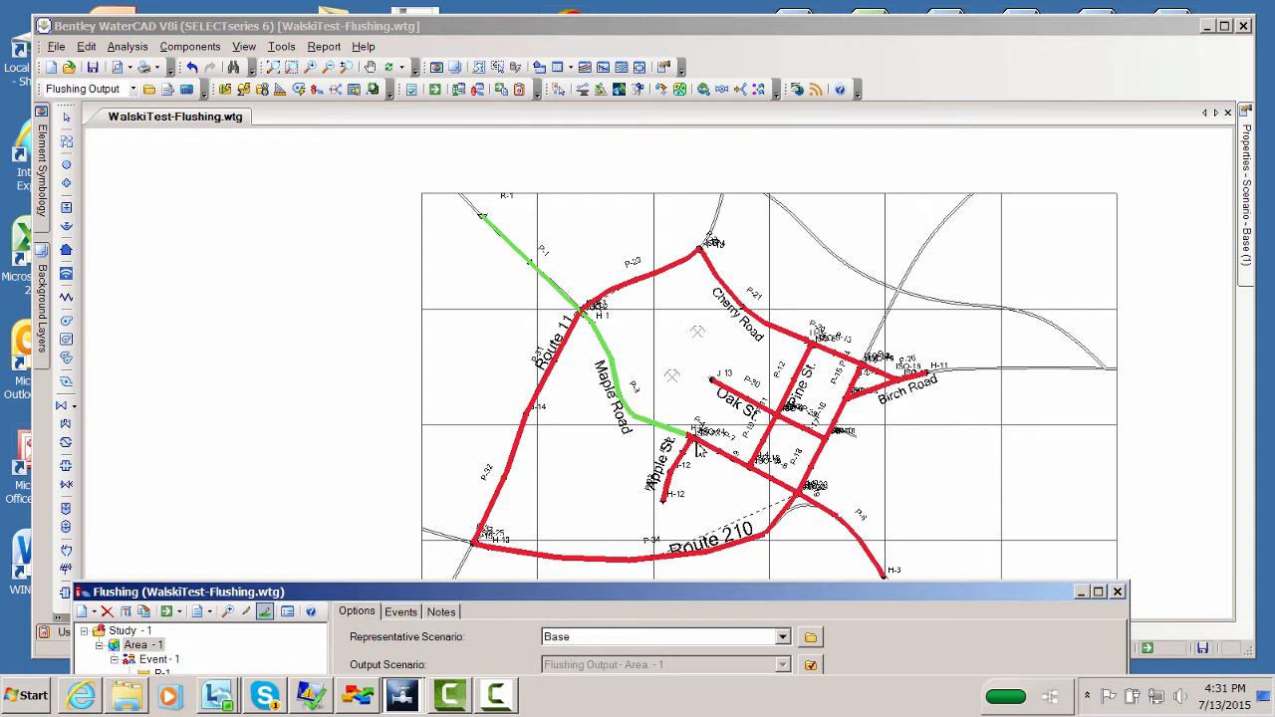
{"action": "mouse_move", "coordinate": [793, 498]}
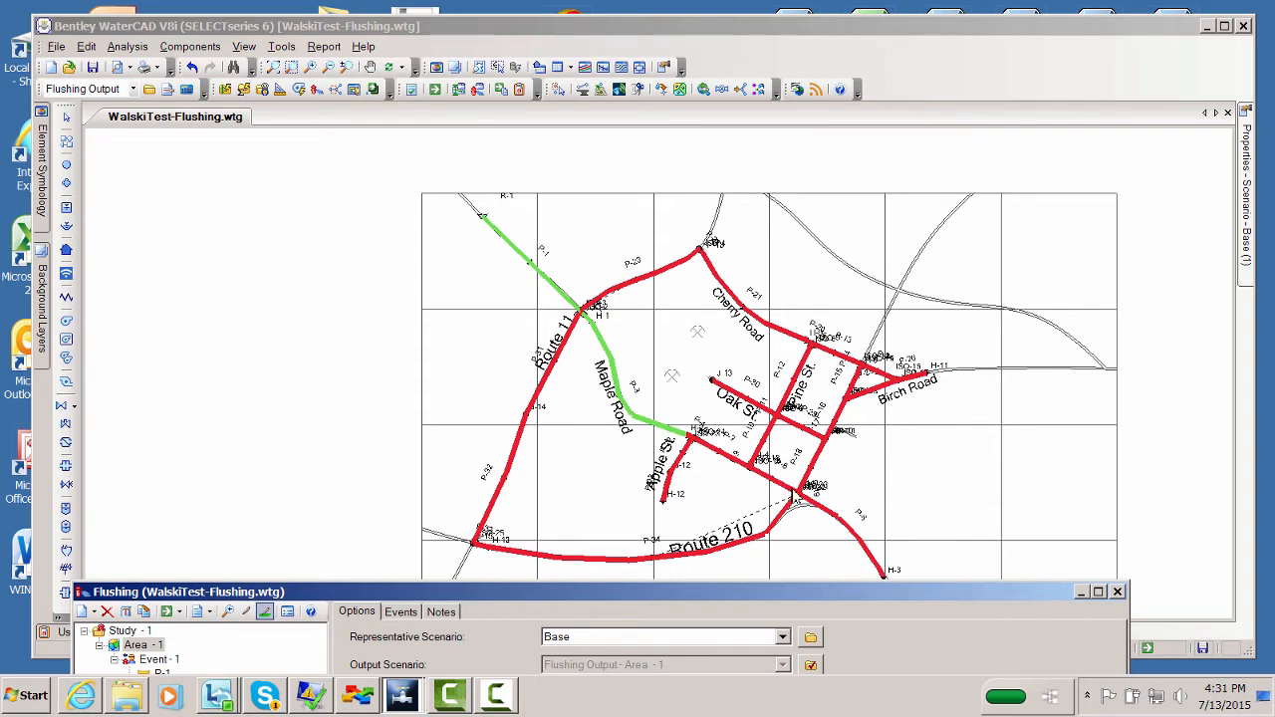
{"action": "mouse_move", "coordinate": [797, 508]}
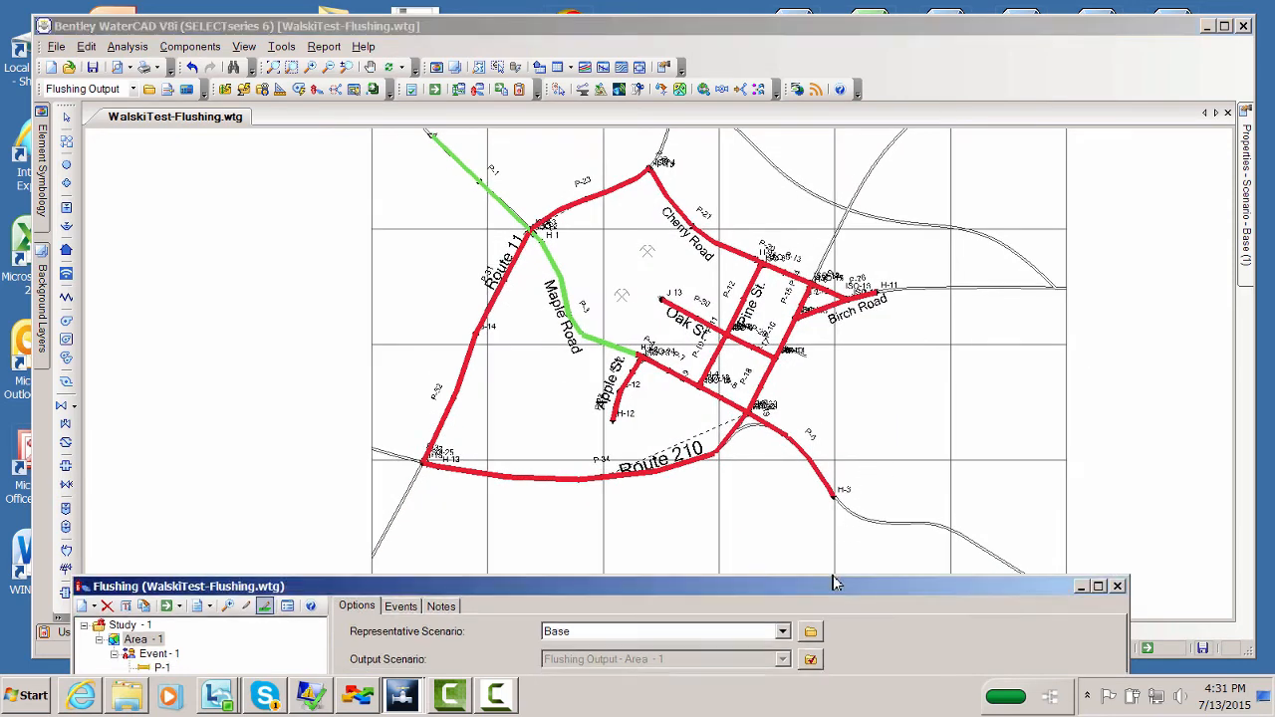
- Restore the Flushing dialog and begin picking elements for a new event on the map
{"action": "left_click", "coordinate": [1096, 586]}
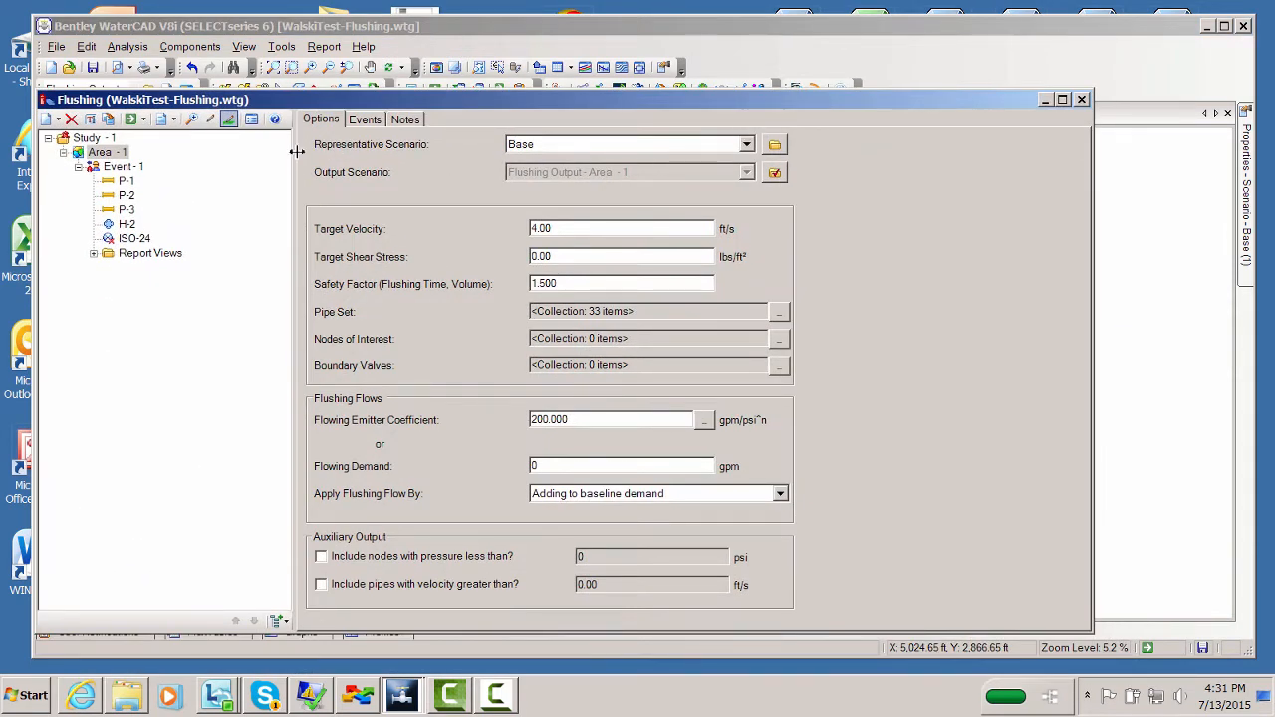
{"action": "left_click", "coordinate": [99, 152]}
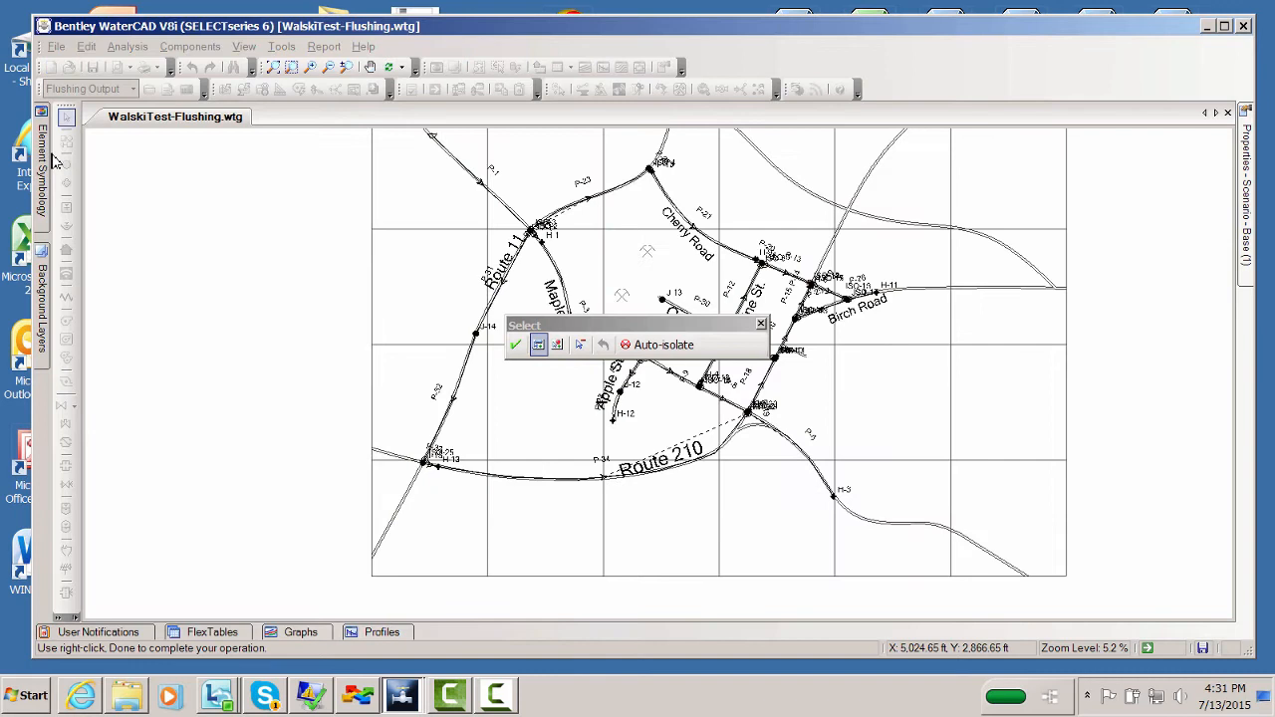
- Select the Oak St pipe run toward Route 210 with hydrant H-3 and valves as Event-2
{"action": "left_click_drag", "start_coordinate": [637, 324], "coordinate": [388, 299]}
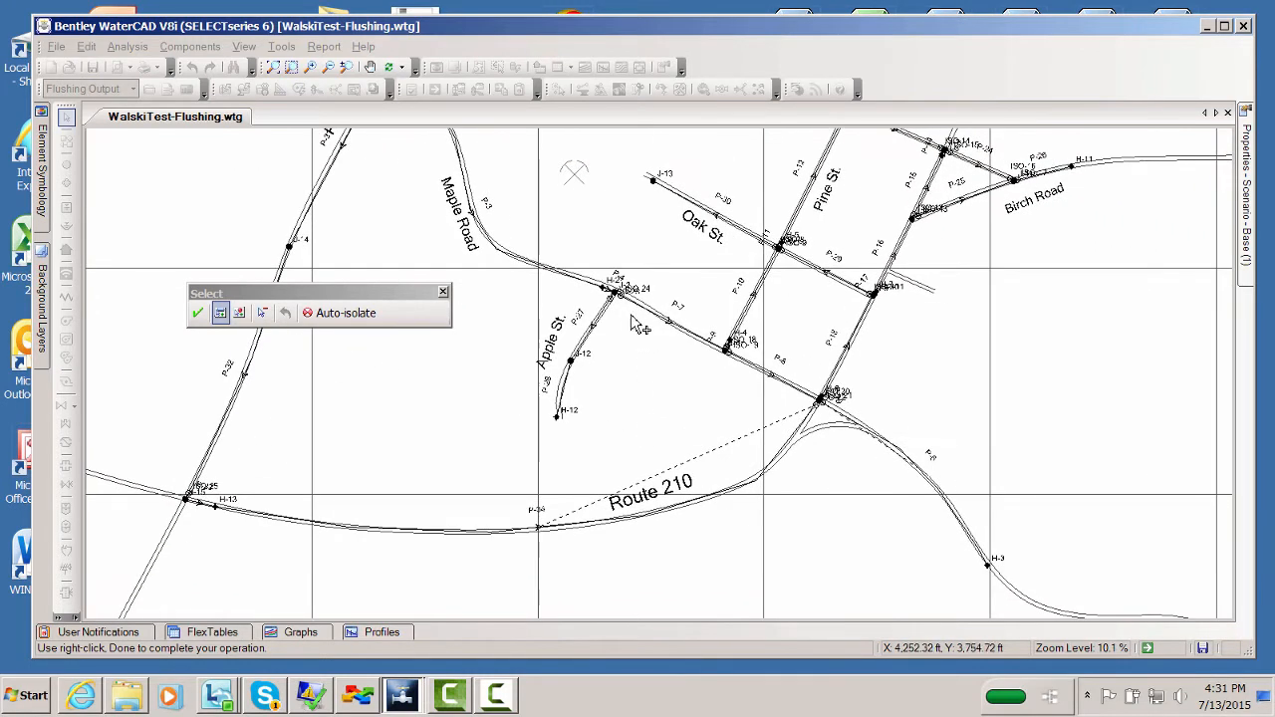
{"action": "mouse_move", "coordinate": [881, 462]}
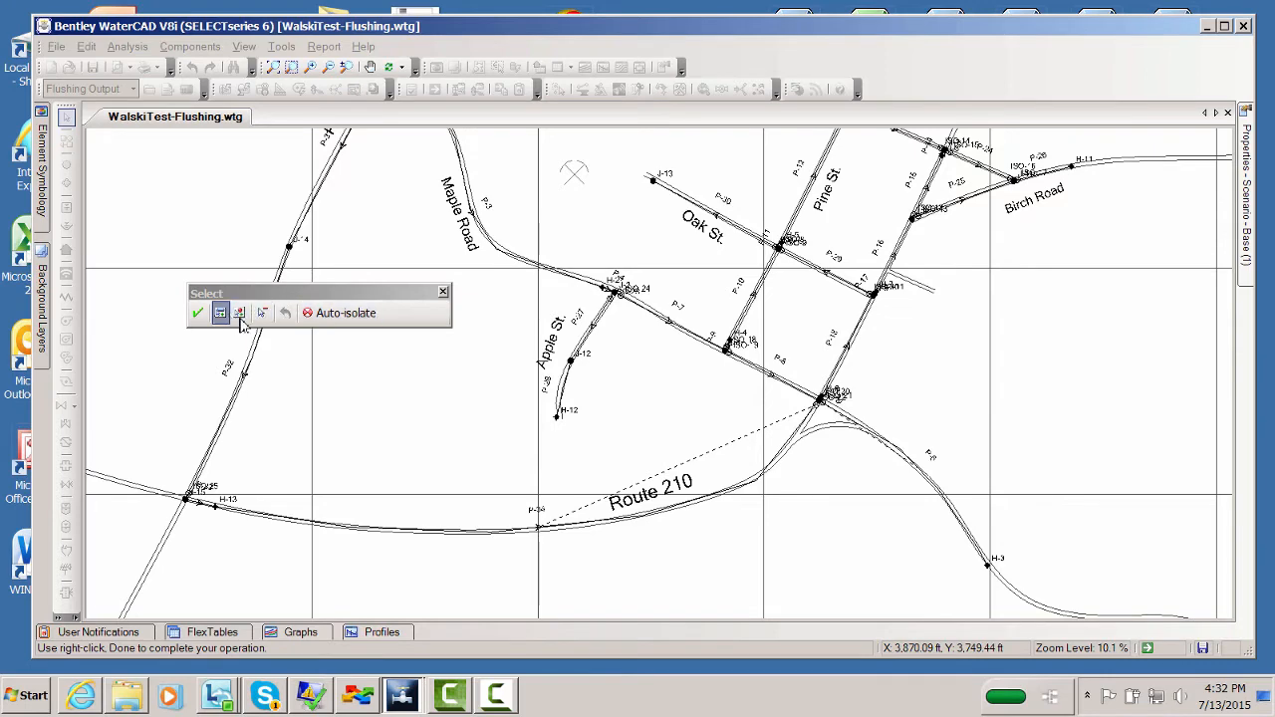
{"action": "left_click", "coordinate": [661, 318]}
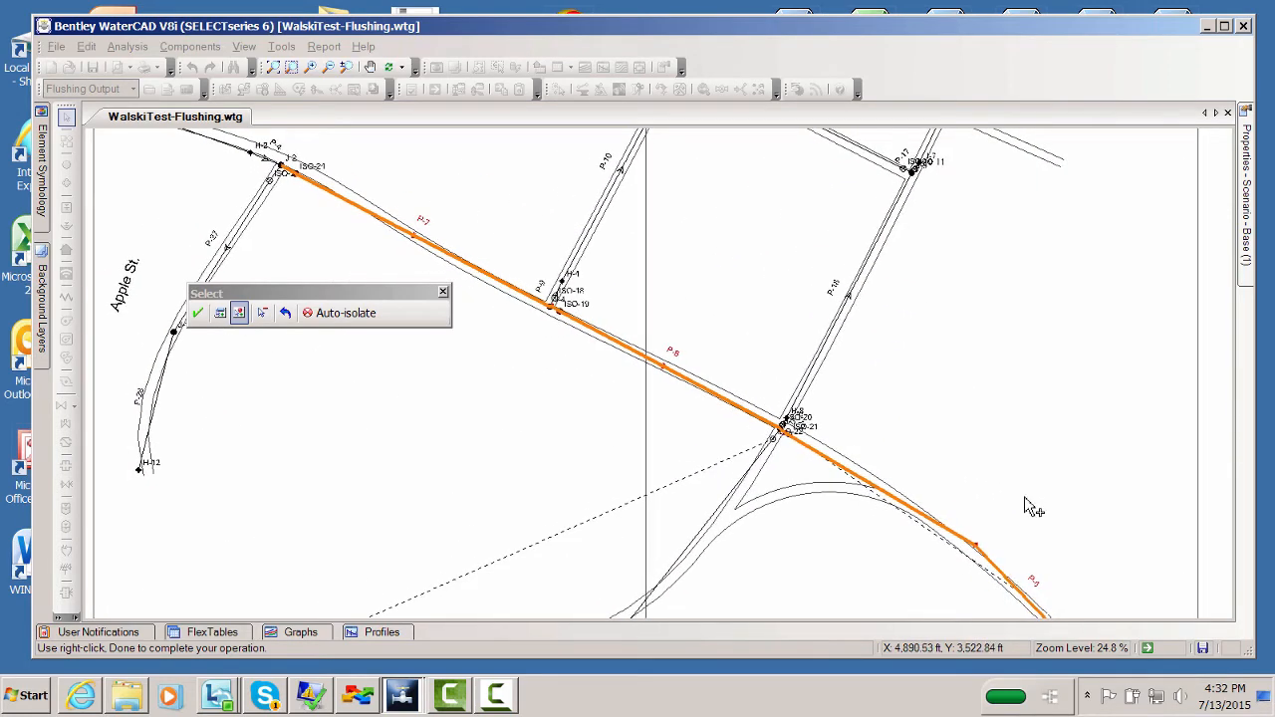
{"action": "mouse_move", "coordinate": [621, 335]}
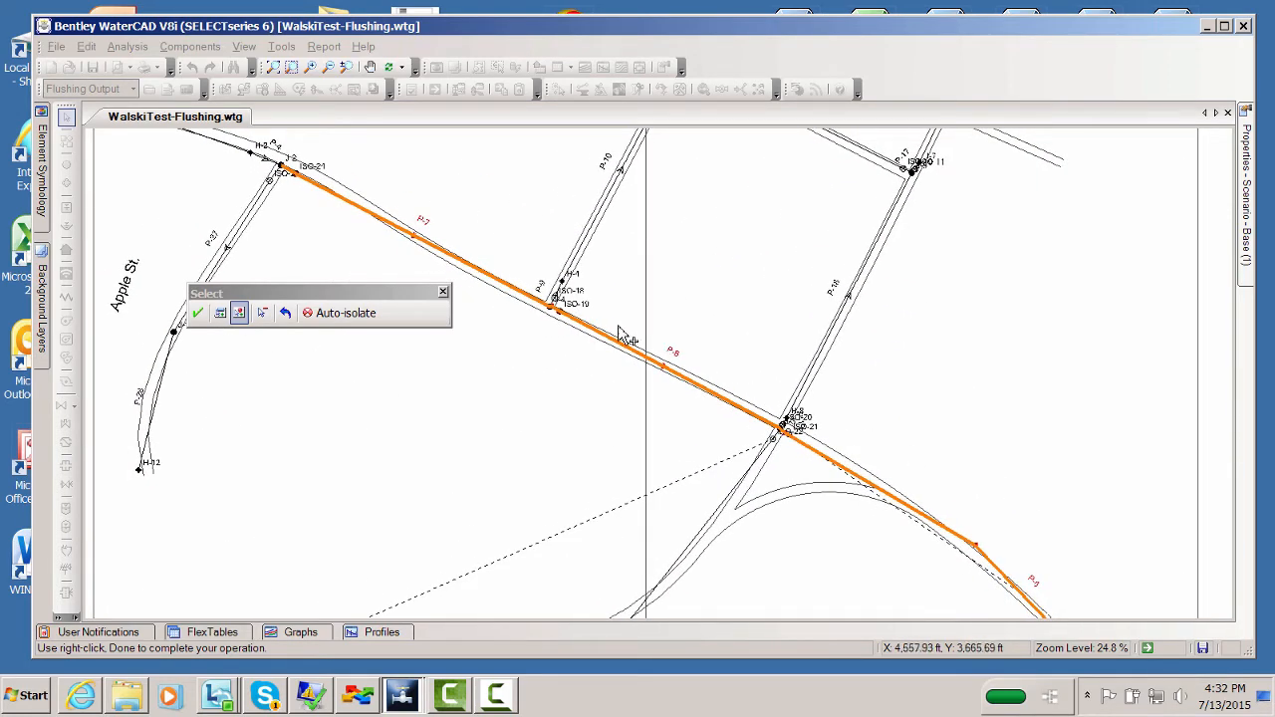
{"action": "left_click", "coordinate": [554, 299]}
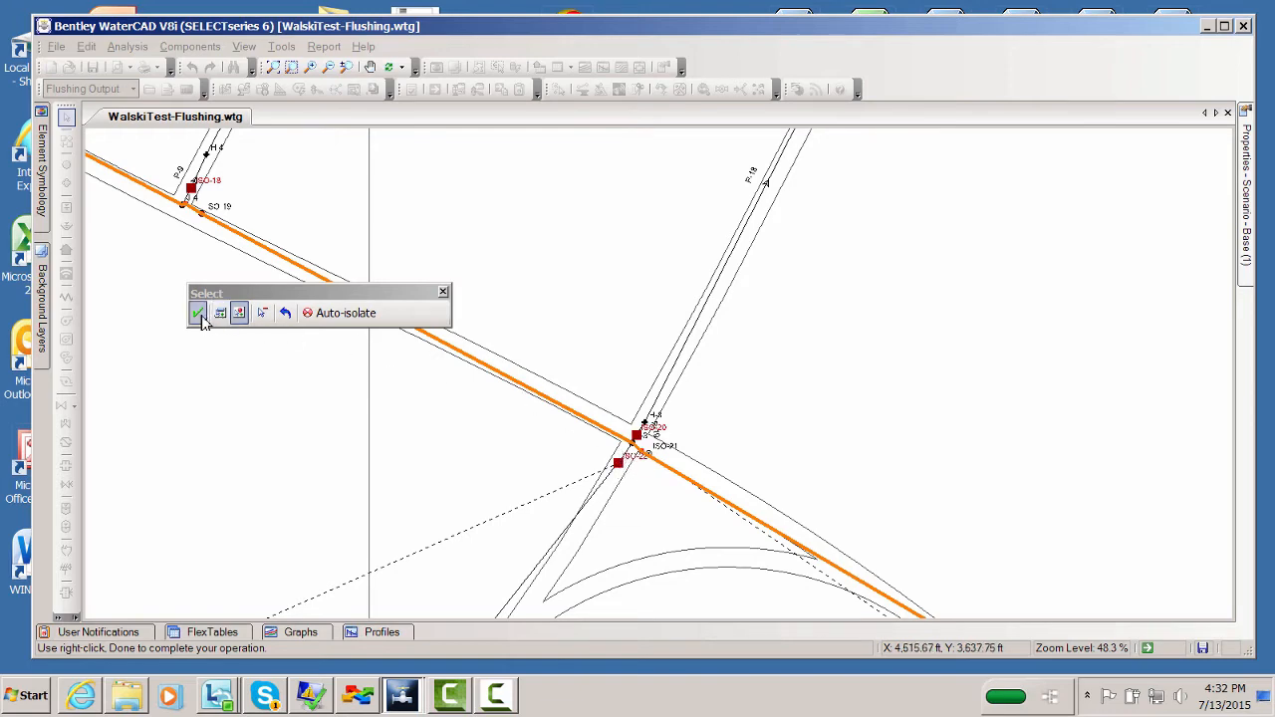
{"action": "left_click", "coordinate": [197, 313]}
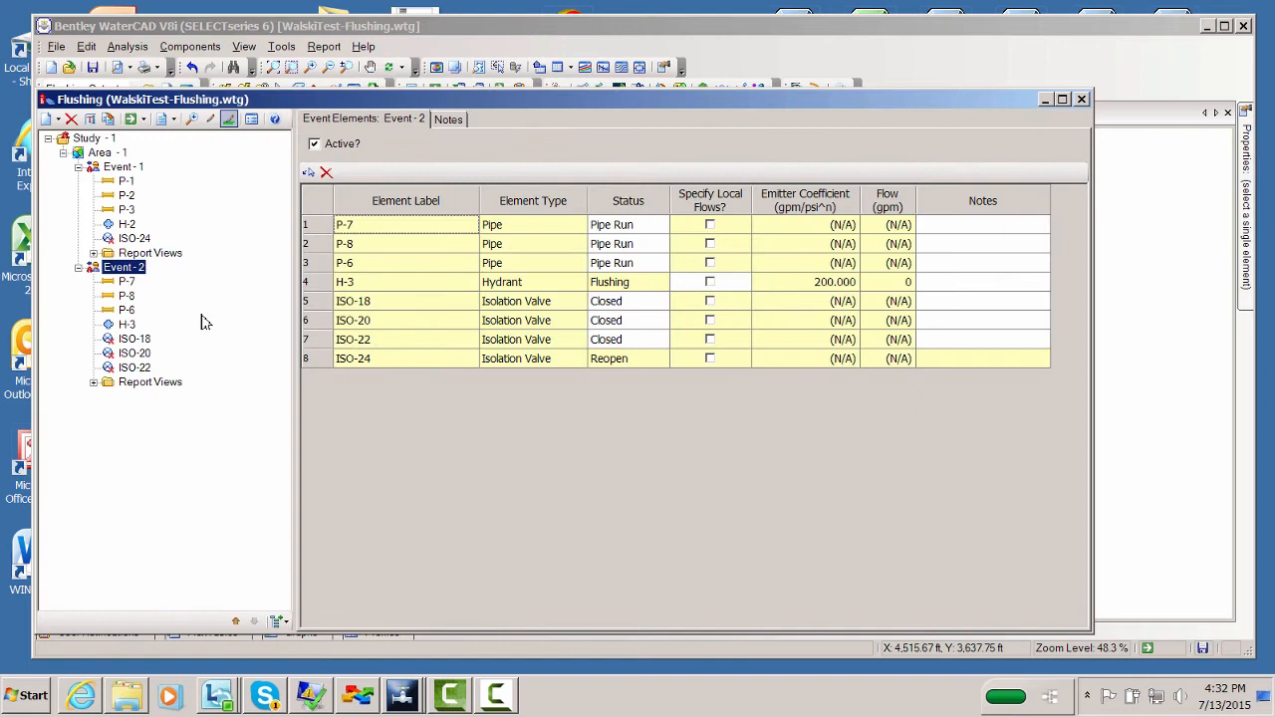
- Review Event-2's element statuses, noting ISO-24 set to reopen
{"action": "left_click", "coordinate": [607, 318]}
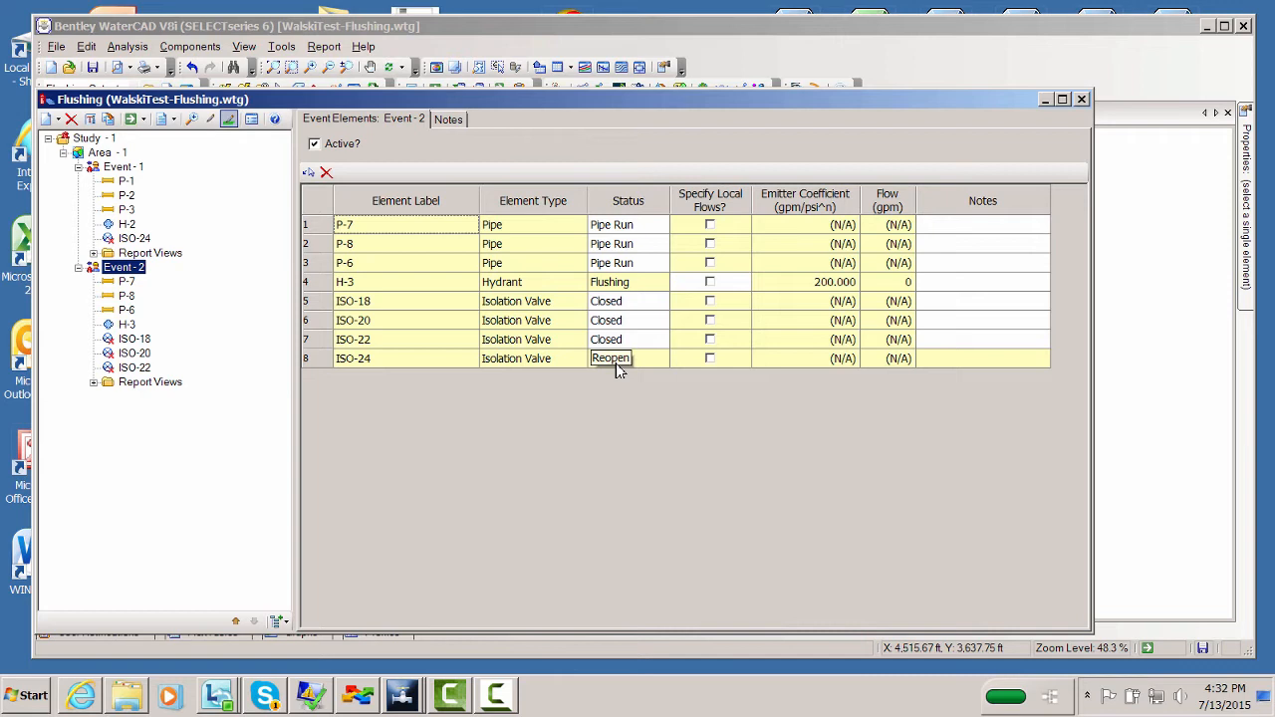
{"action": "left_click", "coordinate": [627, 359]}
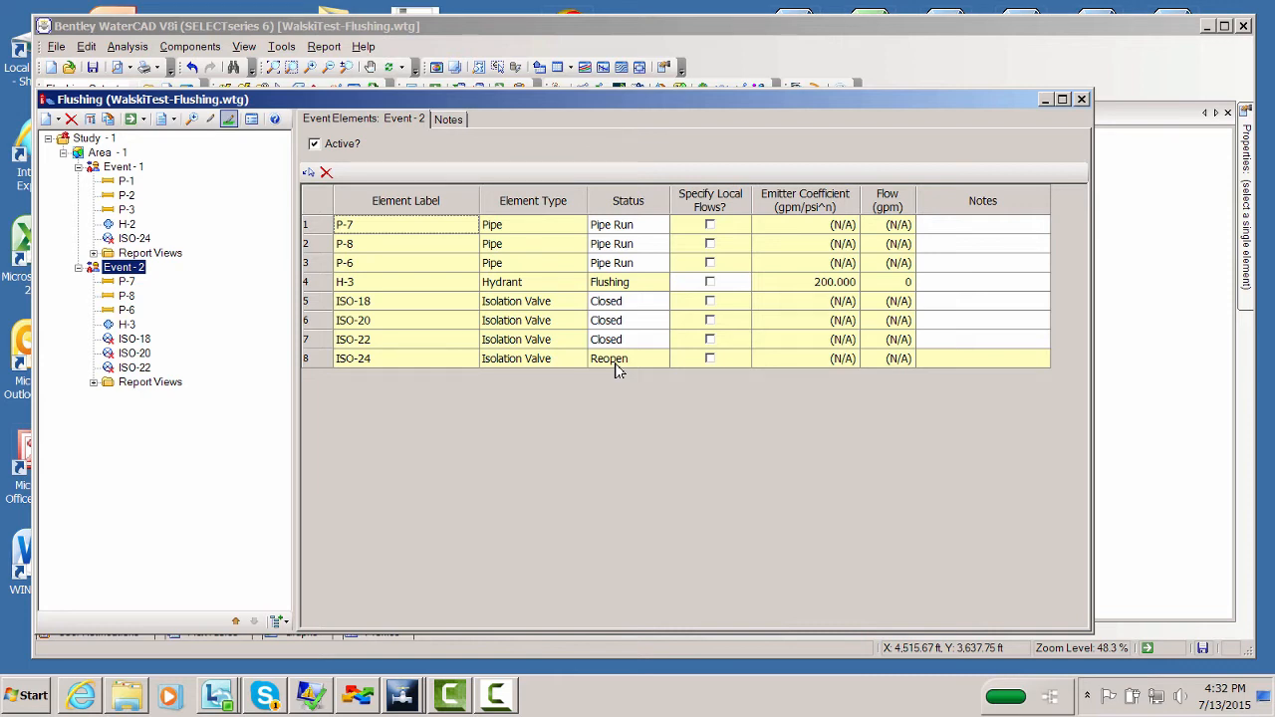
{"action": "mouse_move", "coordinate": [249, 315]}
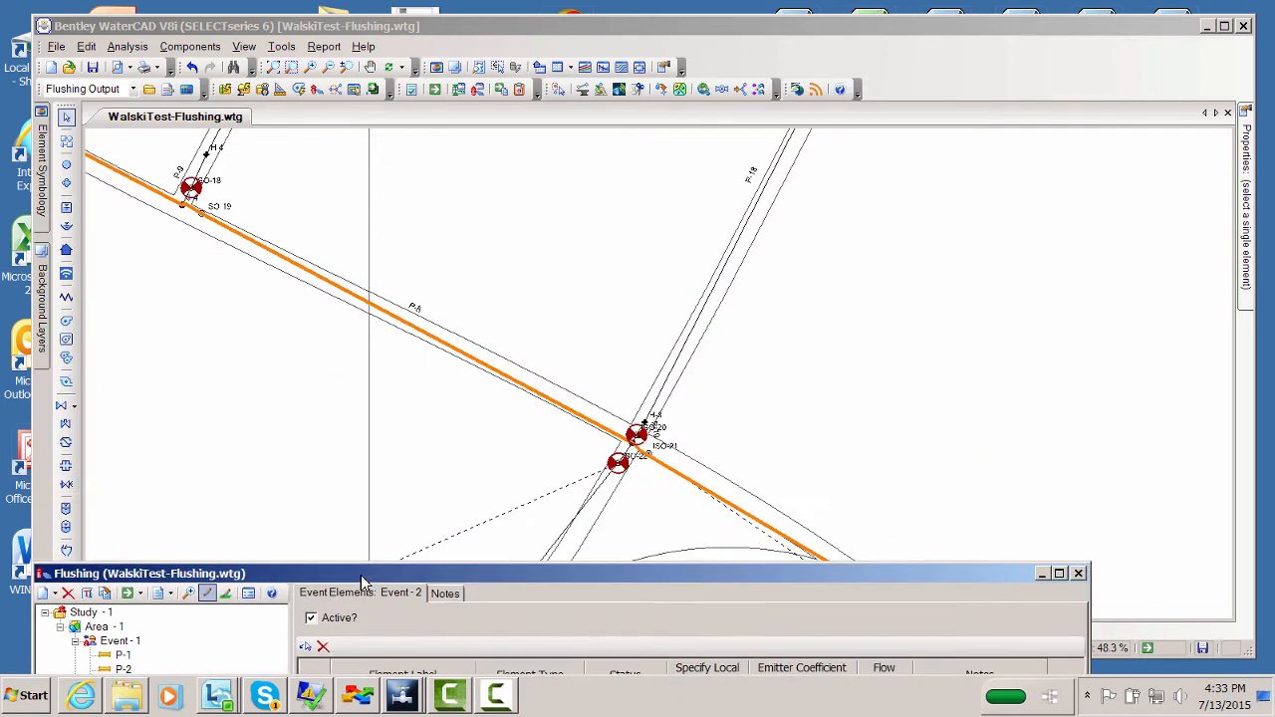
- View Event-2's route, return to Area-1 and compute the flushing analysis for both events
{"action": "scroll", "scroll_direction": "down", "scroll_amount": 3}
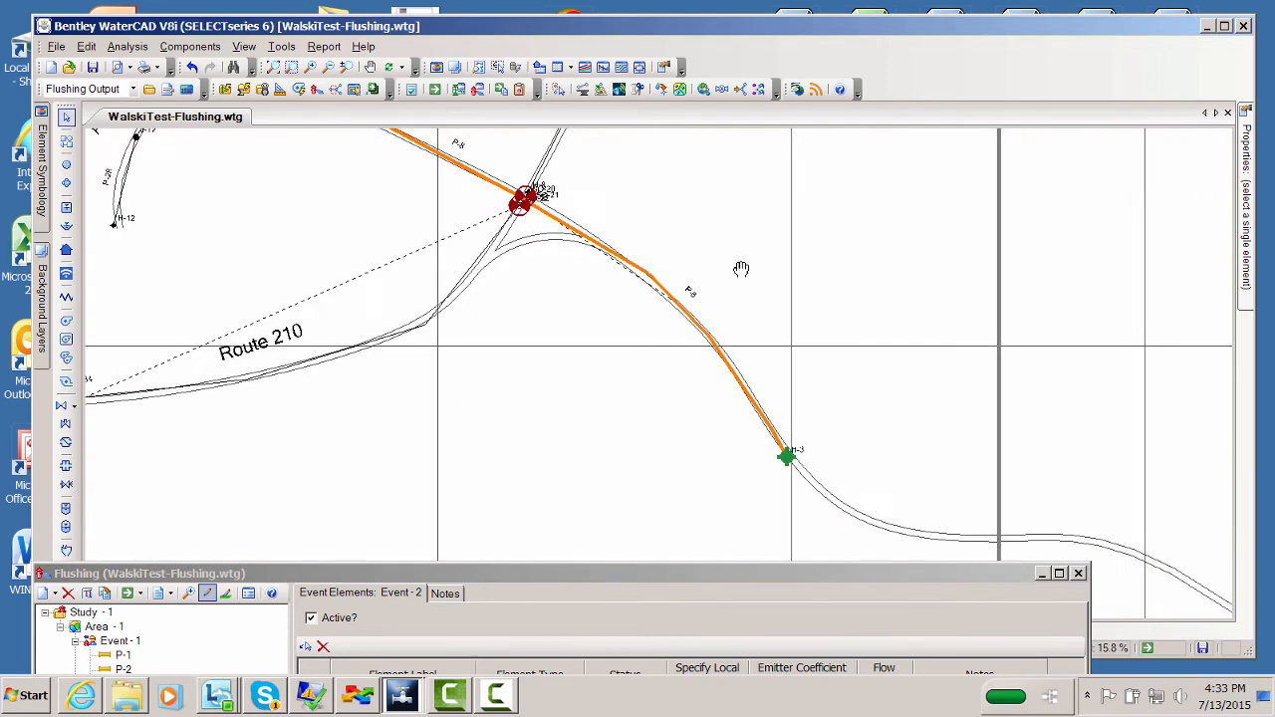
{"action": "mouse_move", "coordinate": [657, 172]}
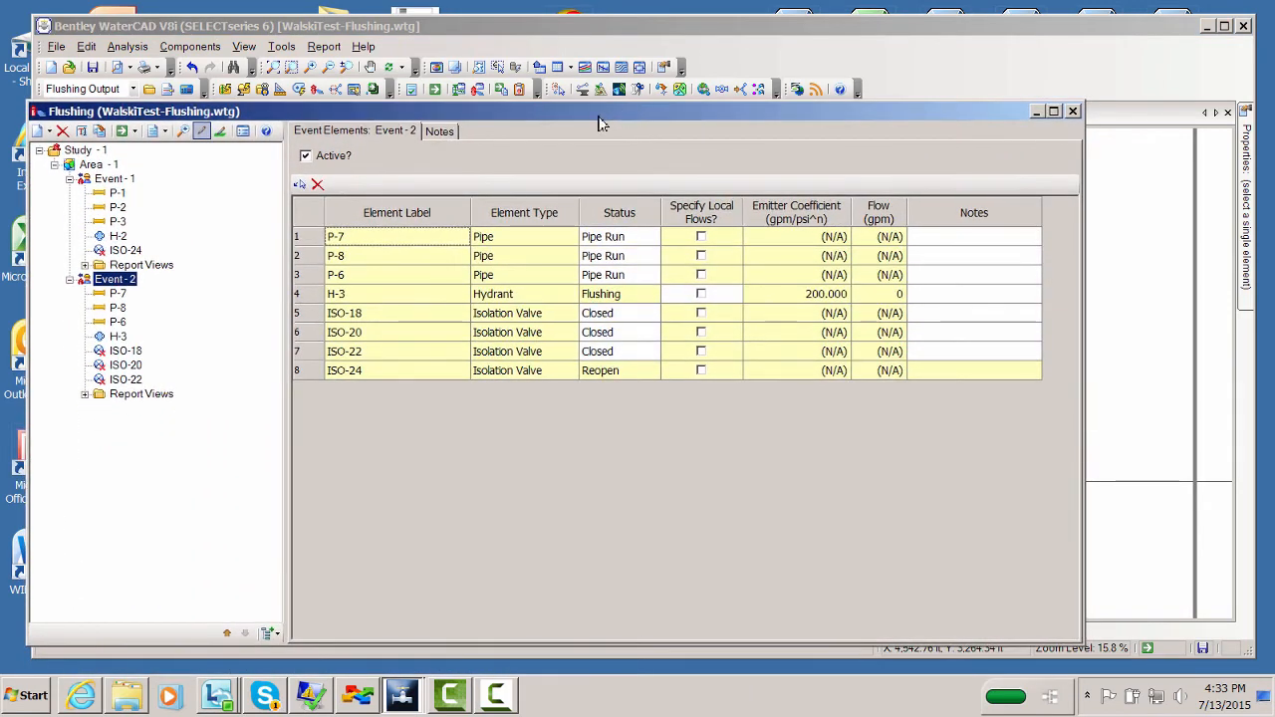
{"action": "left_click", "coordinate": [96, 164]}
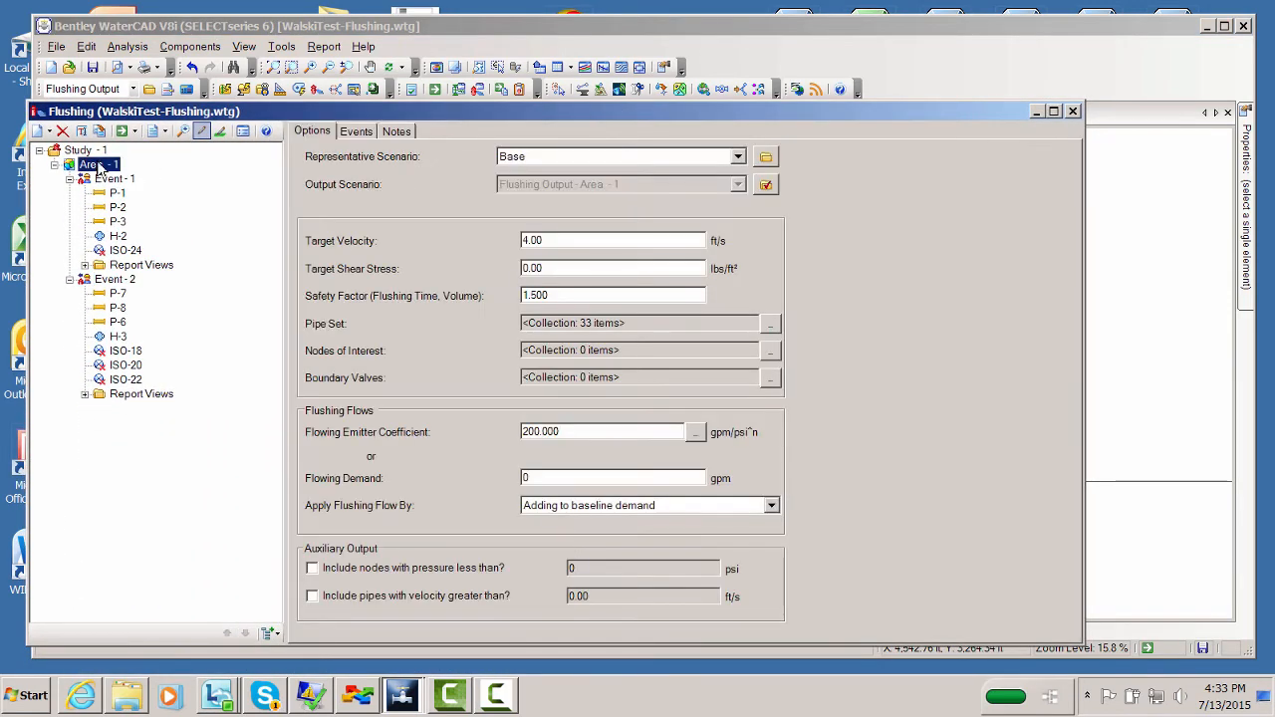
{"action": "left_click", "coordinate": [122, 132]}
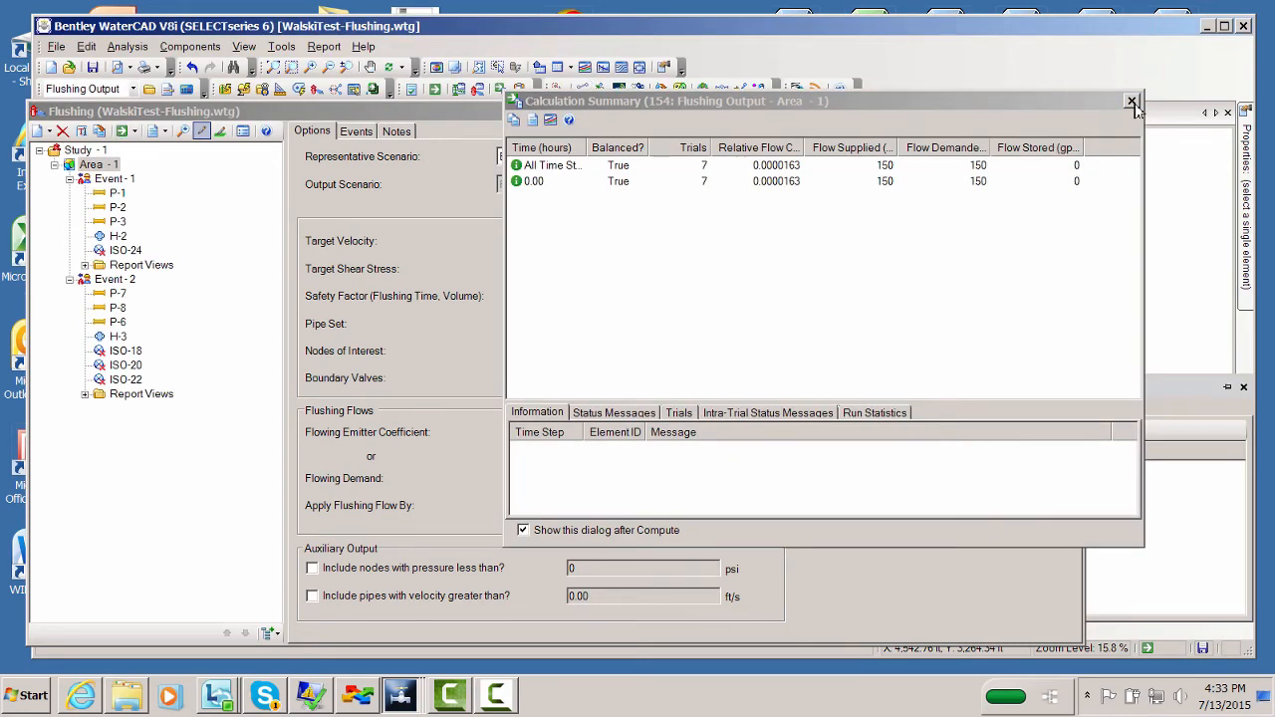
- Dismiss the Calculation Summary so Area-1's flushing routes show colour-coded on the map
{"action": "left_click", "coordinate": [1131, 104]}
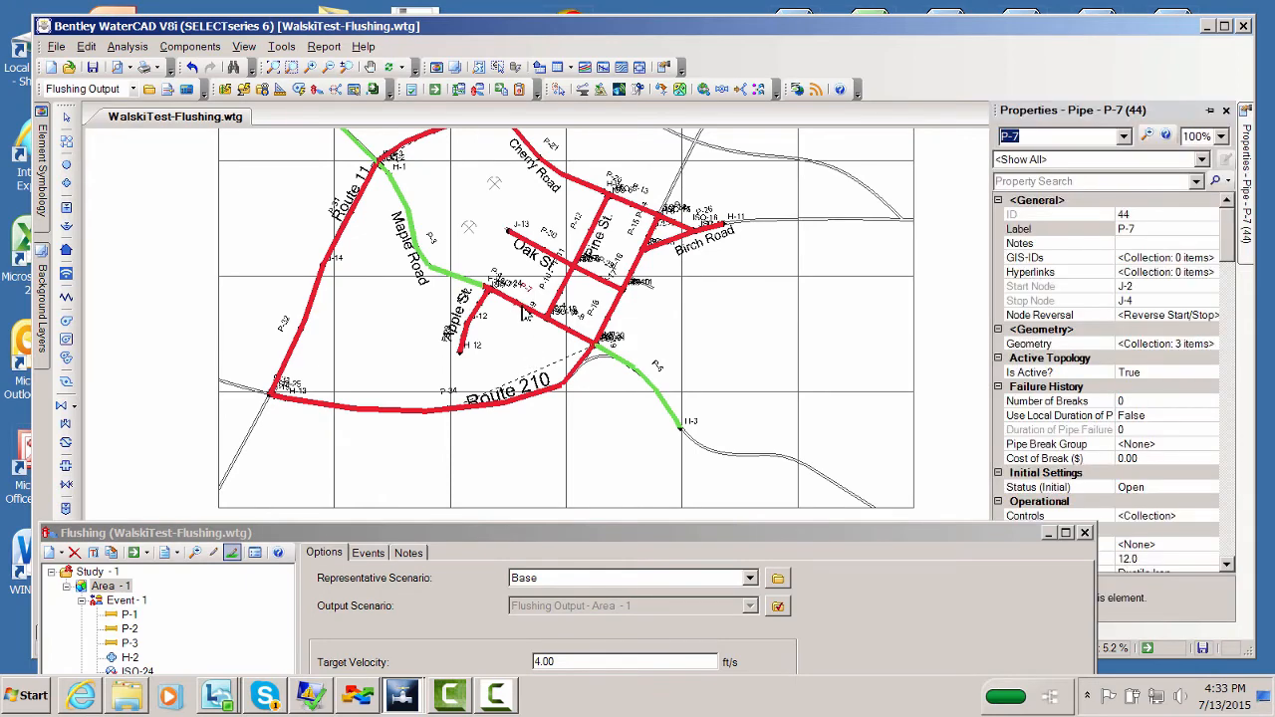
{"action": "mouse_move", "coordinate": [521, 317]}
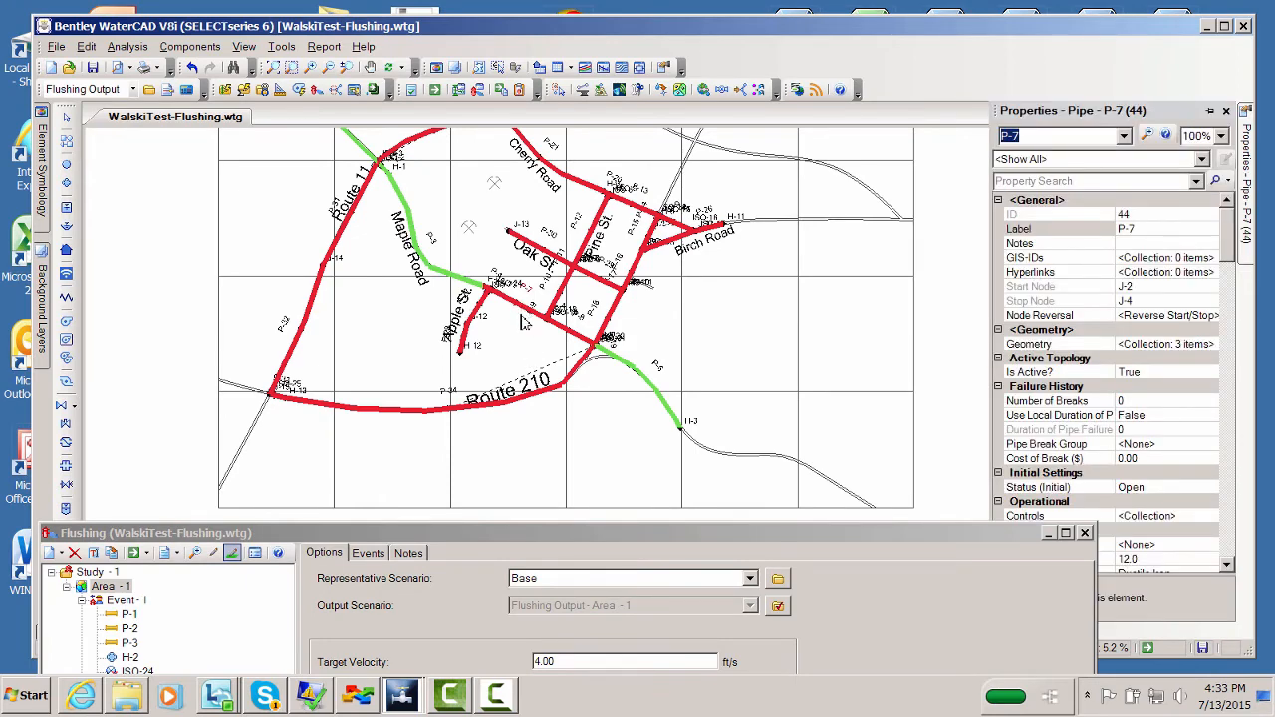
{"action": "mouse_move", "coordinate": [573, 545]}
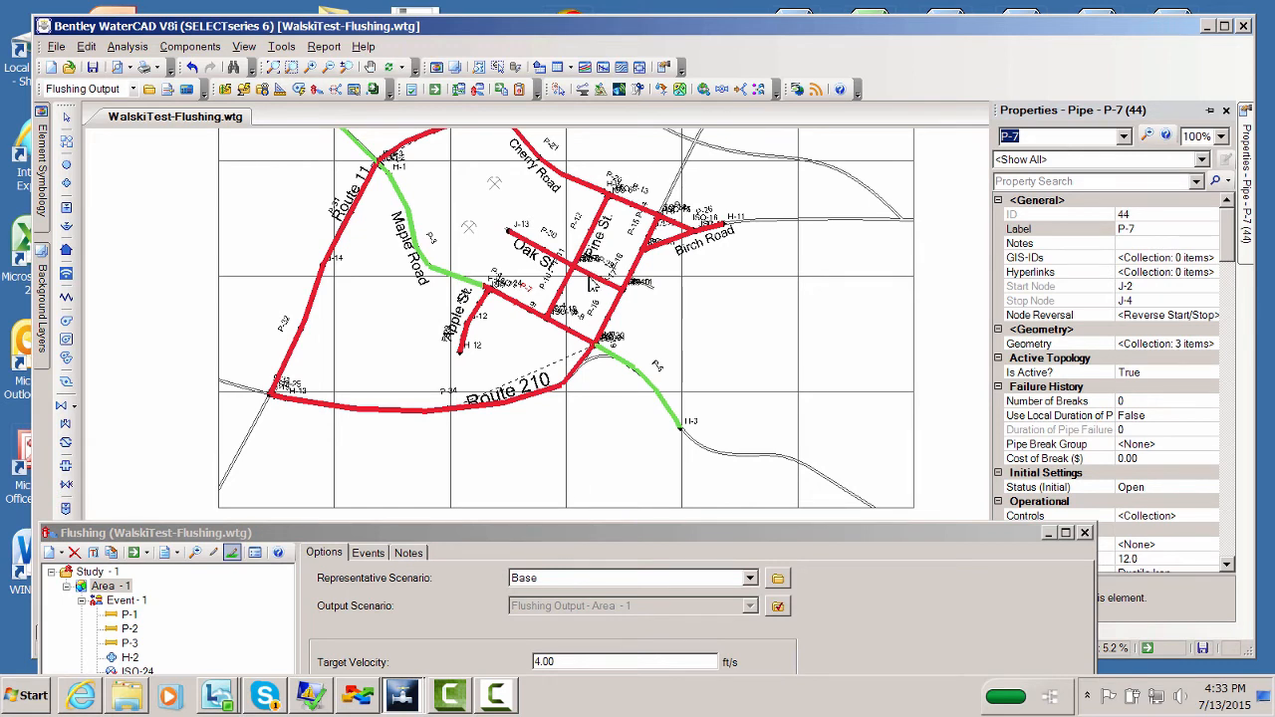
{"action": "mouse_move", "coordinate": [565, 319]}
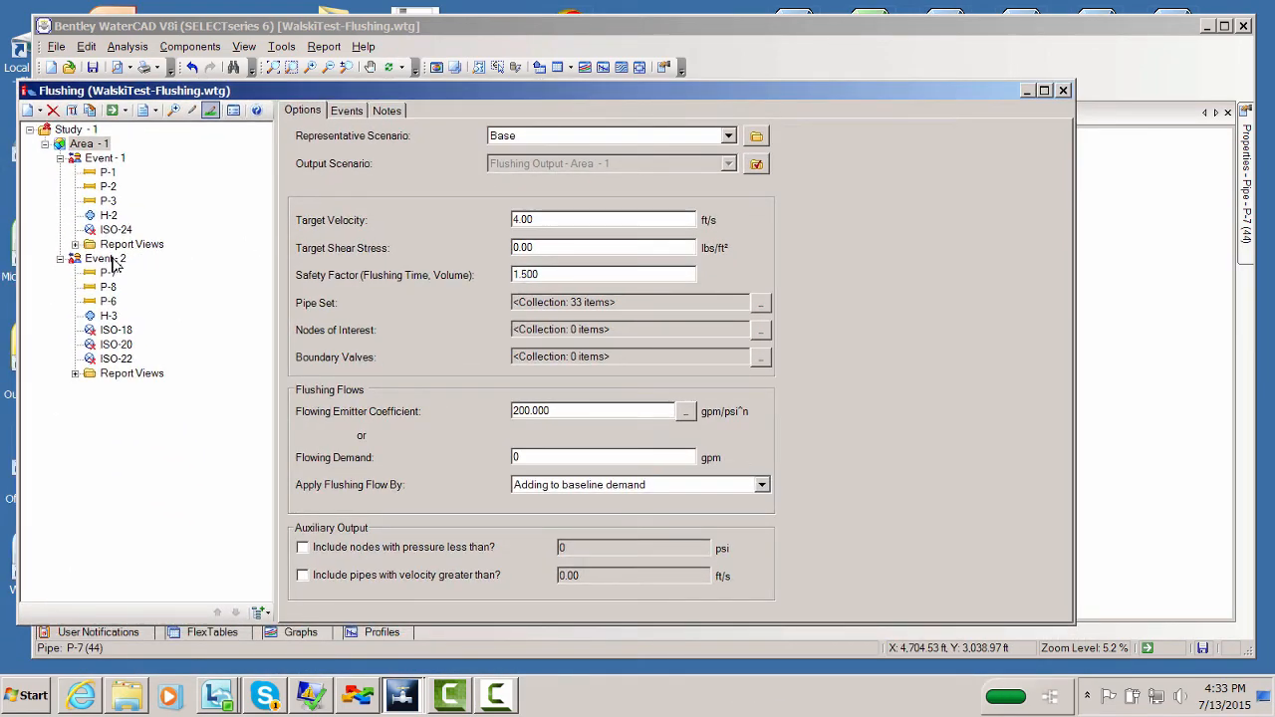
- Bring up the Flushing Results Browser listing Event-1 and Event-2 recommended flows and discharges
{"action": "left_click", "coordinate": [112, 110]}
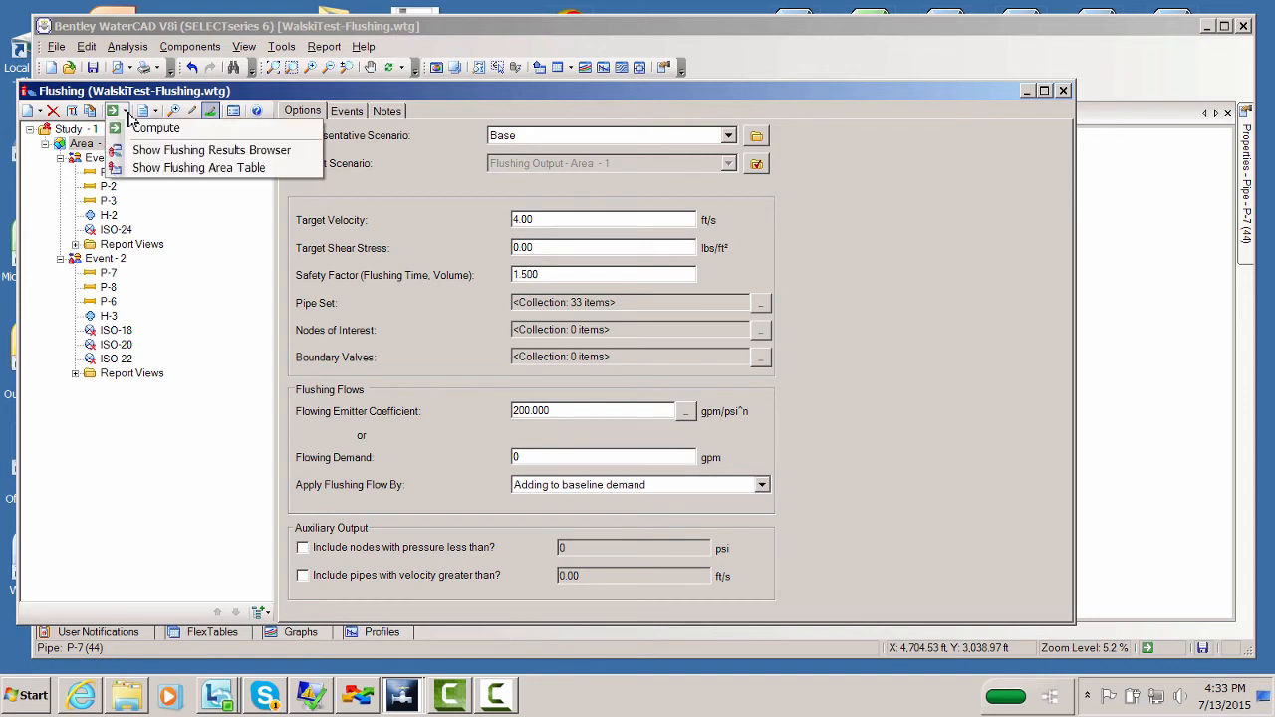
{"action": "mouse_move", "coordinate": [155, 132]}
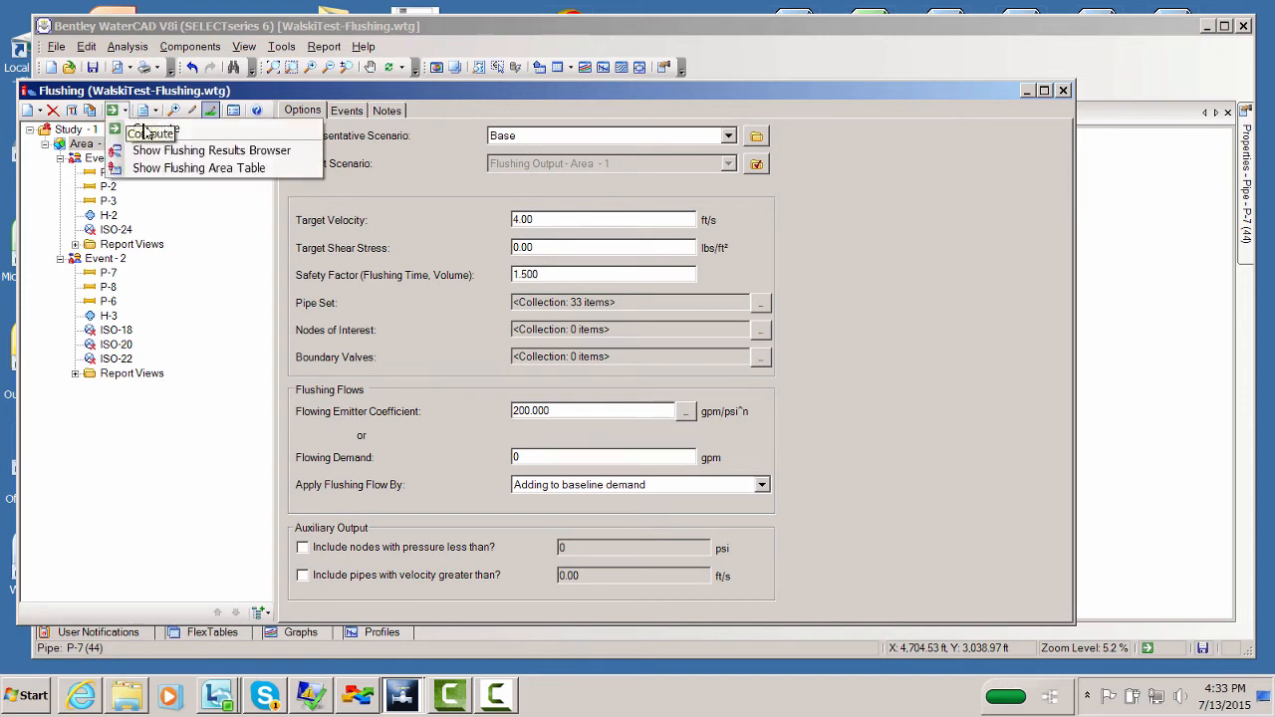
{"action": "mouse_move", "coordinate": [211, 152]}
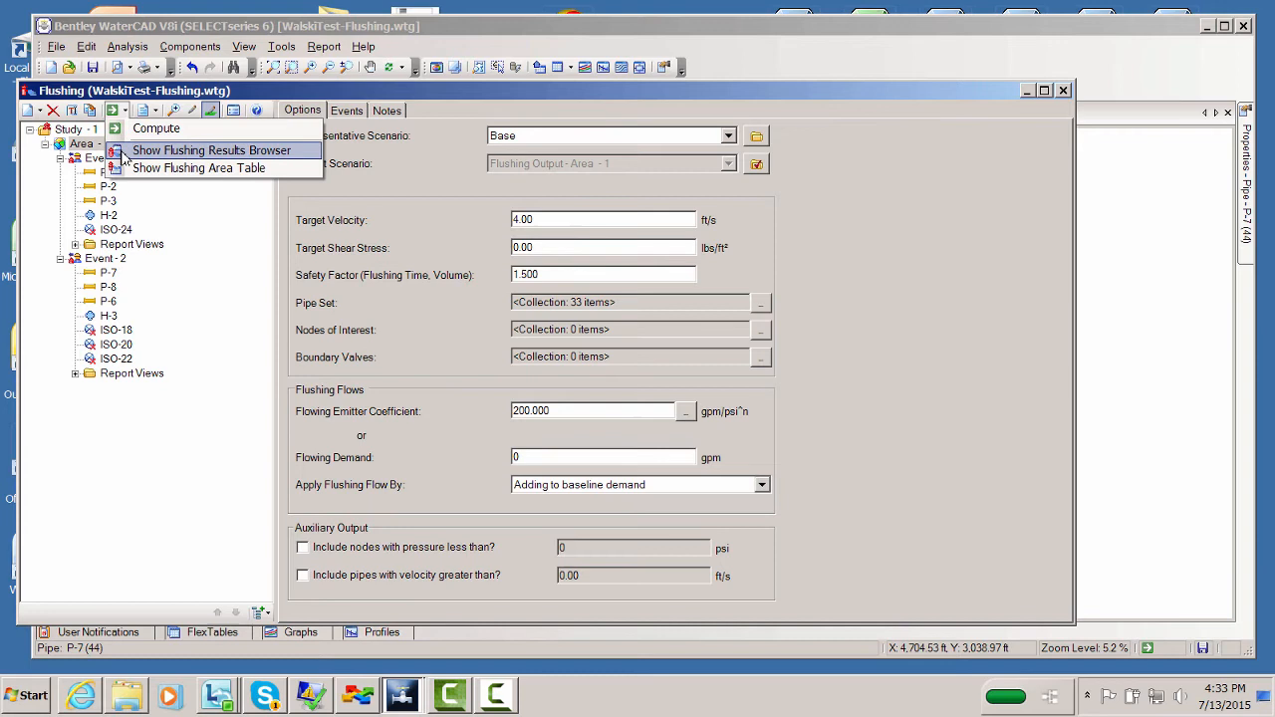
{"action": "left_click", "coordinate": [211, 151]}
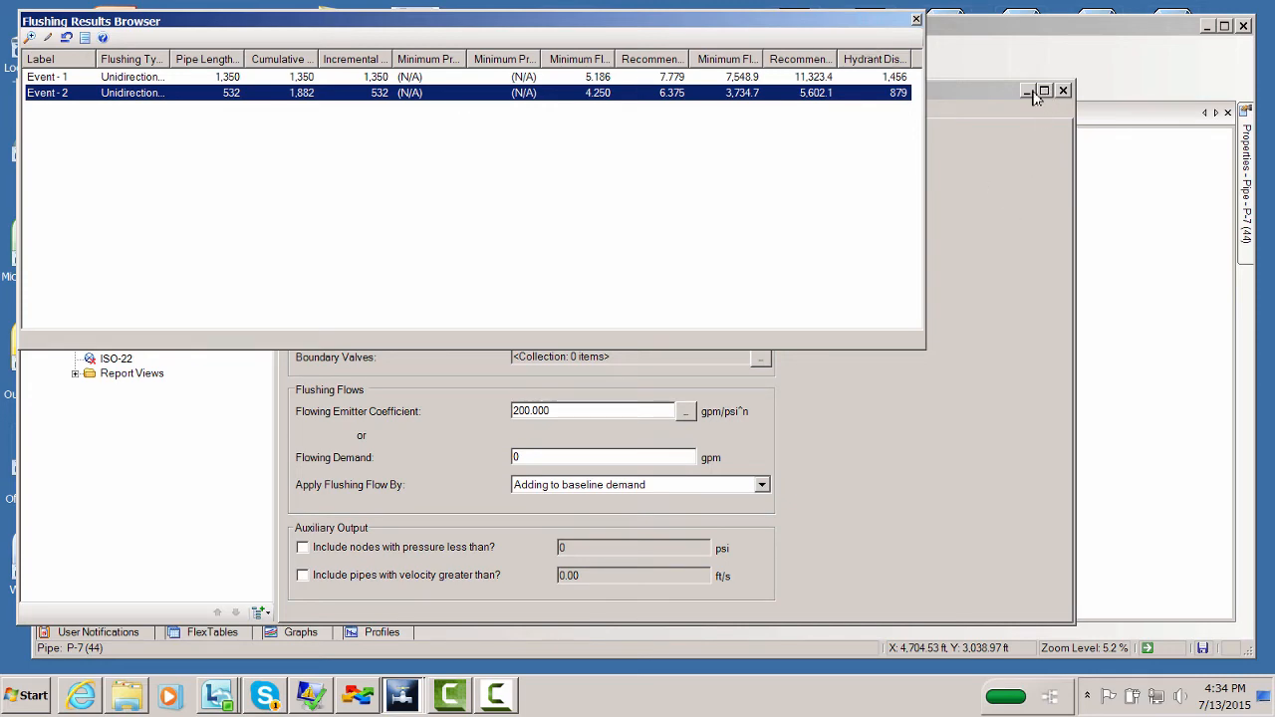
{"action": "left_click", "coordinate": [1062, 90]}
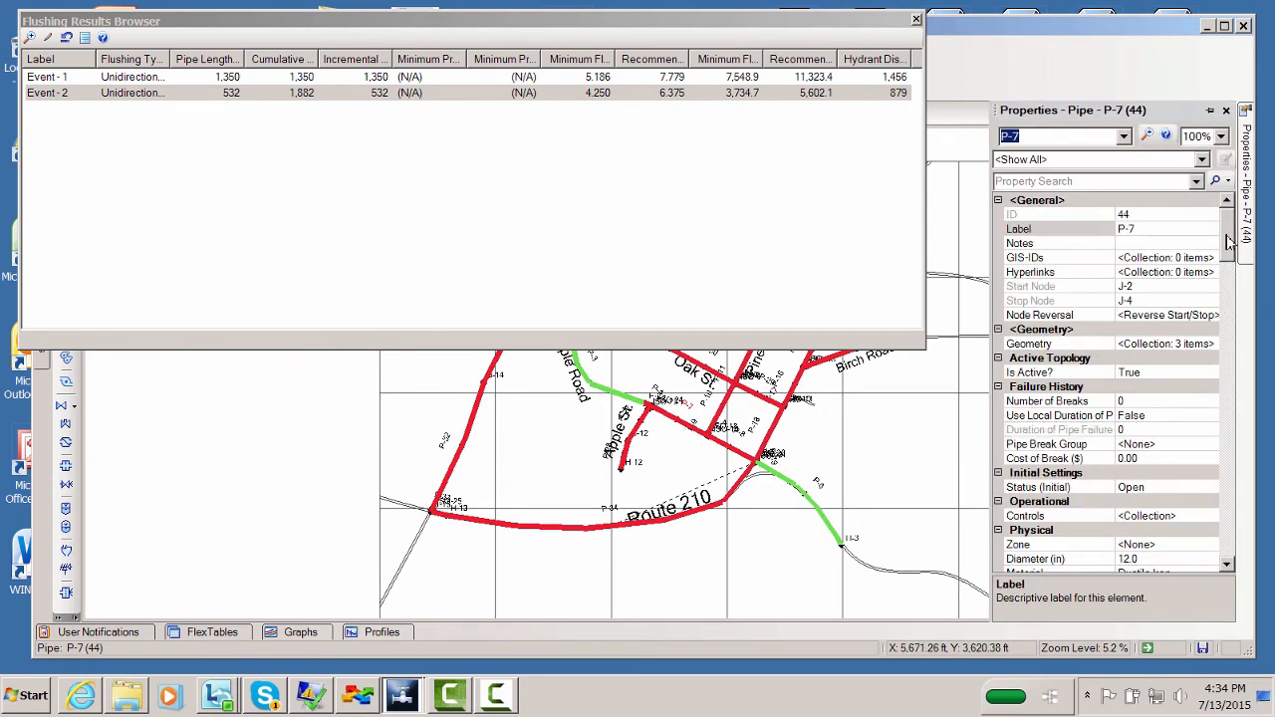
- Review pipe P-6's Results section in Properties, then close the flushing results list
{"action": "scroll", "scroll_direction": "down", "scroll_amount": 3}
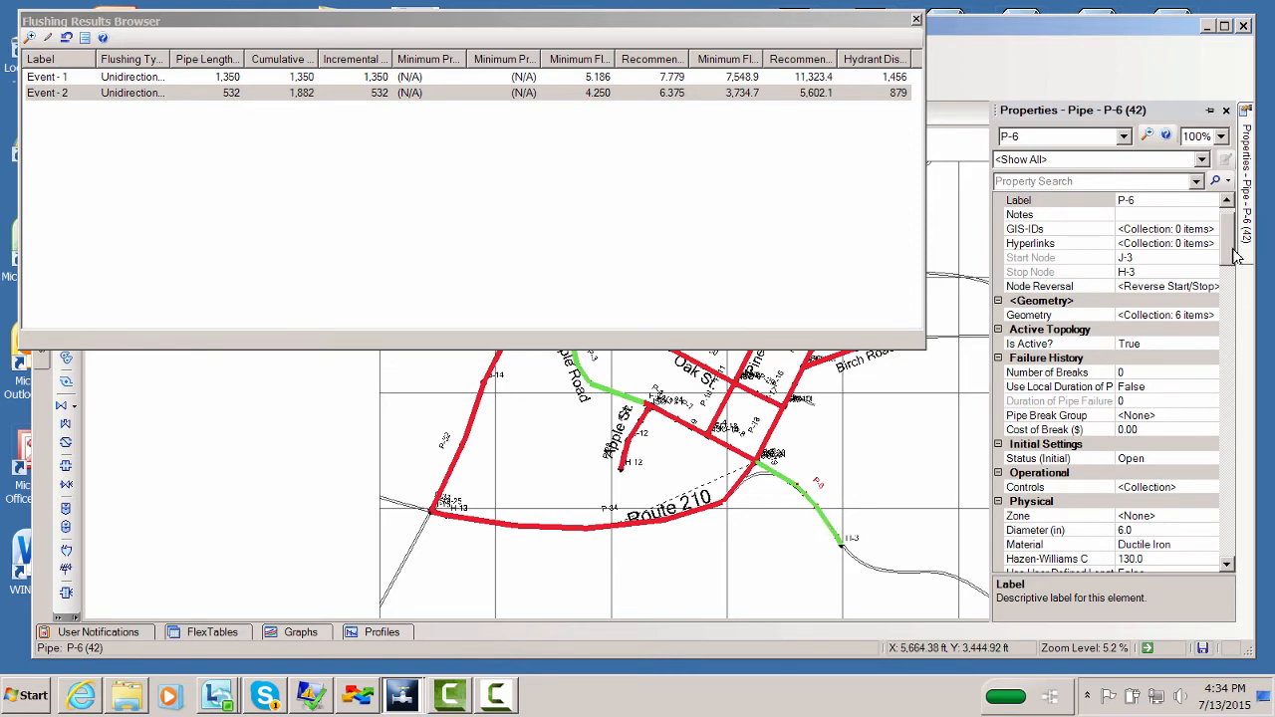
{"action": "scroll", "scroll_direction": "down", "scroll_amount": 3}
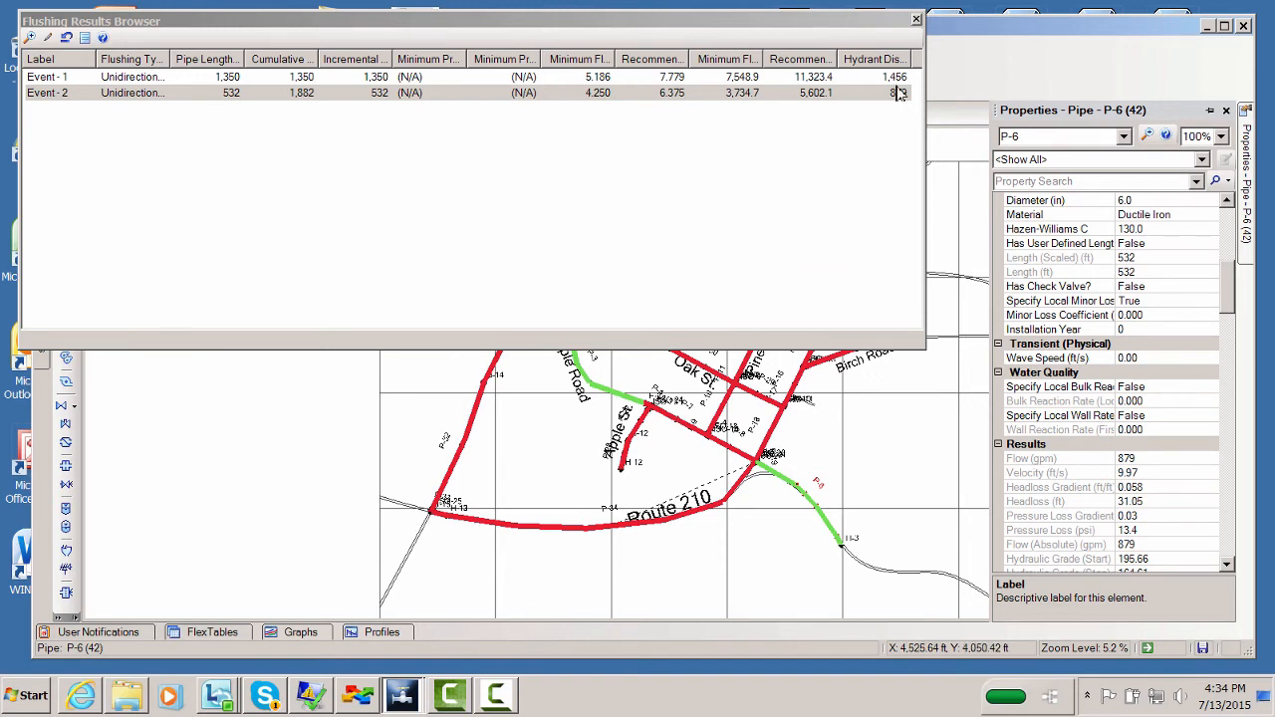
{"action": "mouse_move", "coordinate": [892, 30]}
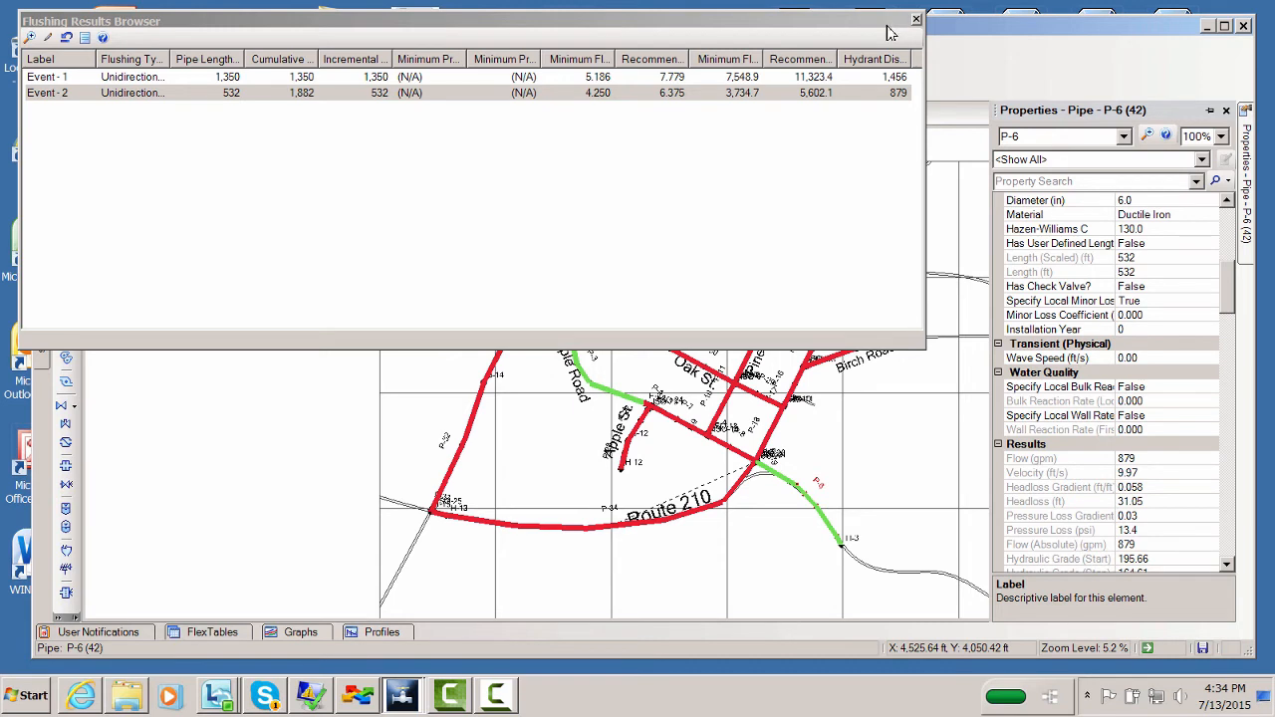
{"action": "left_click", "coordinate": [917, 20]}
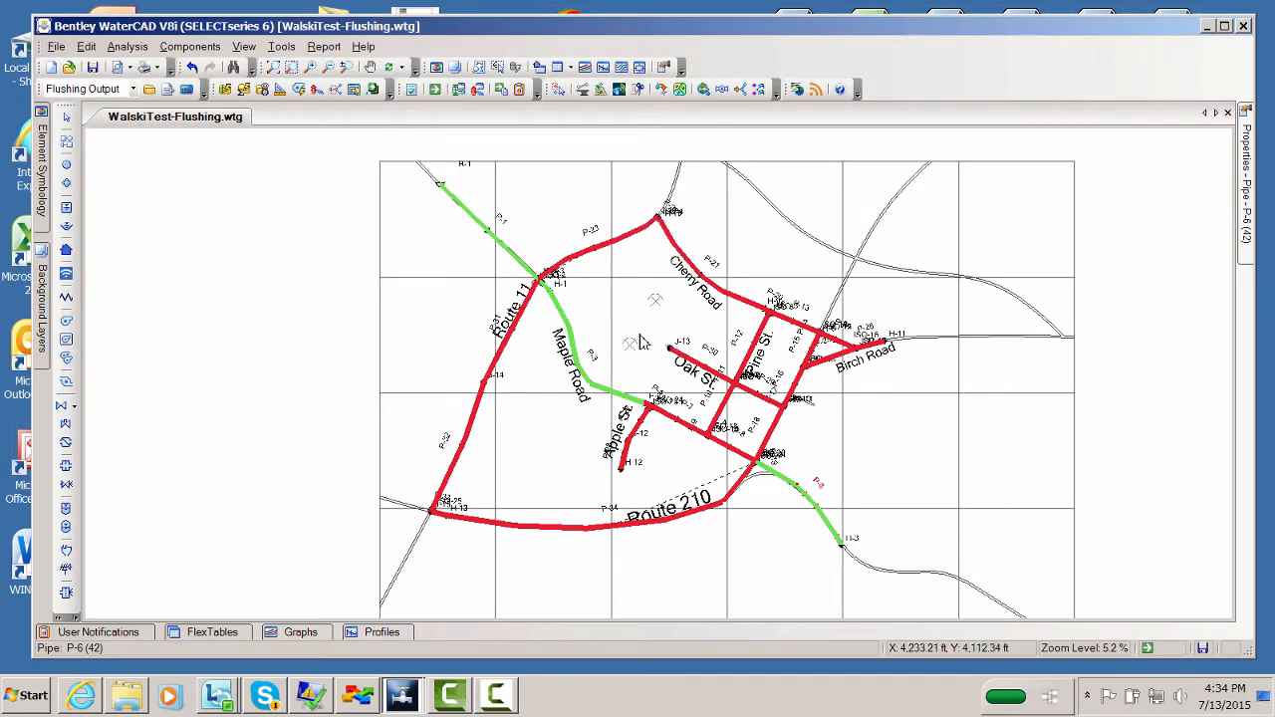
{"action": "mouse_move", "coordinate": [629, 354]}
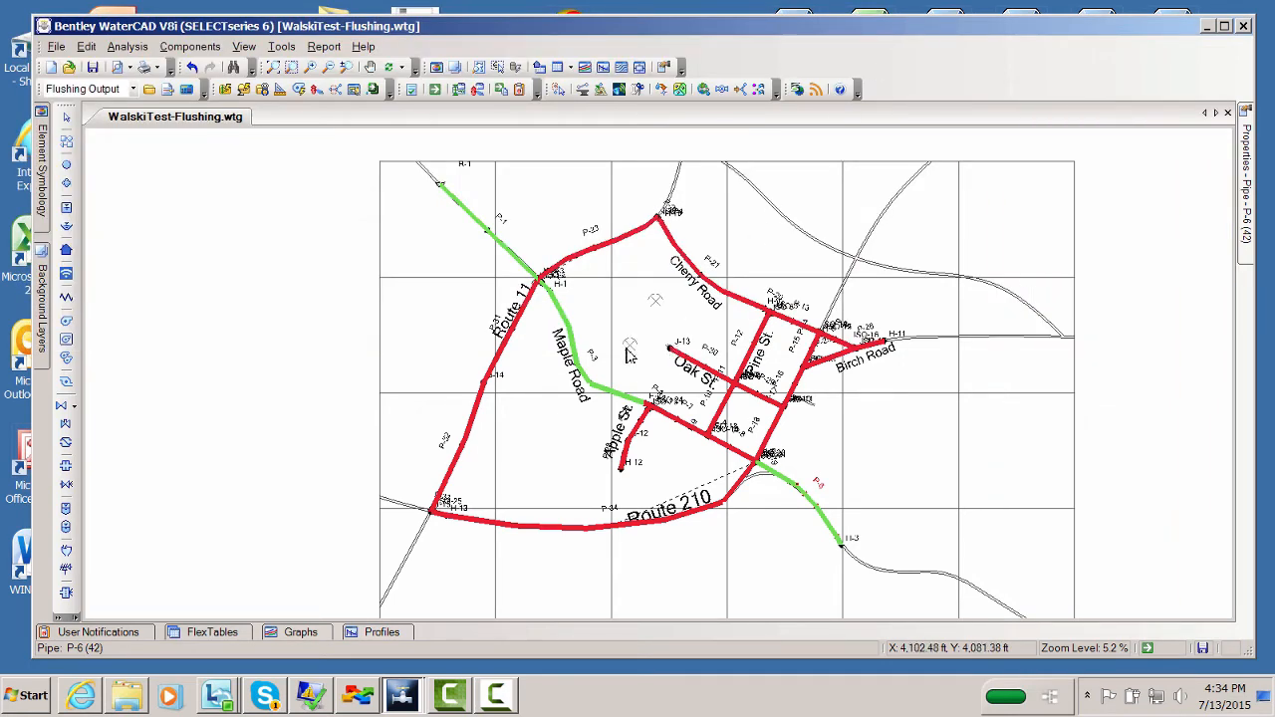
{"action": "mouse_move", "coordinate": [697, 438]}
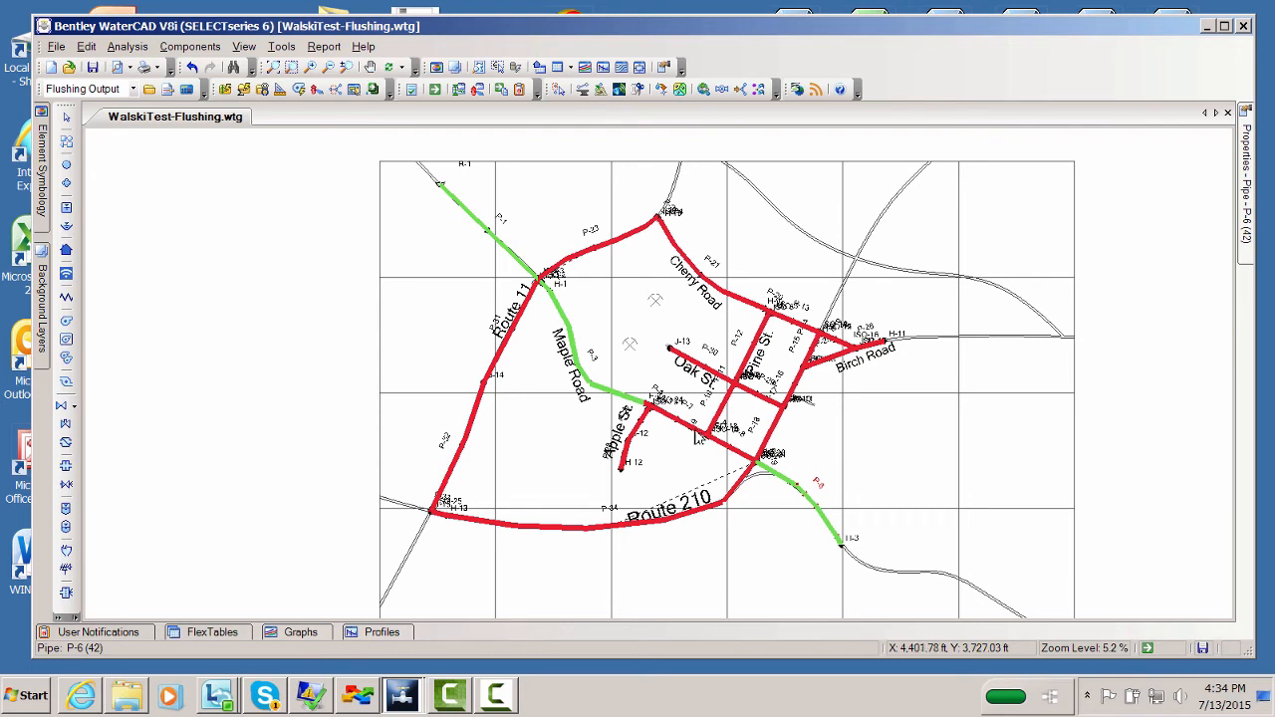
{"action": "mouse_move", "coordinate": [693, 435]}
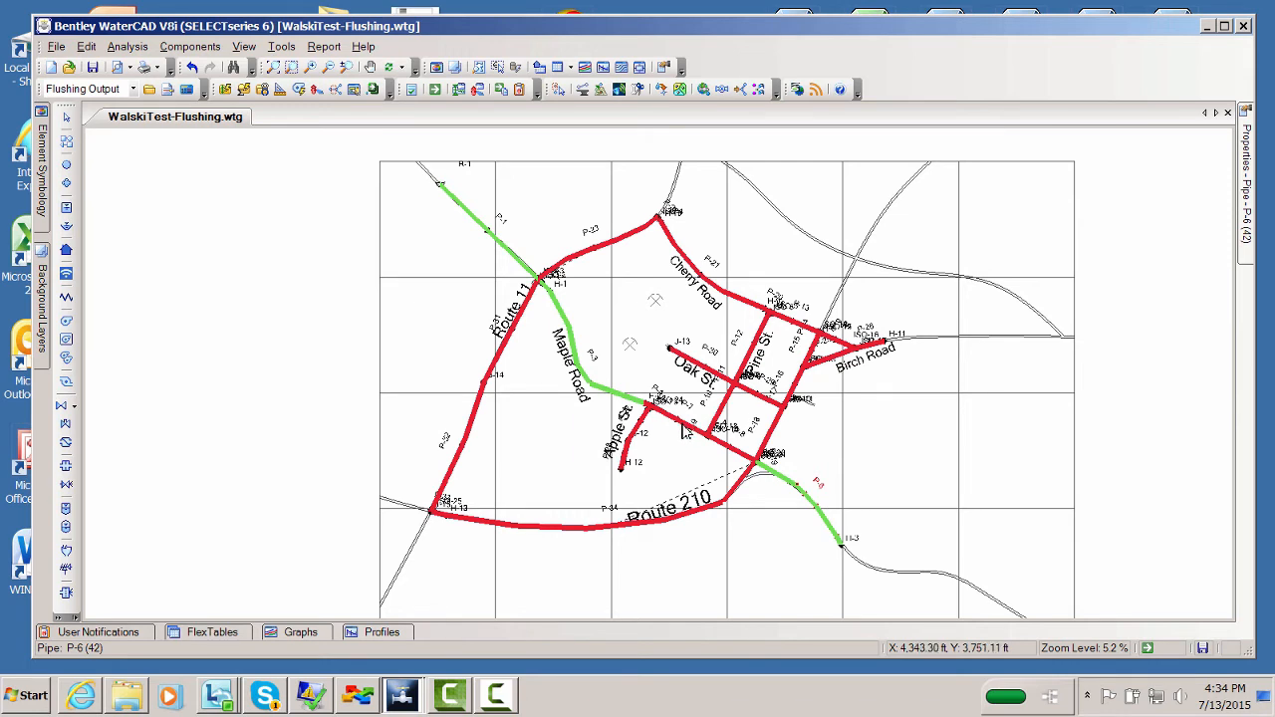
{"action": "mouse_move", "coordinate": [255, 128]}
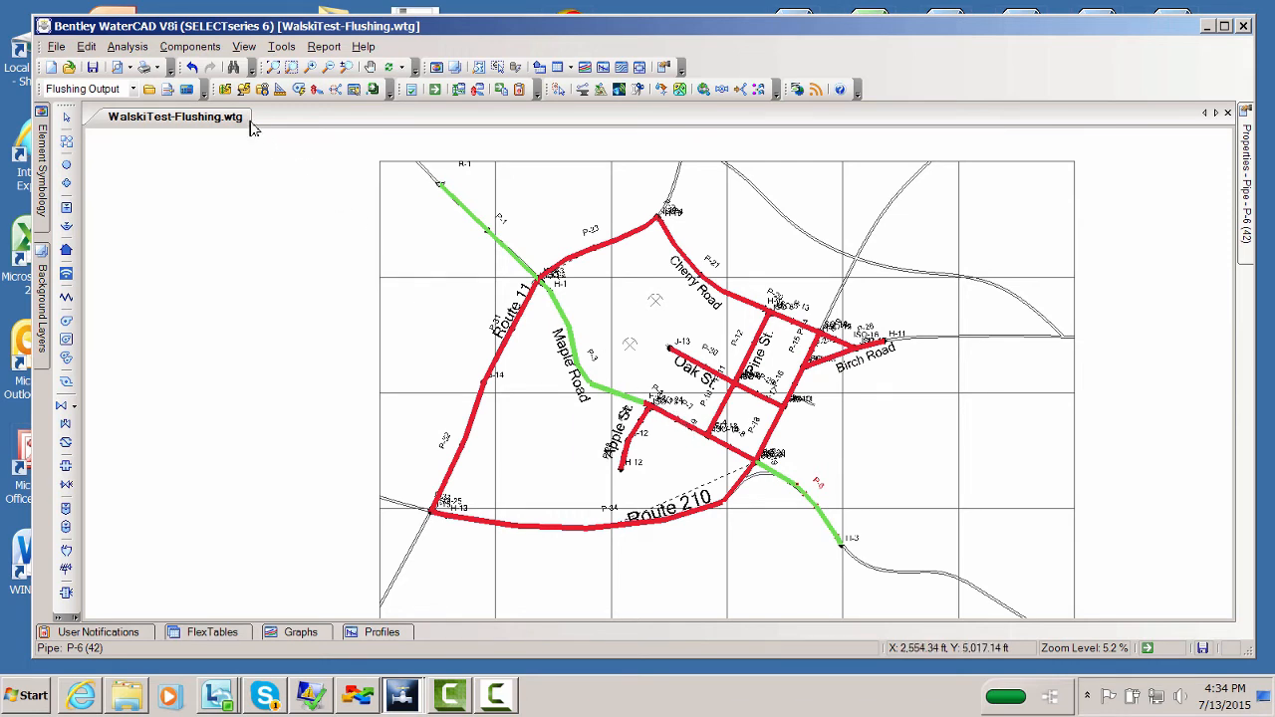
{"action": "mouse_move", "coordinate": [239, 128]}
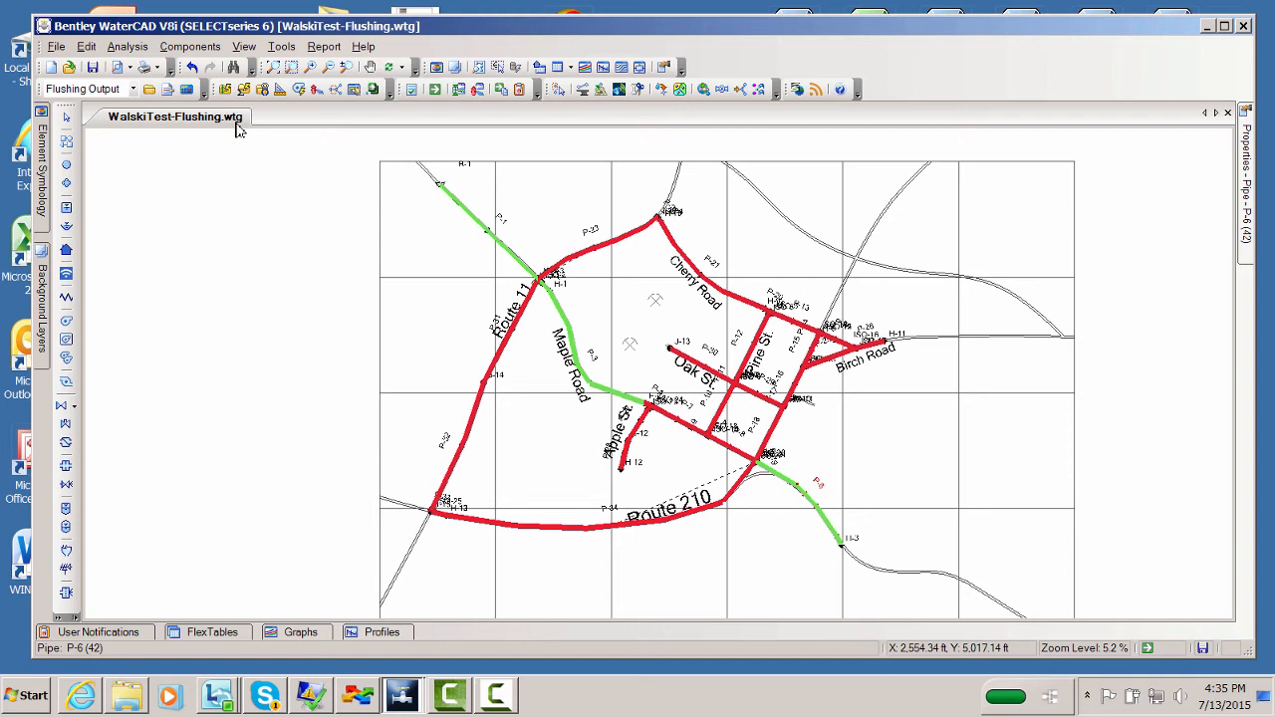
{"action": "mouse_move", "coordinate": [257, 123]}
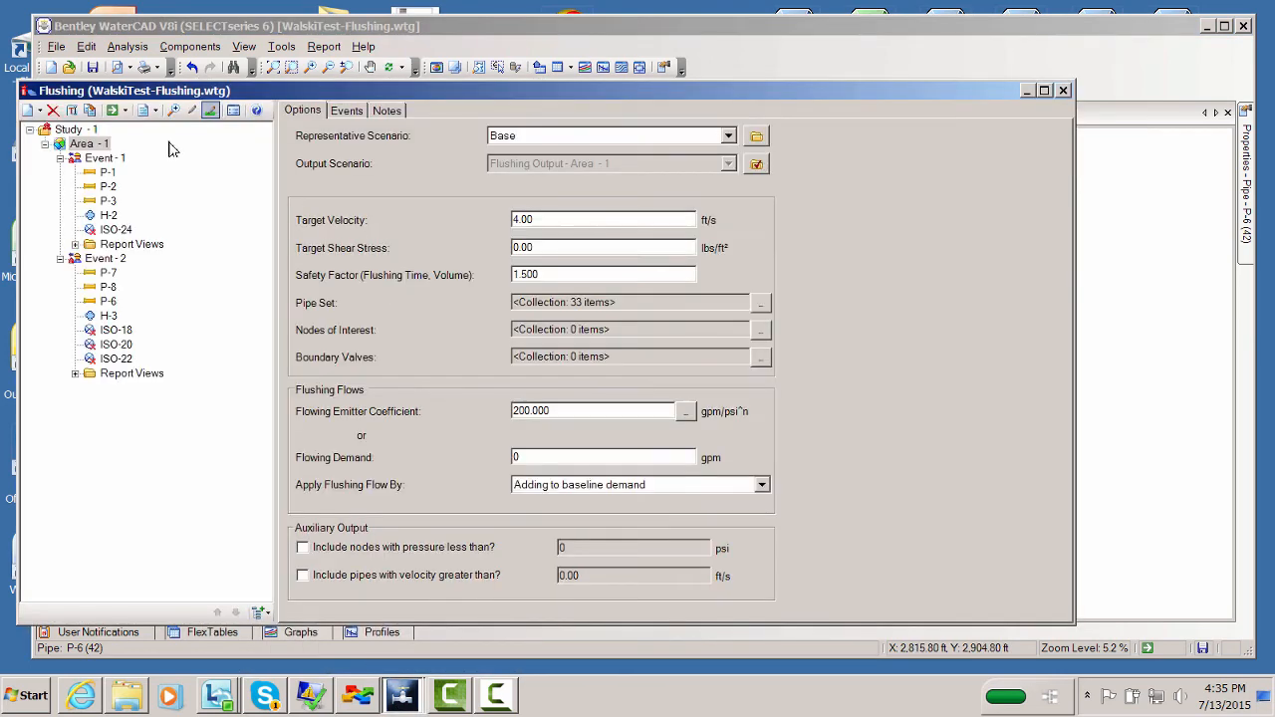
{"action": "mouse_move", "coordinate": [112, 109]}
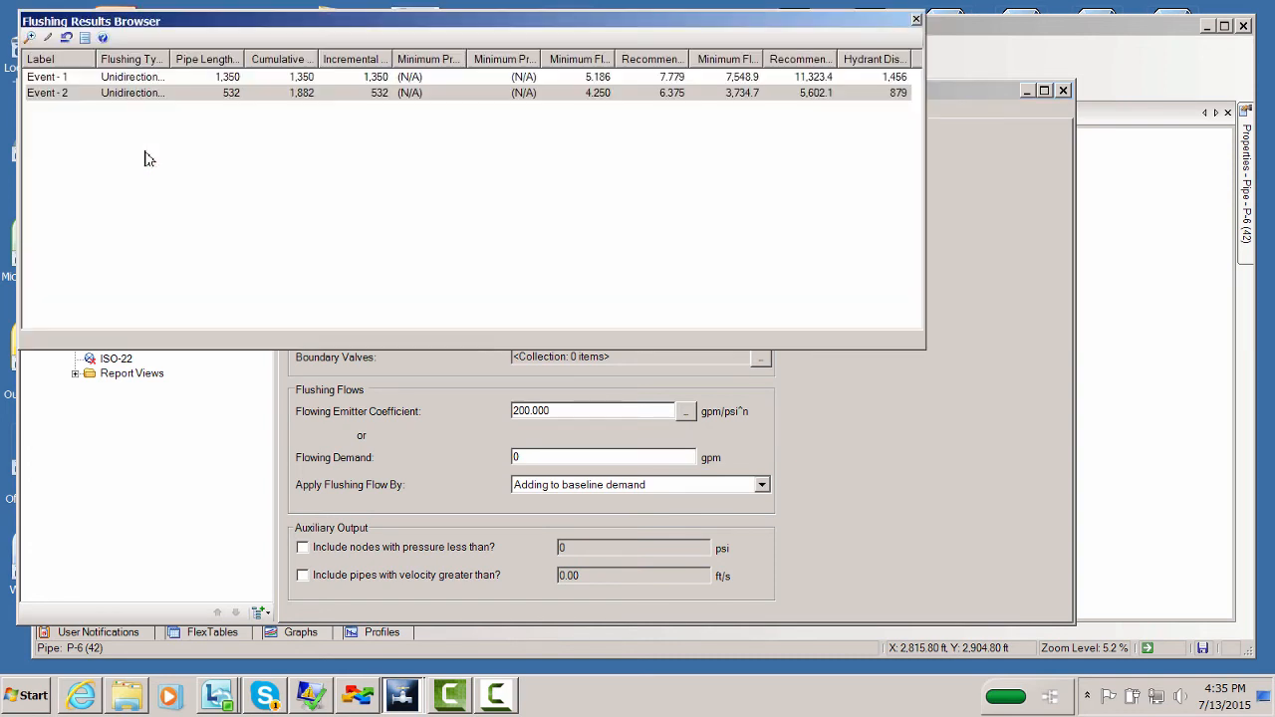
{"action": "mouse_move", "coordinate": [67, 38]}
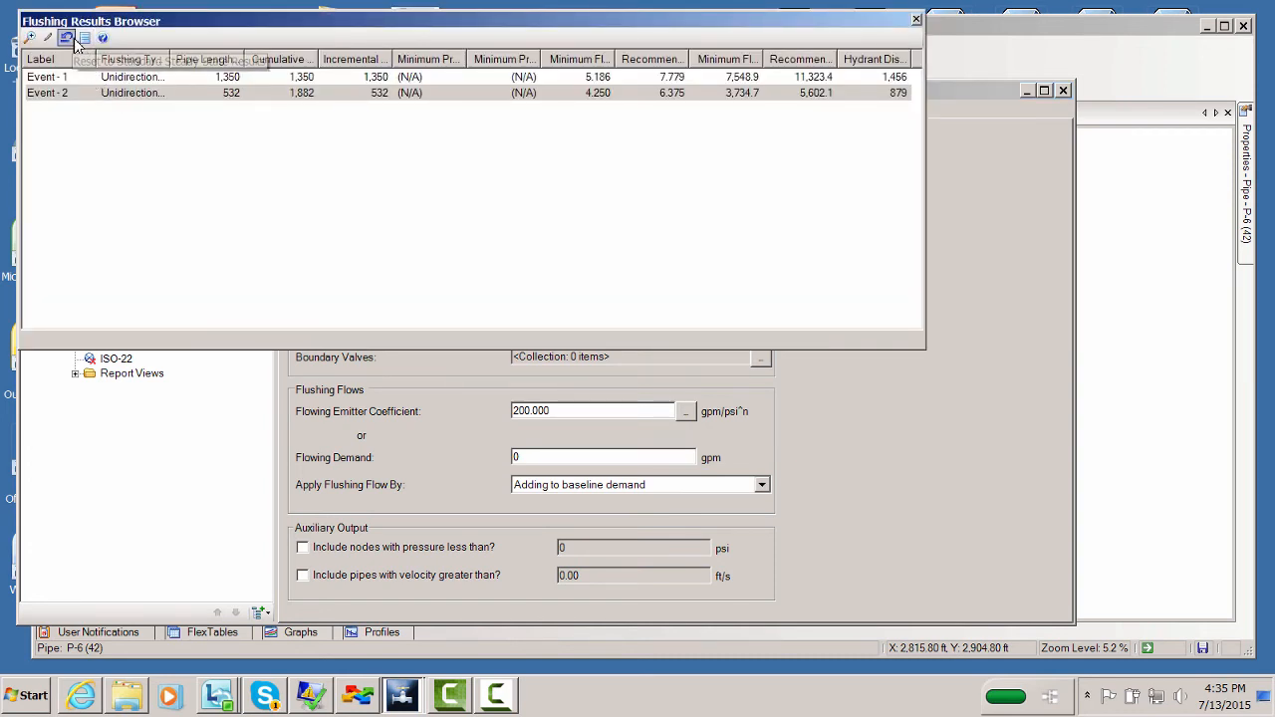
{"action": "mouse_move", "coordinate": [68, 37]}
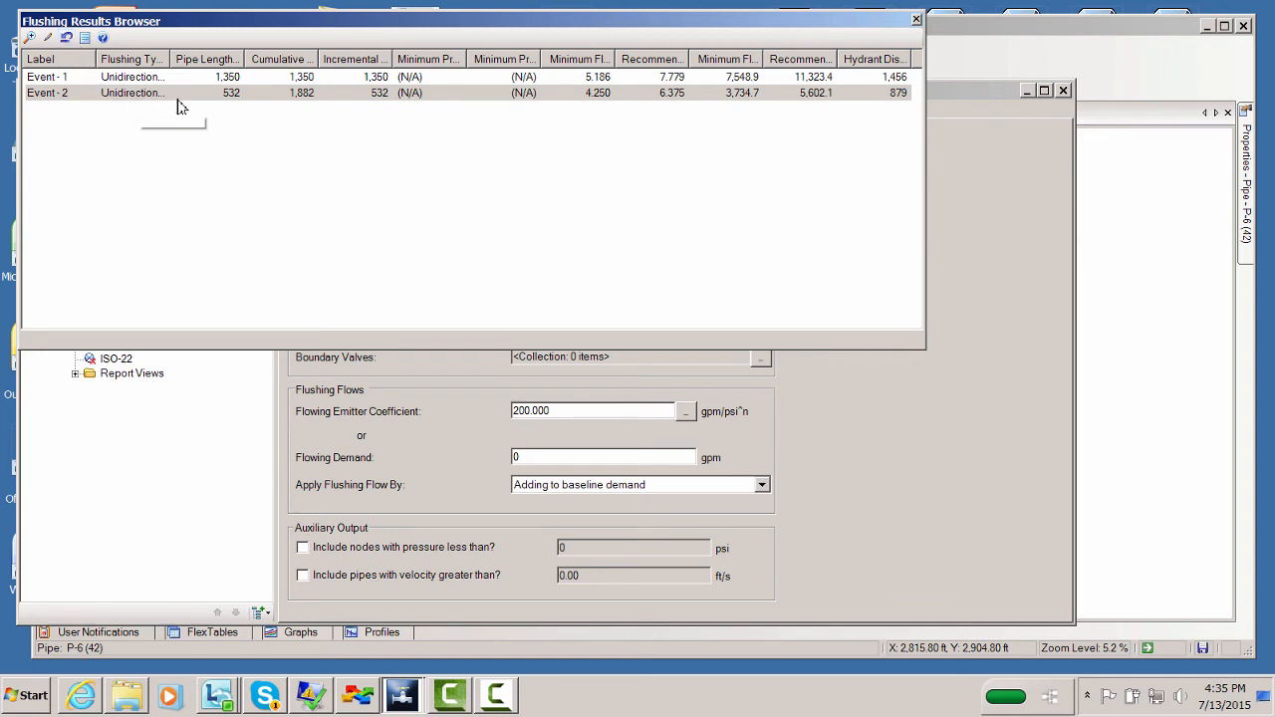
{"action": "mouse_move", "coordinate": [229, 100]}
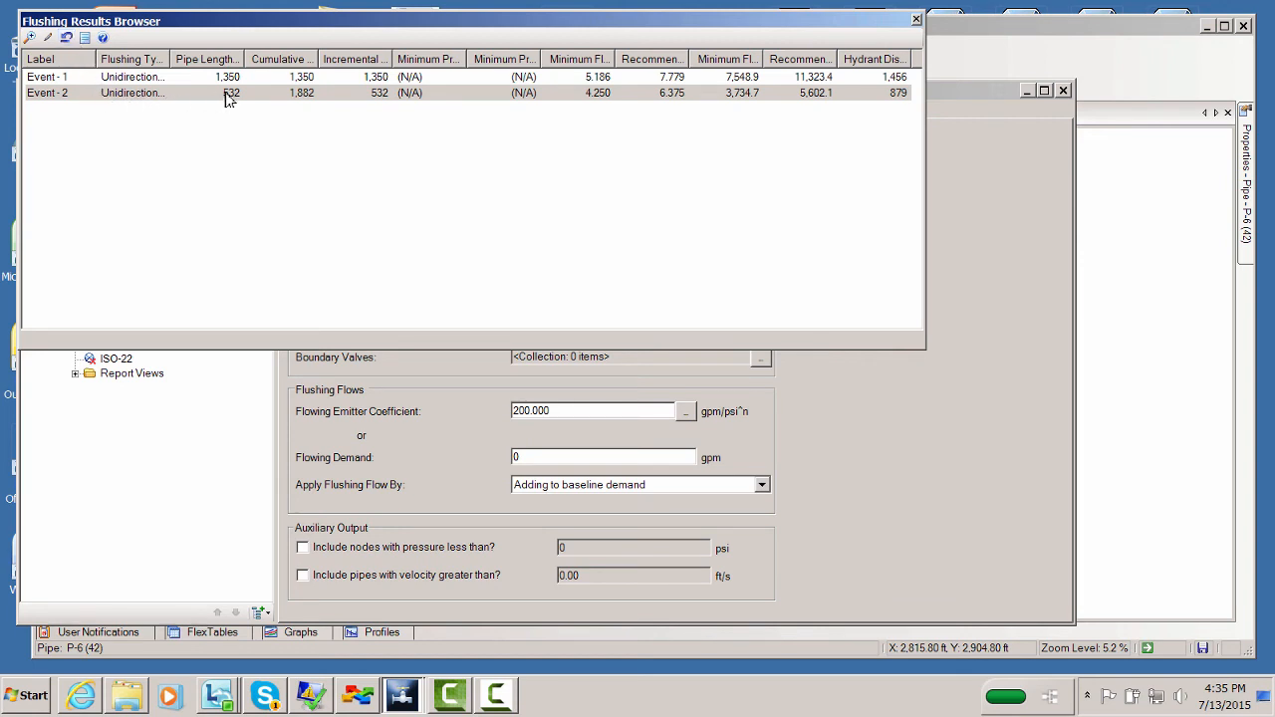
{"action": "mouse_move", "coordinate": [245, 90]}
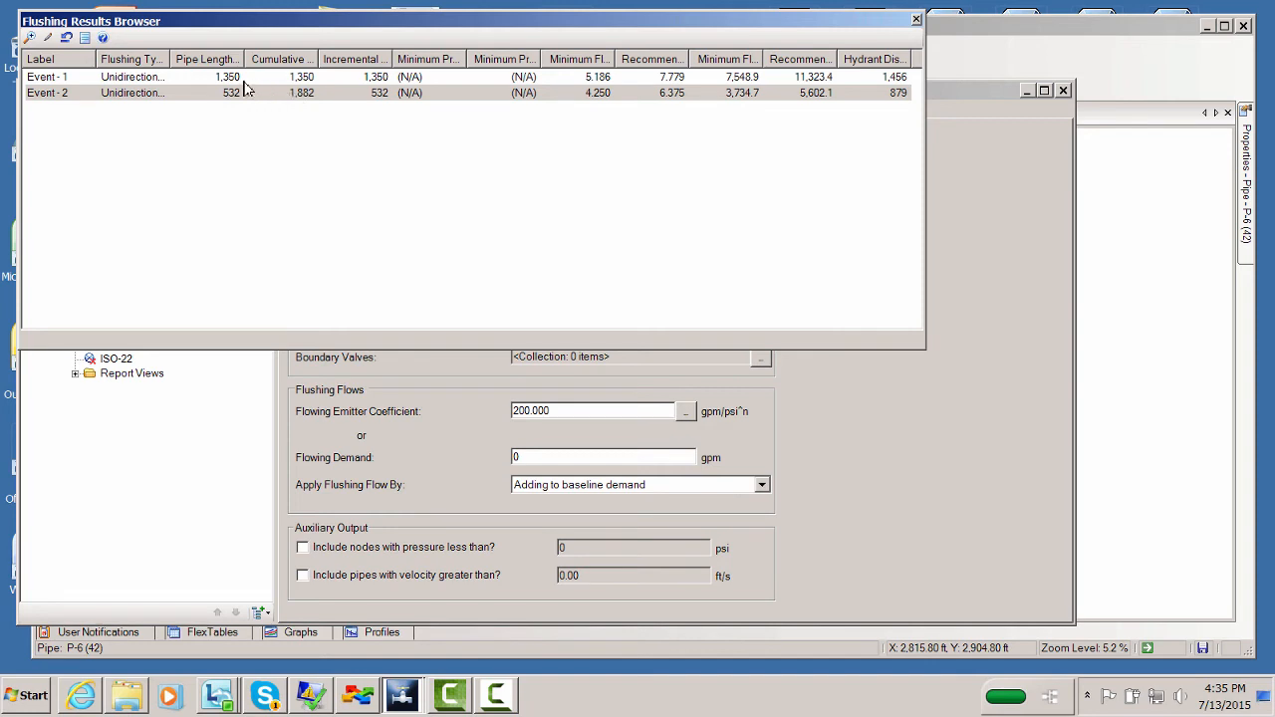
{"action": "mouse_move", "coordinate": [351, 108]}
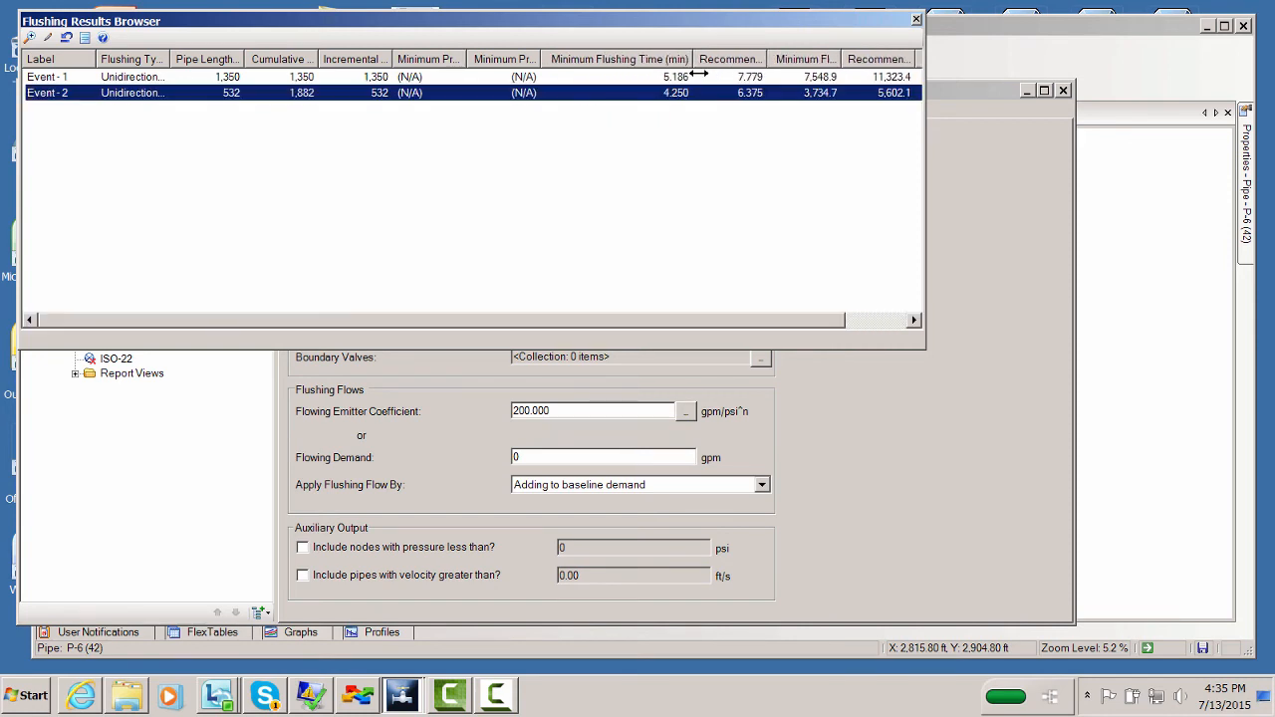
- Widen the Minimum Flushing Volume column and reveal the remaining result columns for both events
{"action": "scroll", "scroll_direction": "right", "scroll_amount": 3}
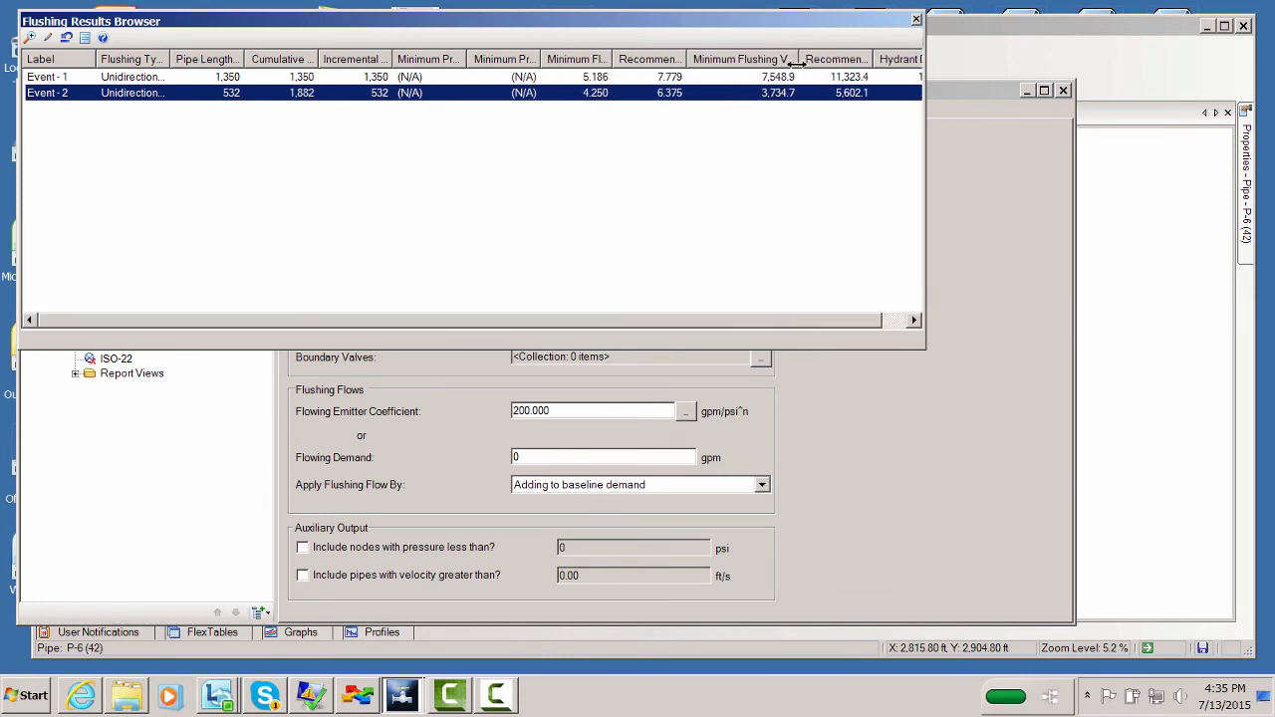
{"action": "left_click_drag", "start_coordinate": [793, 66], "coordinate": [825, 65]}
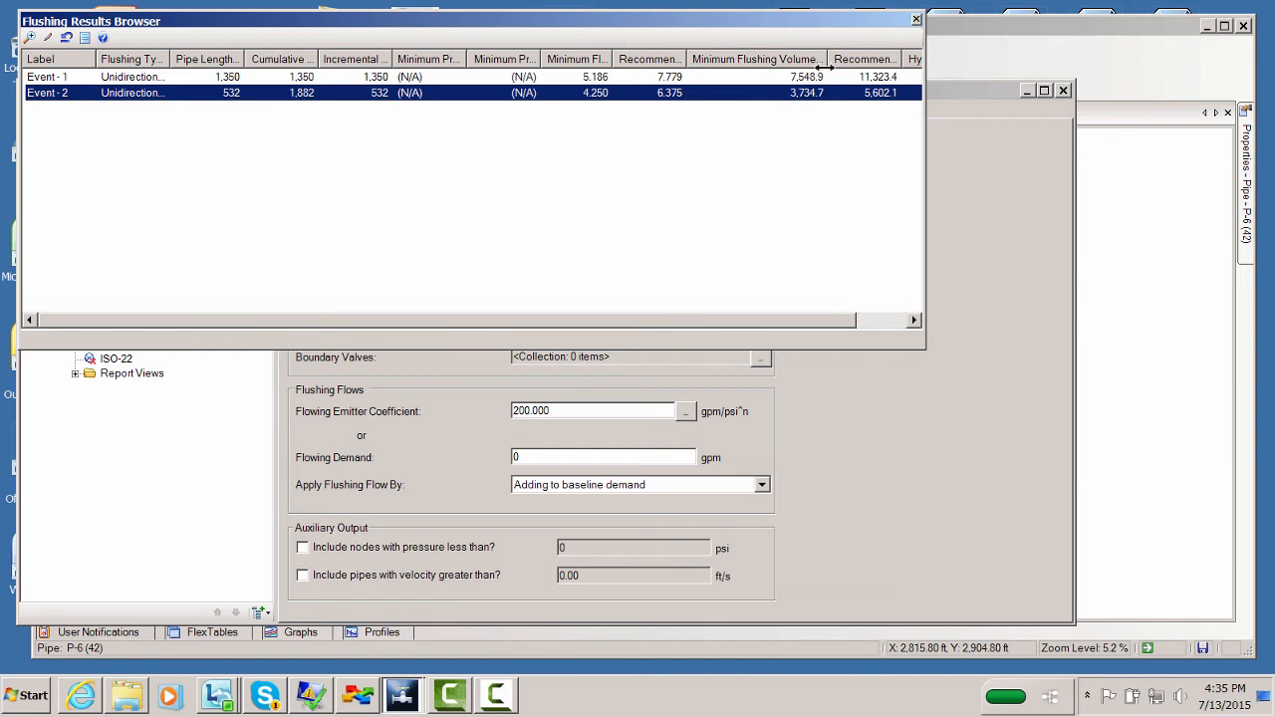
{"action": "scroll", "scroll_direction": "right", "scroll_amount": 3}
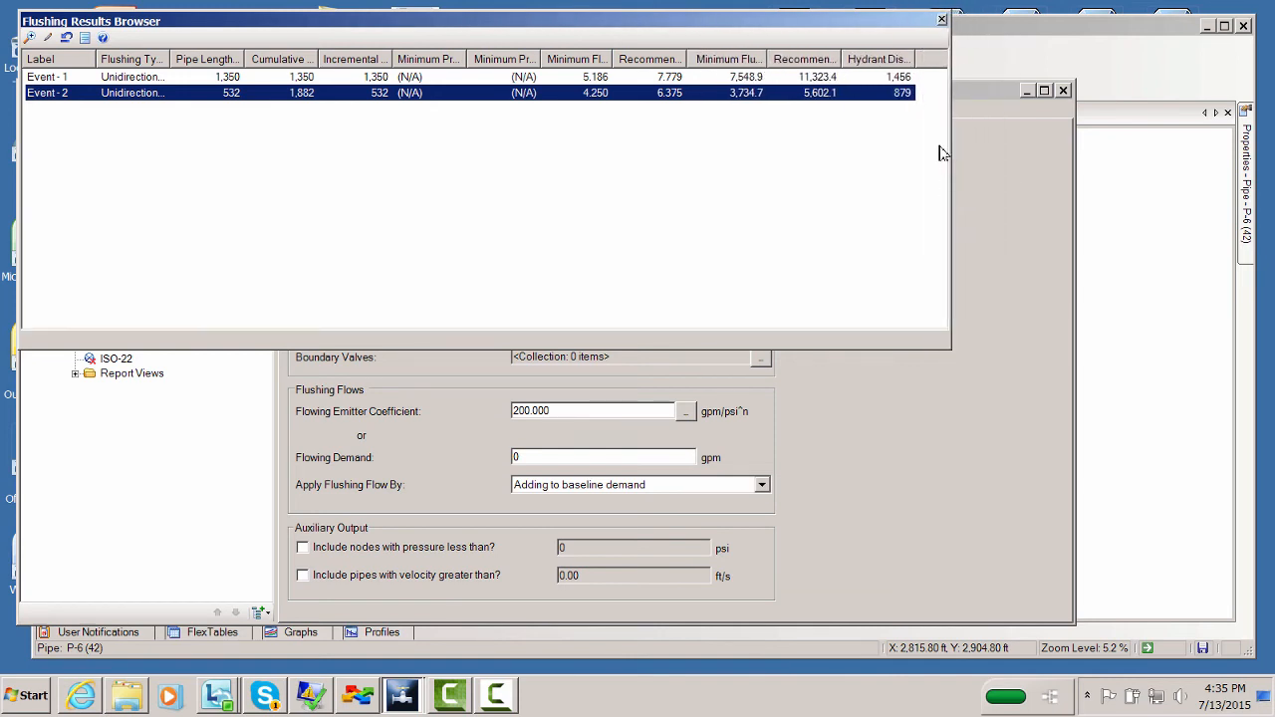
{"action": "mouse_move", "coordinate": [916, 112]}
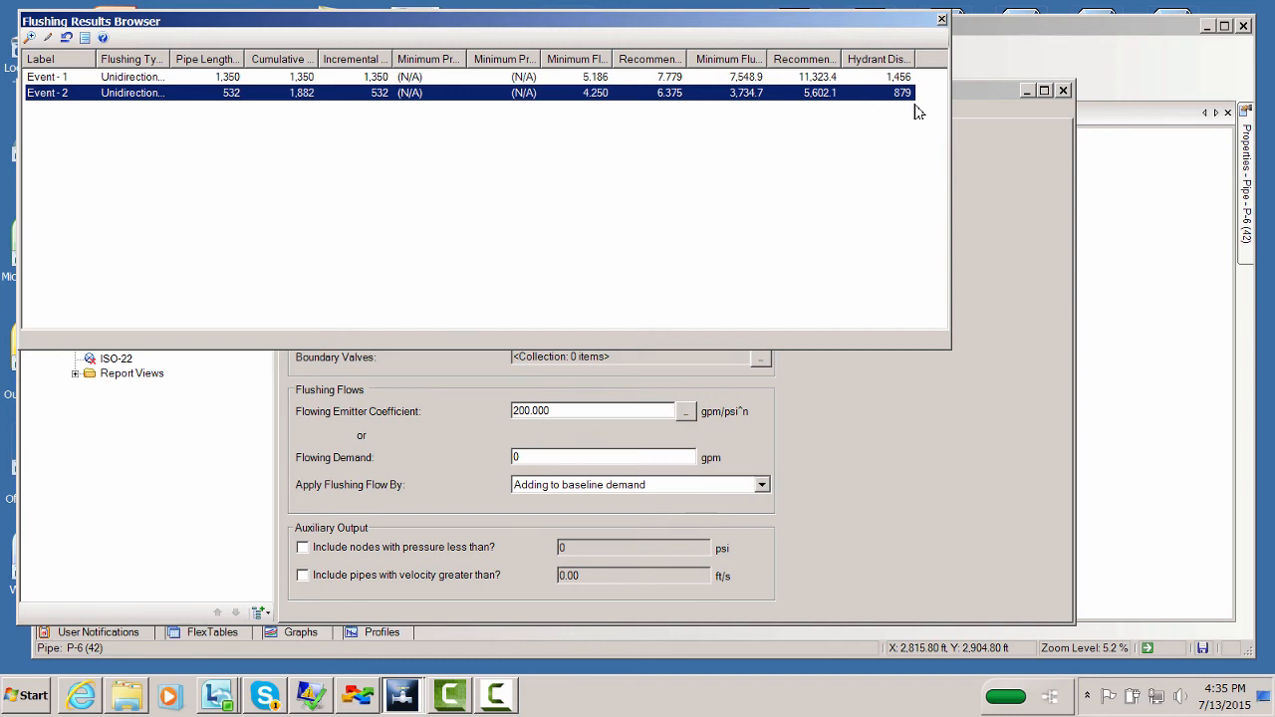
{"action": "mouse_move", "coordinate": [900, 357]}
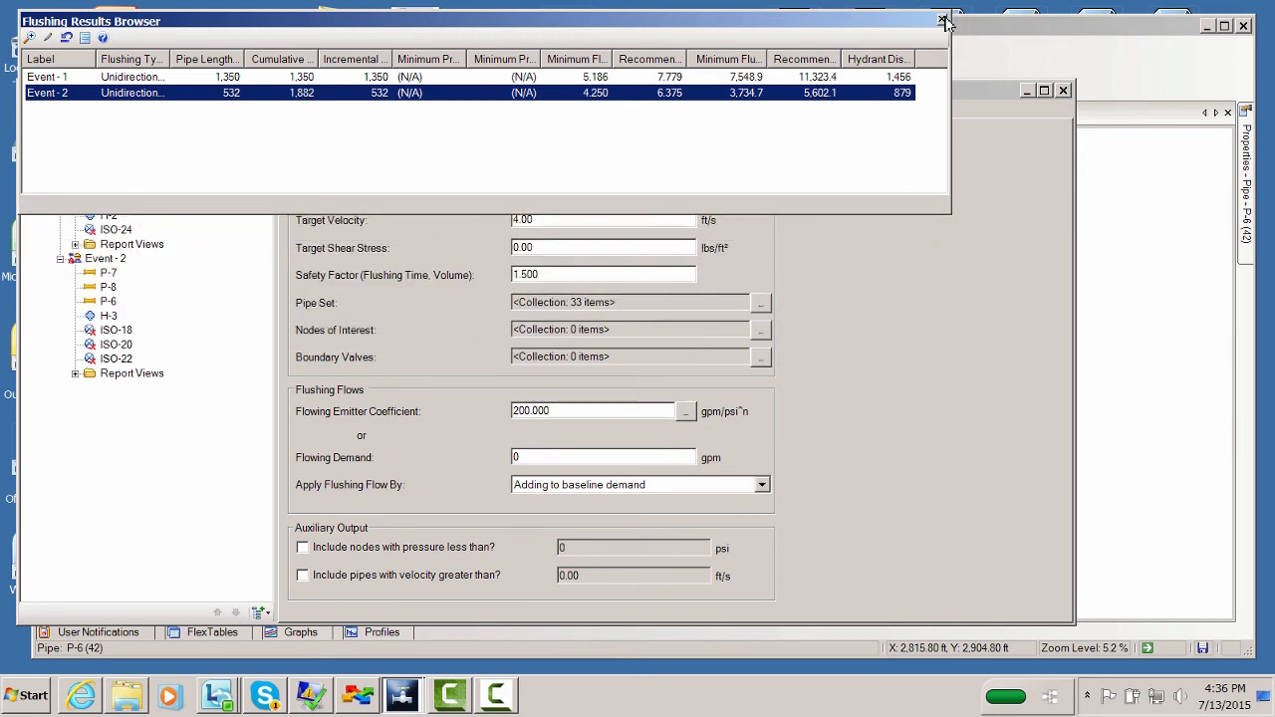
- Close the Flushing Results Browser, leaving Area-1's options with both events visible
{"action": "left_click", "coordinate": [943, 20]}
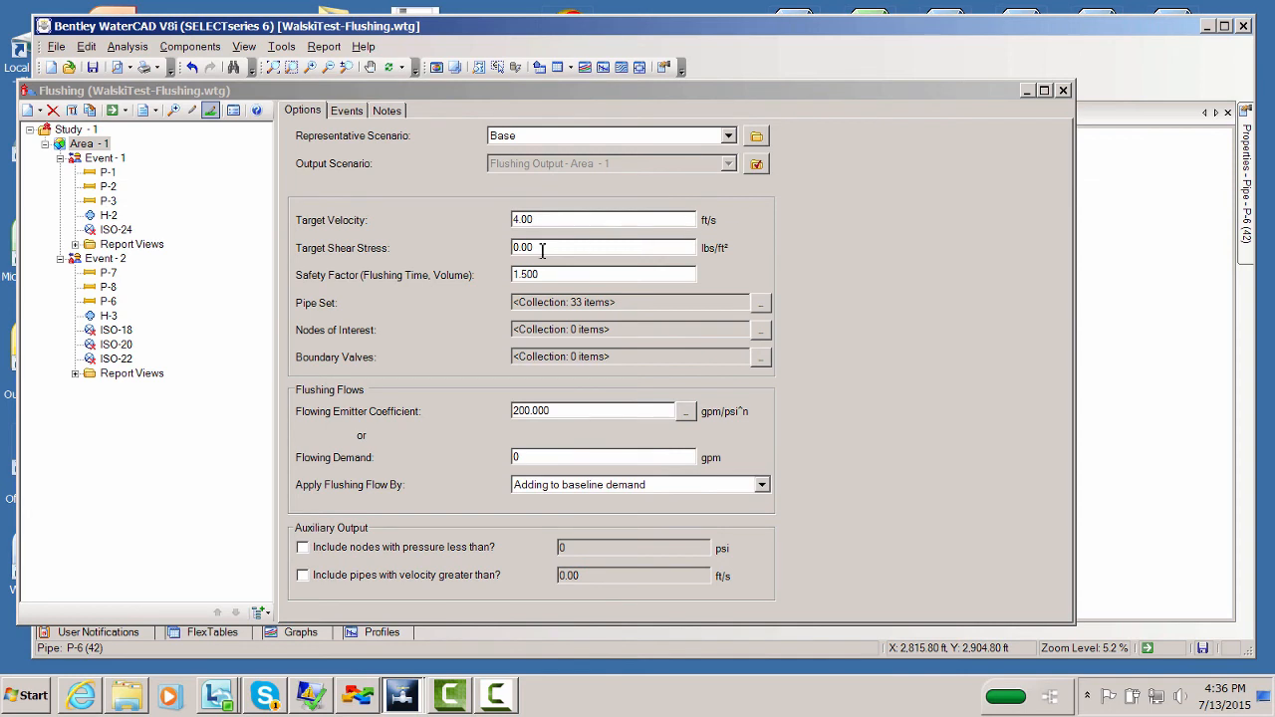
{"action": "mouse_move", "coordinate": [163, 316]}
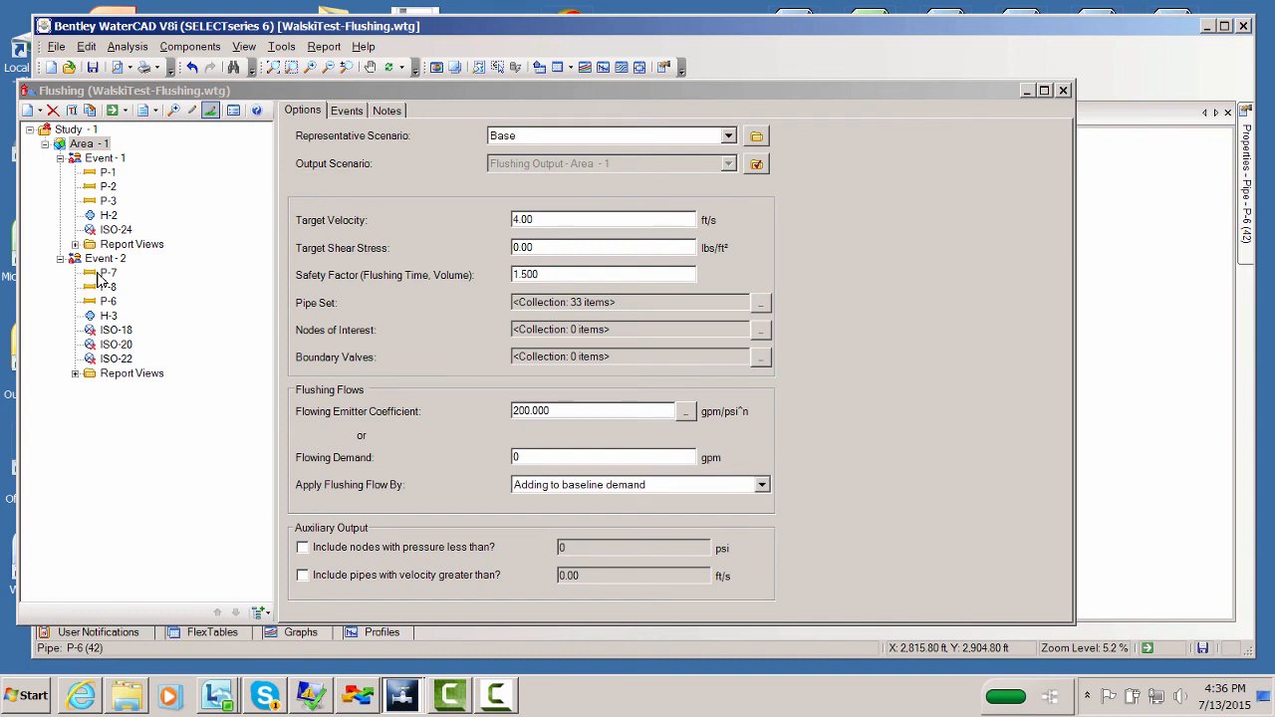
{"action": "mouse_move", "coordinate": [597, 334]}
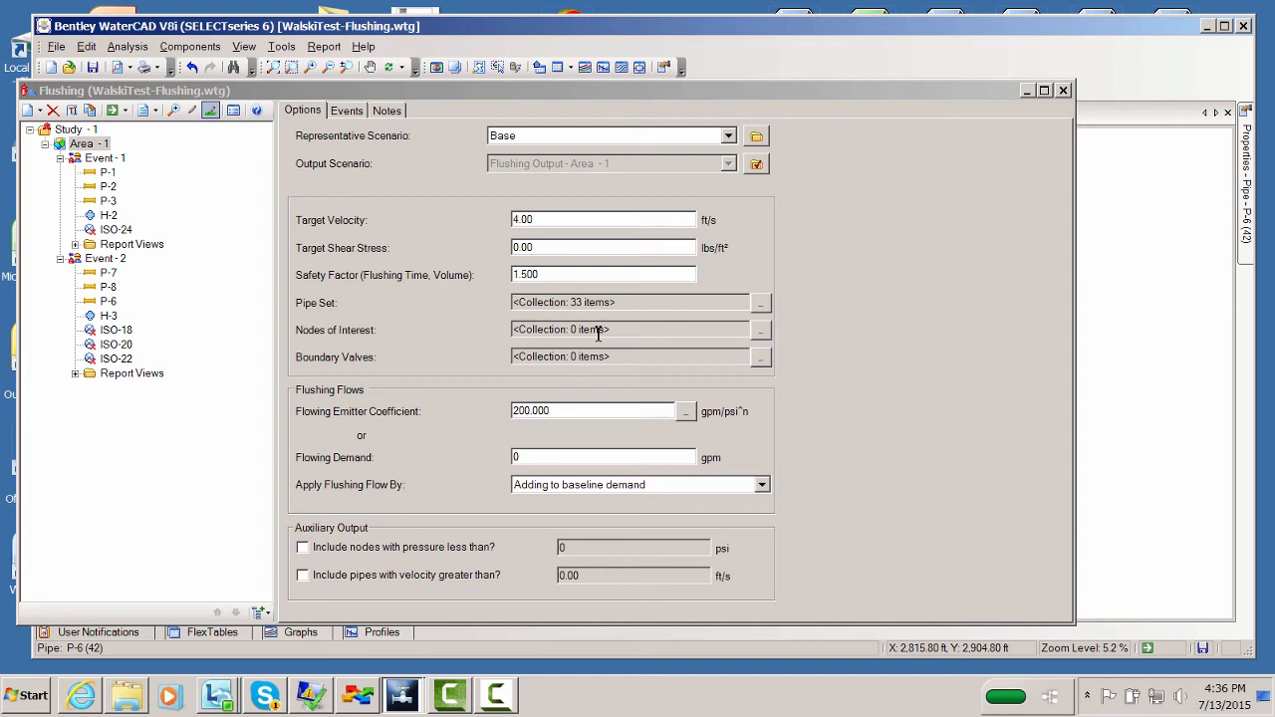
{"action": "mouse_move", "coordinate": [757, 315]}
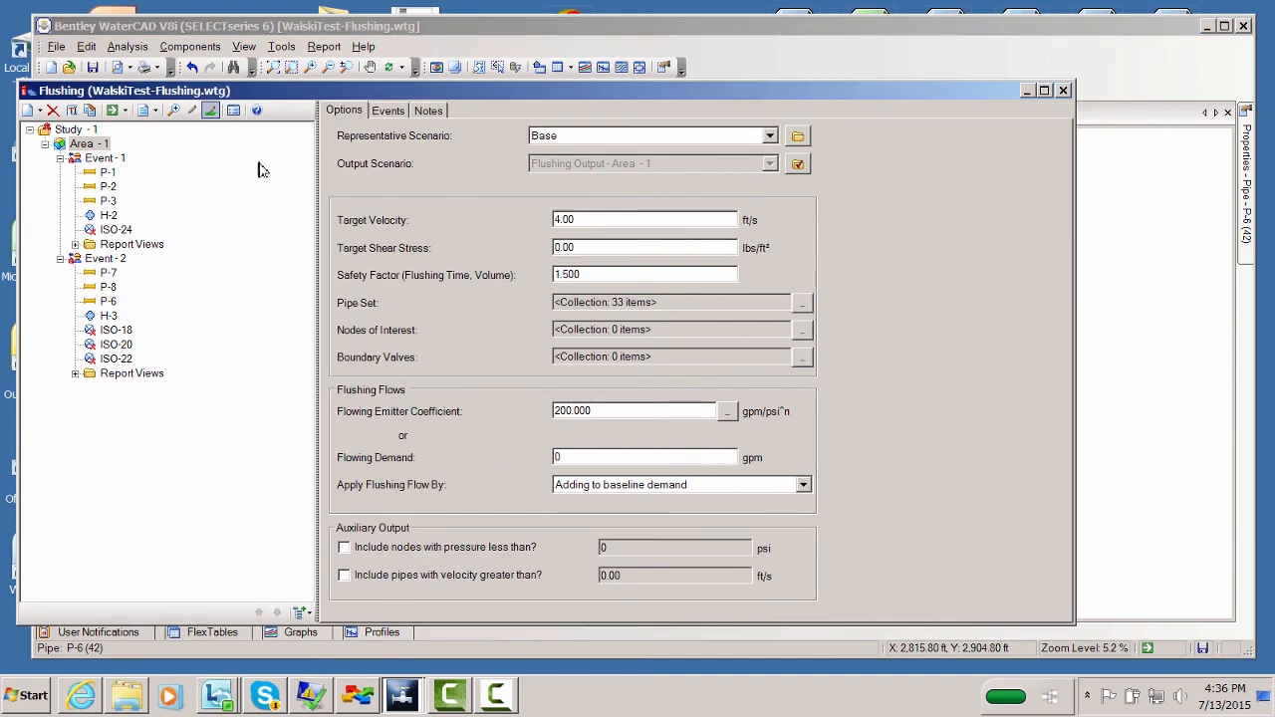
{"action": "left_click", "coordinate": [233, 110]}
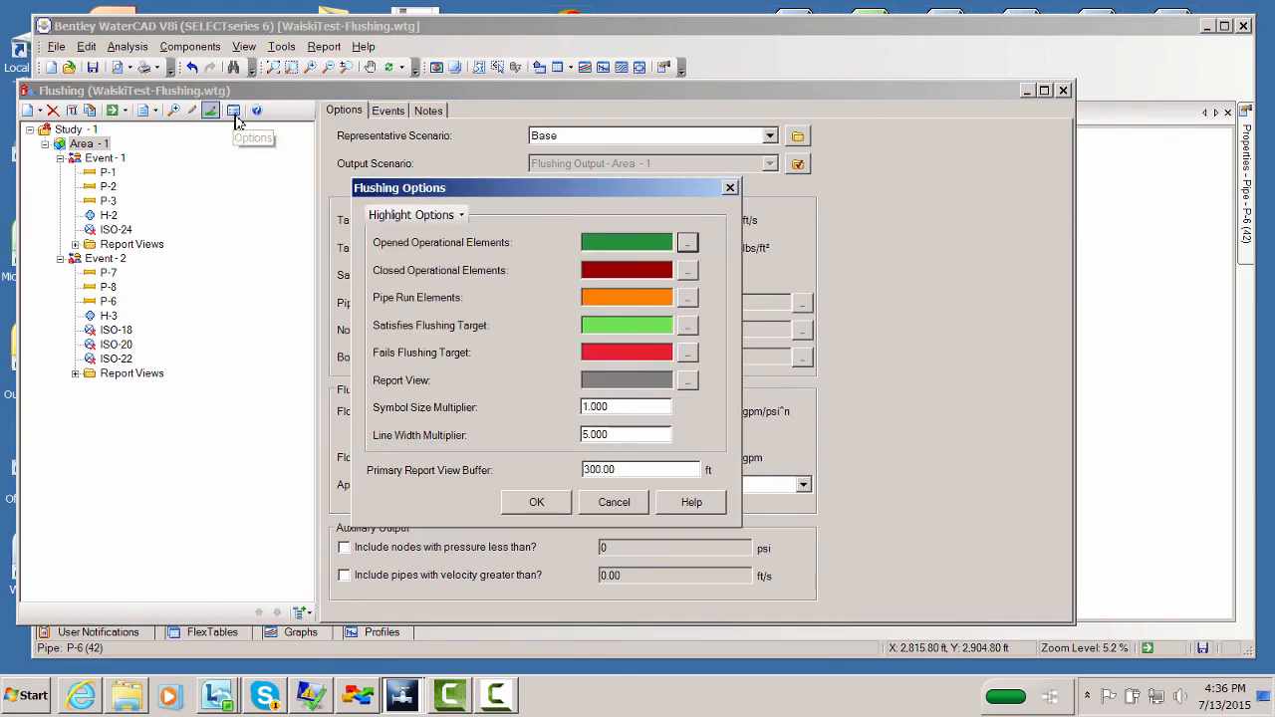
{"action": "mouse_move", "coordinate": [621, 394]}
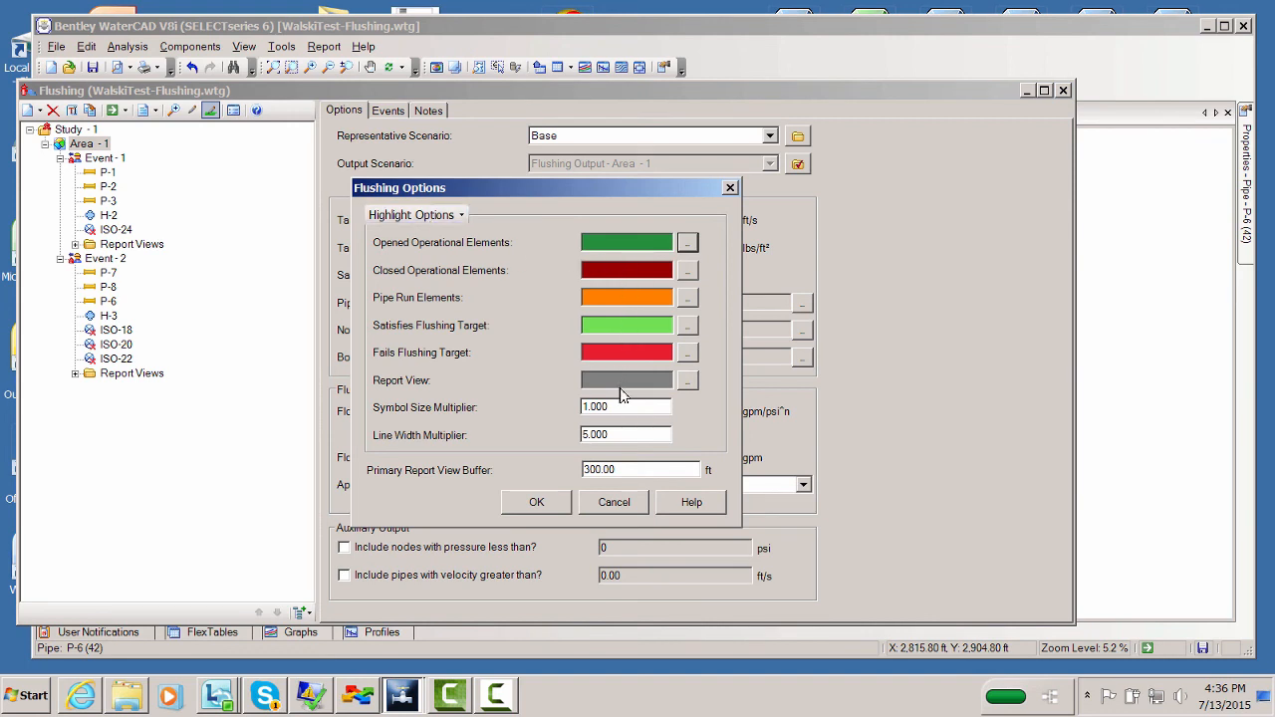
{"action": "left_click", "coordinate": [688, 378]}
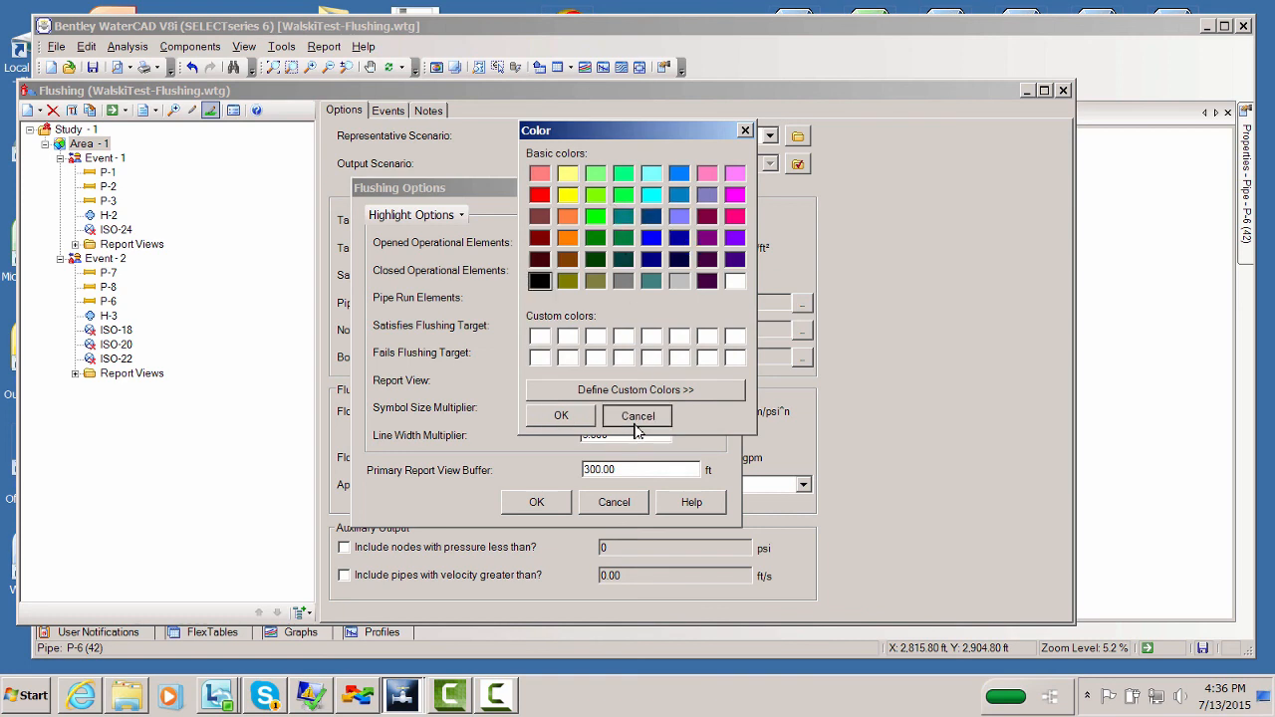
{"action": "left_click", "coordinate": [637, 416]}
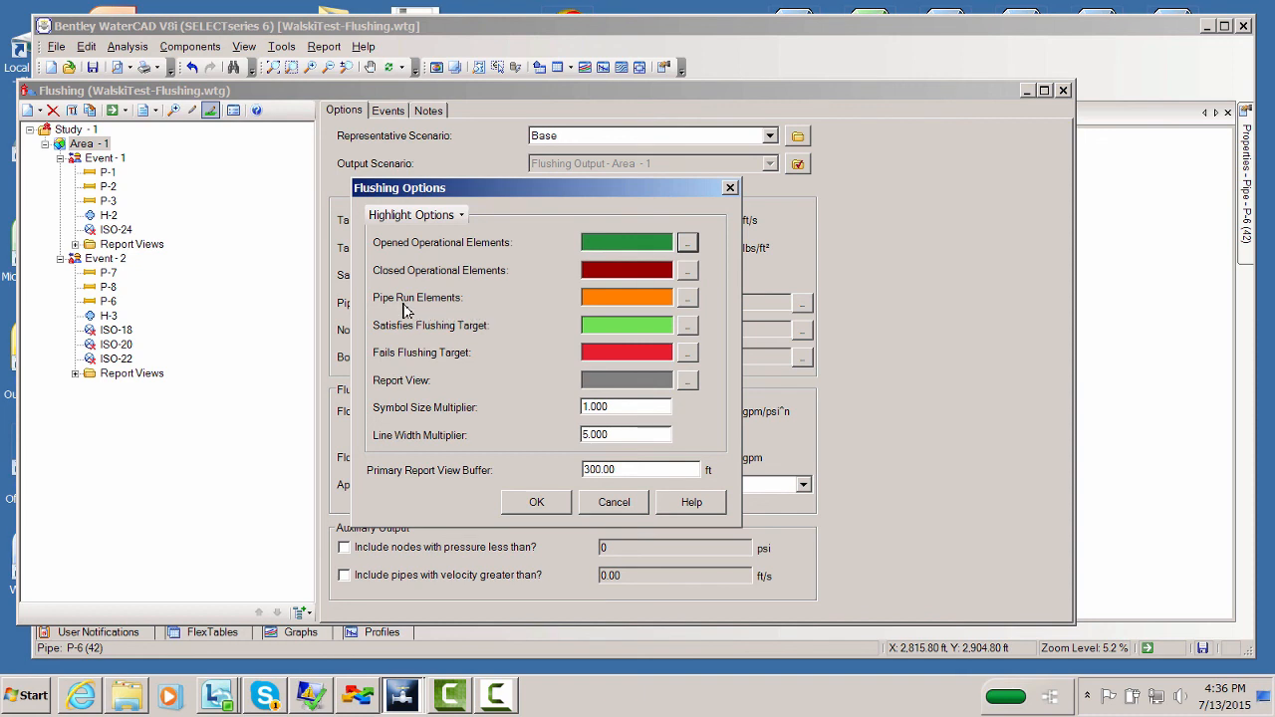
{"action": "mouse_move", "coordinate": [498, 338]}
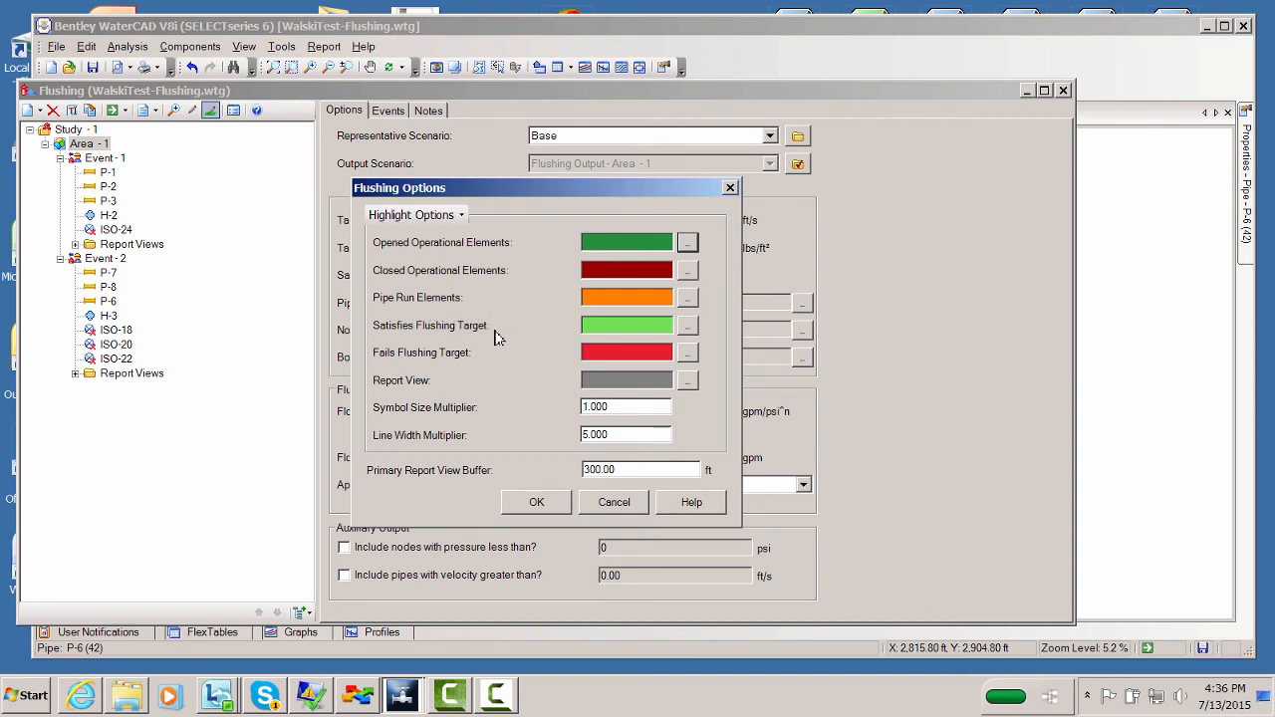
{"action": "mouse_move", "coordinate": [462, 416]}
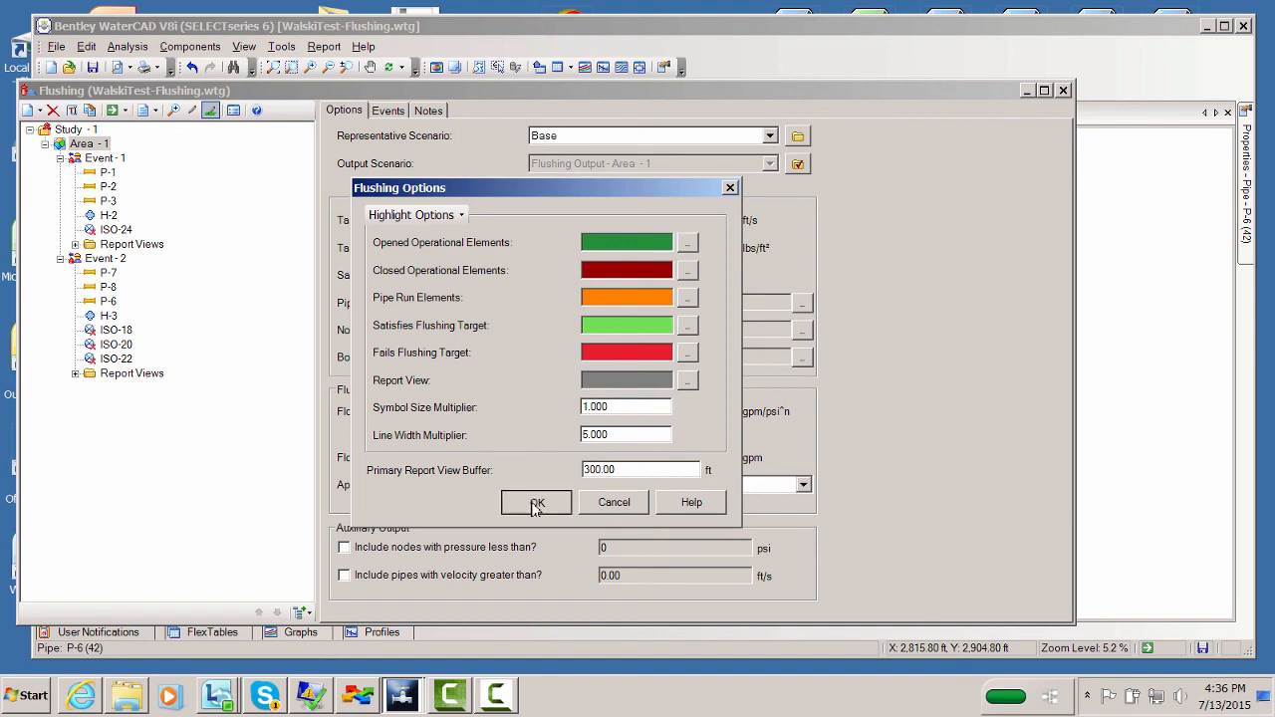
{"action": "left_click", "coordinate": [536, 502]}
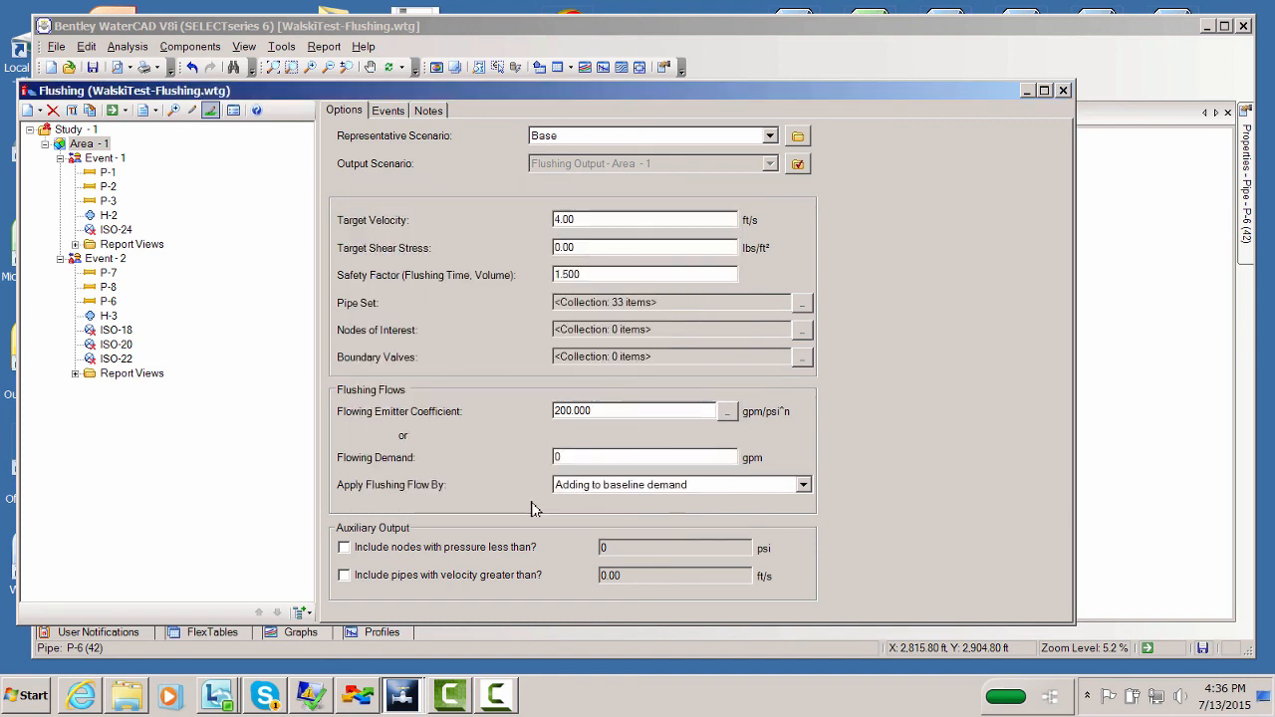